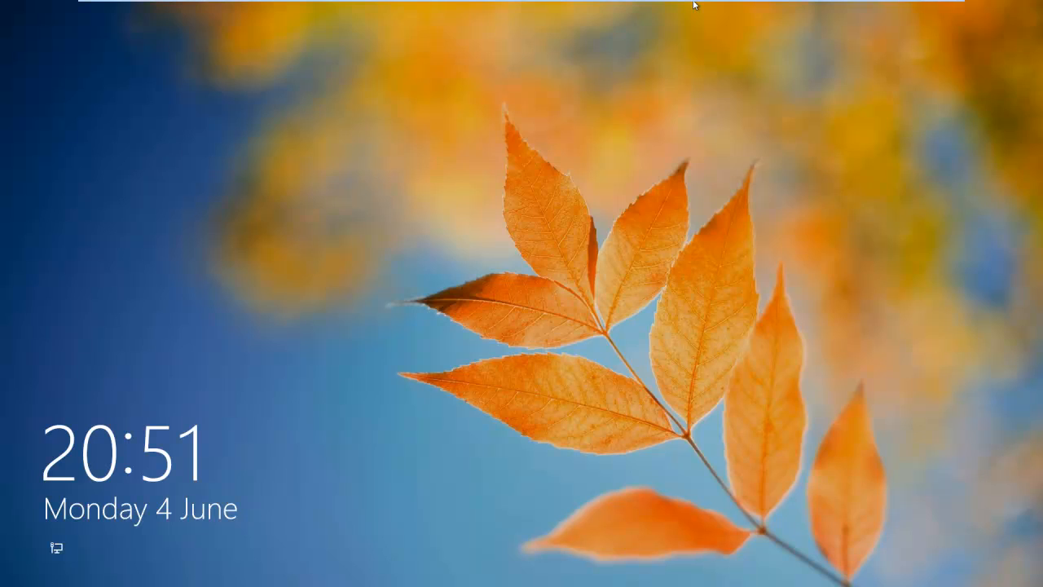
pyautogui.moveTo(469, 565)
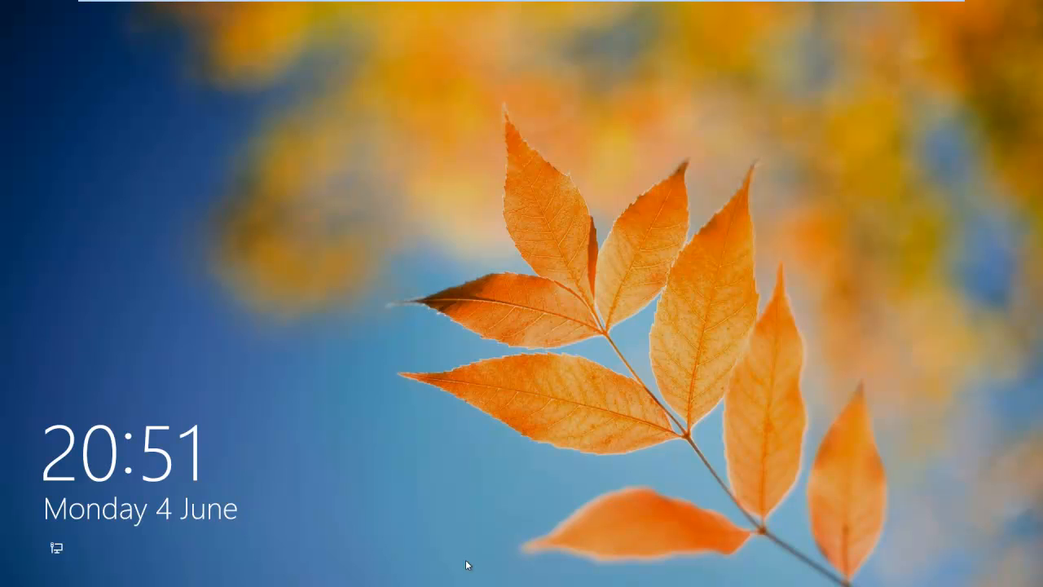
pyautogui.moveTo(538, 433)
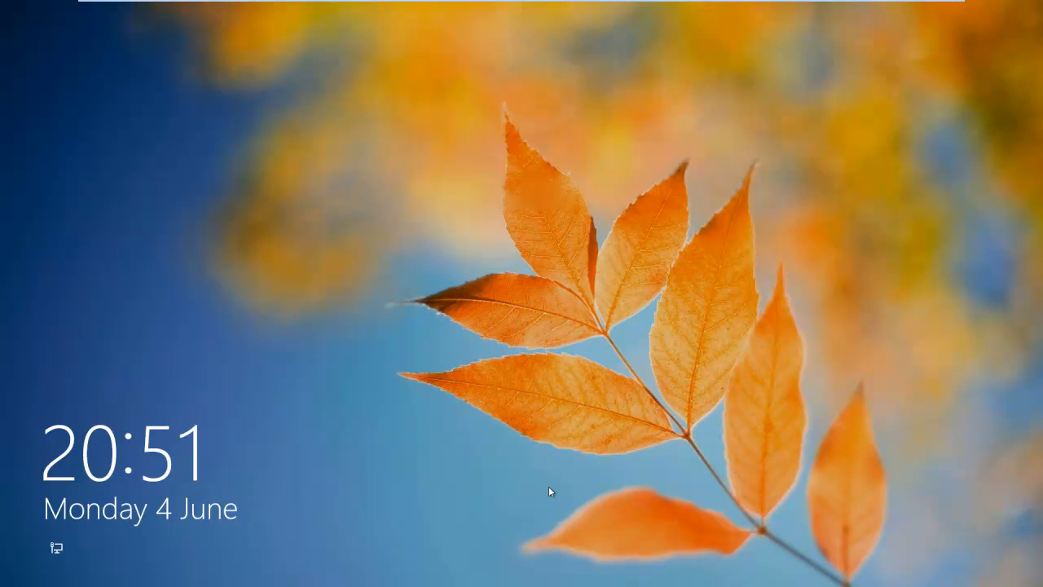
# - Dismiss the lock screen to bring up the sign-in screen
pyautogui.click(550, 490)
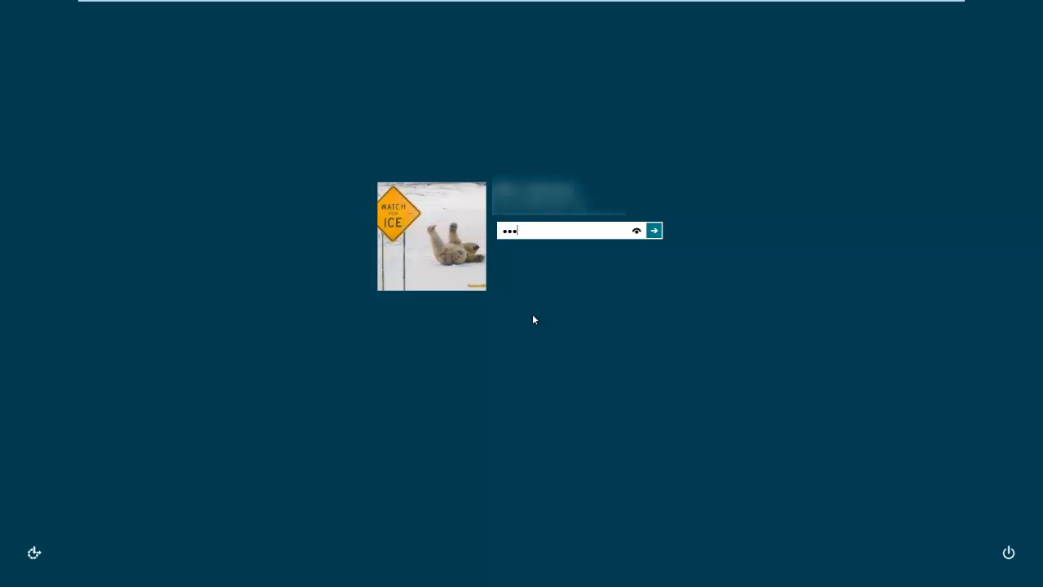
# - Submit the entered password to sign in and reach the Start screen
pyautogui.click(652, 230)
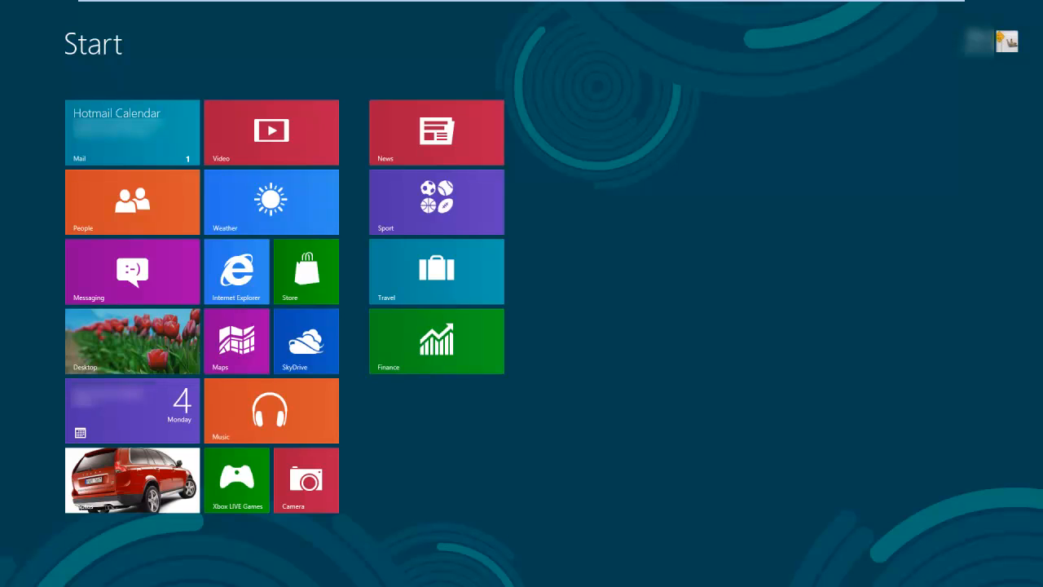
pyautogui.moveTo(614, 381)
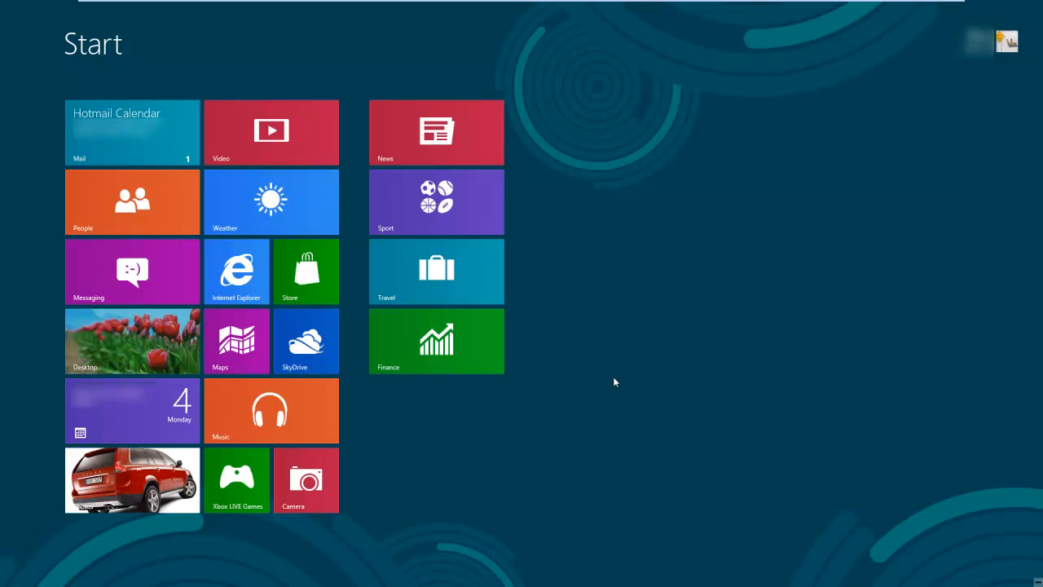
pyautogui.moveTo(552, 330)
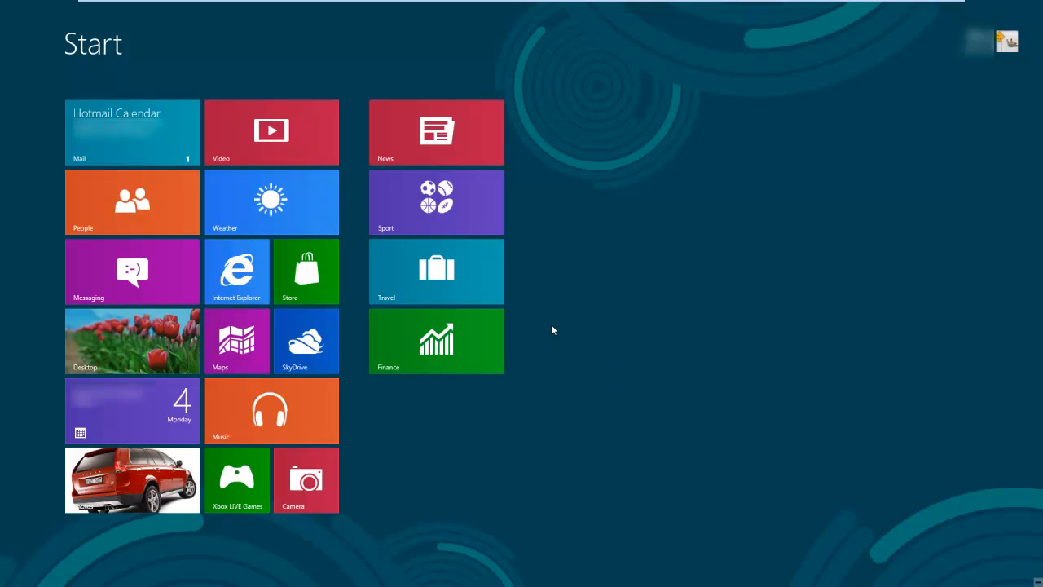
pyautogui.moveTo(518, 280)
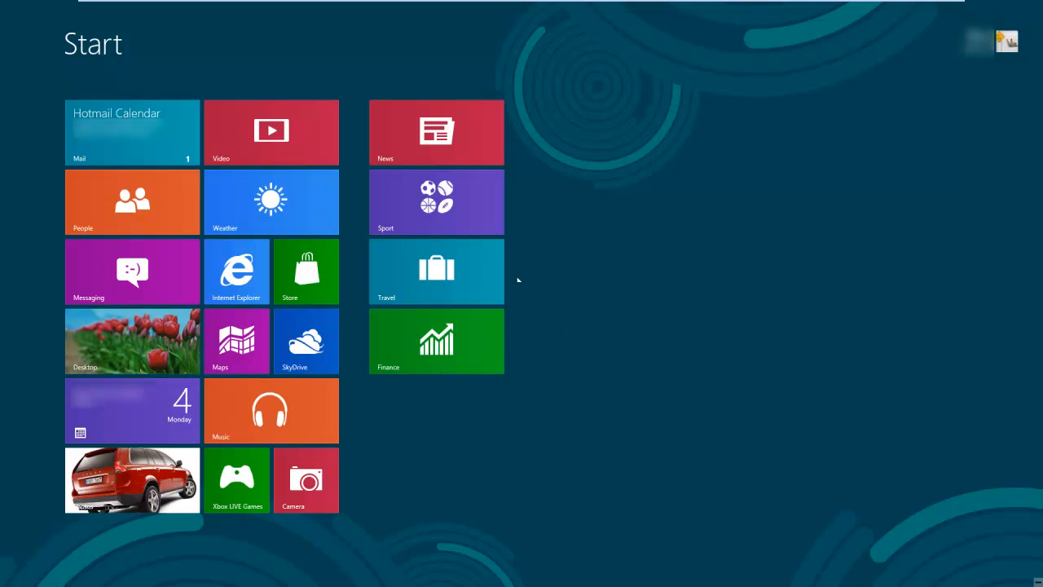
pyautogui.moveTo(302, 381)
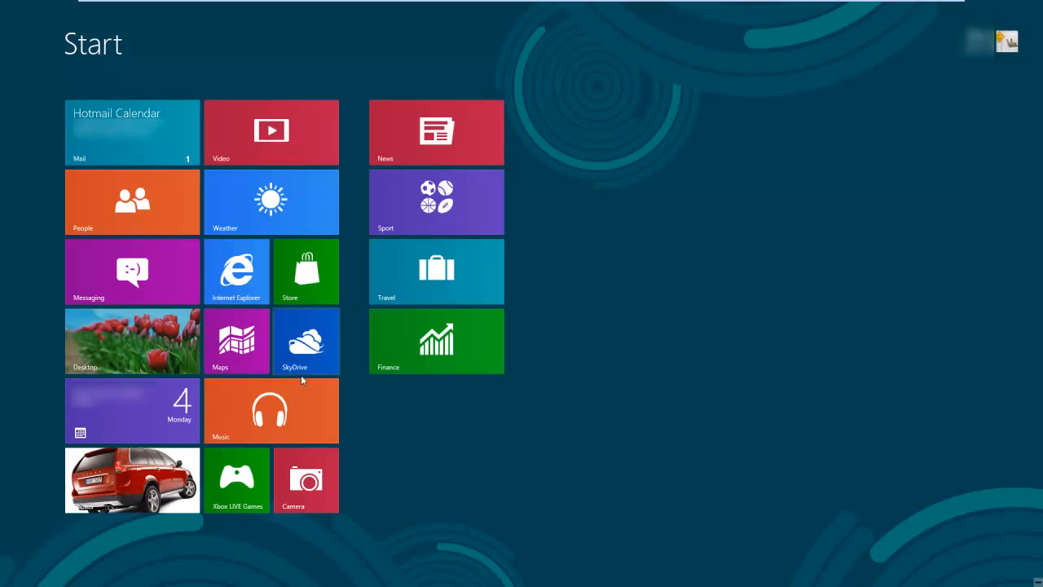
pyautogui.moveTo(47, 460)
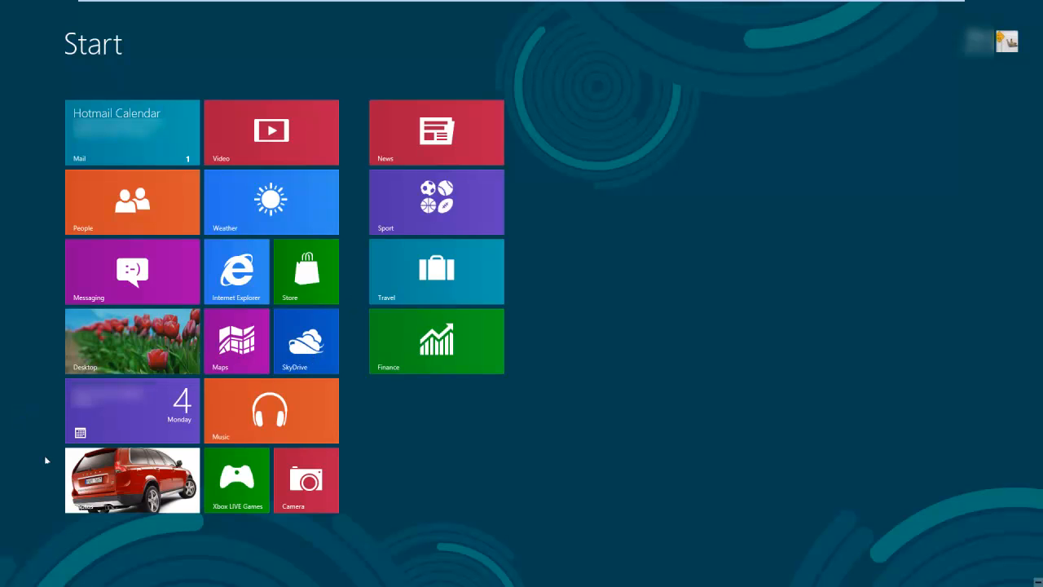
# - Open the Desktop tile to show the tulip-wallpaper desktop
pyautogui.click(131, 341)
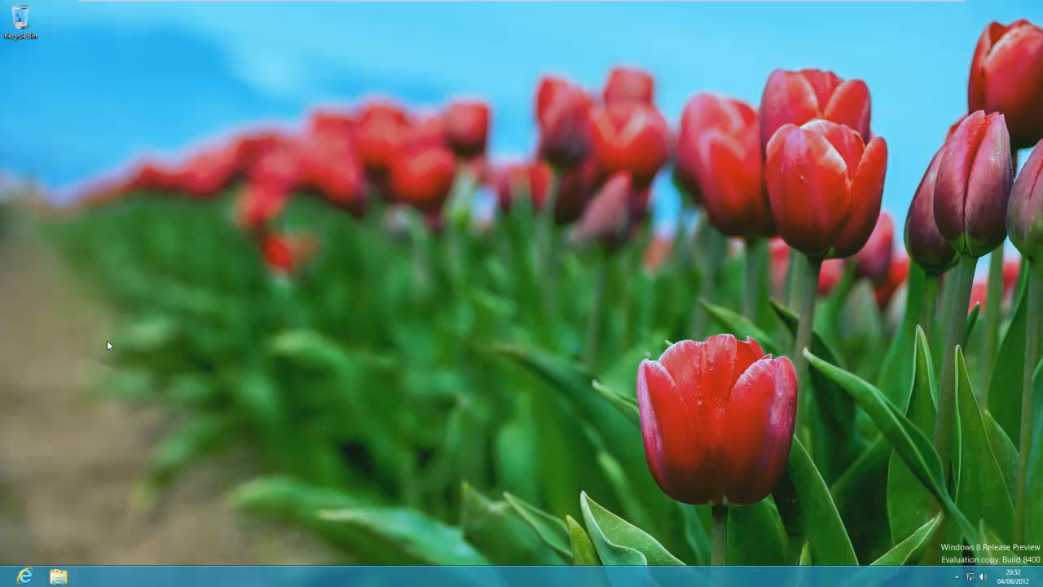
pyautogui.moveTo(729, 426)
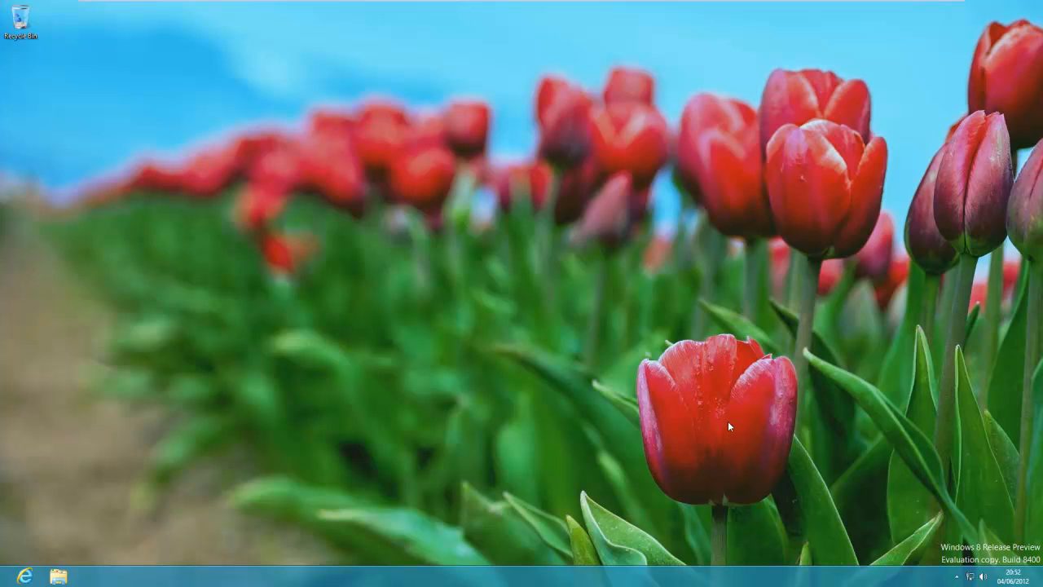
pyautogui.moveTo(152, 446)
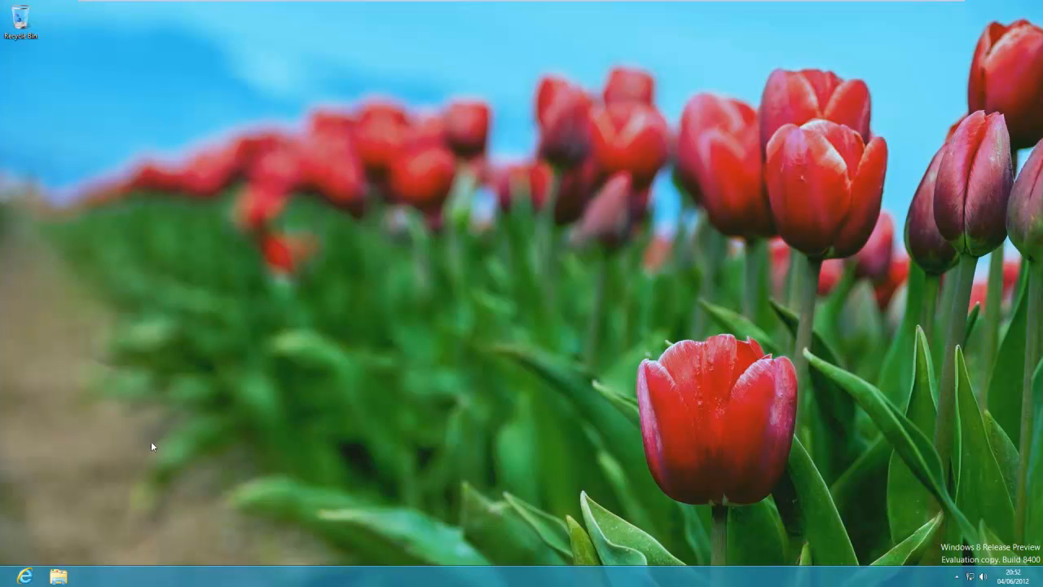
pyautogui.moveTo(313, 295)
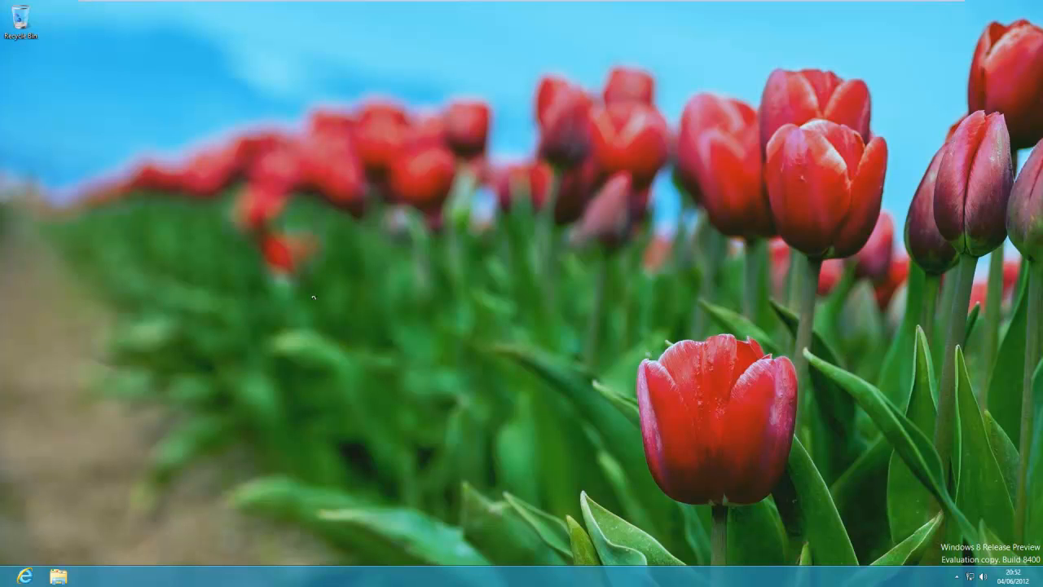
pyautogui.moveTo(515, 194)
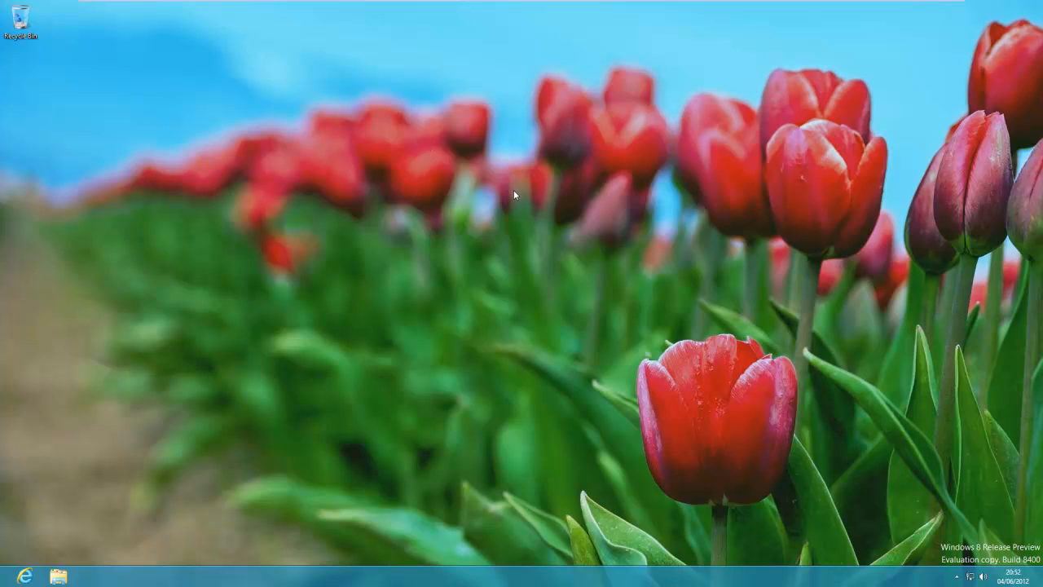
pyautogui.moveTo(236, 154)
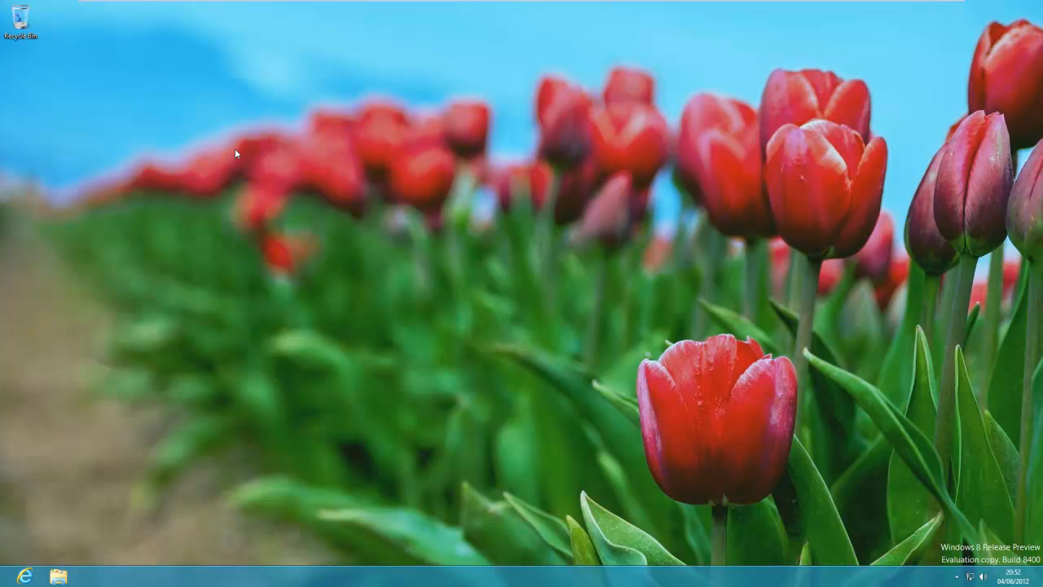
pyautogui.moveTo(226, 227)
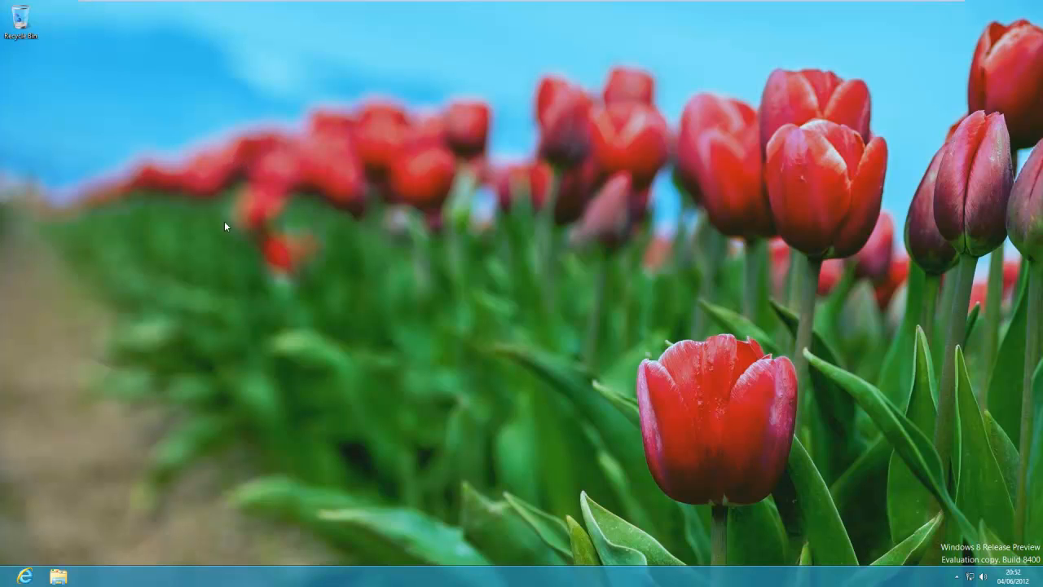
pyautogui.moveTo(20, 537)
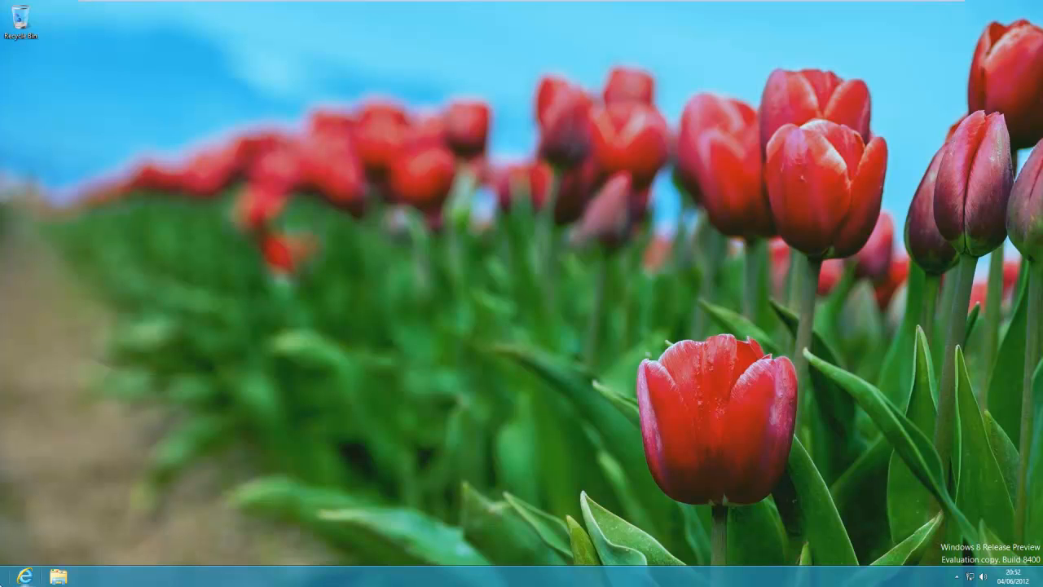
pyautogui.moveTo(8, 563)
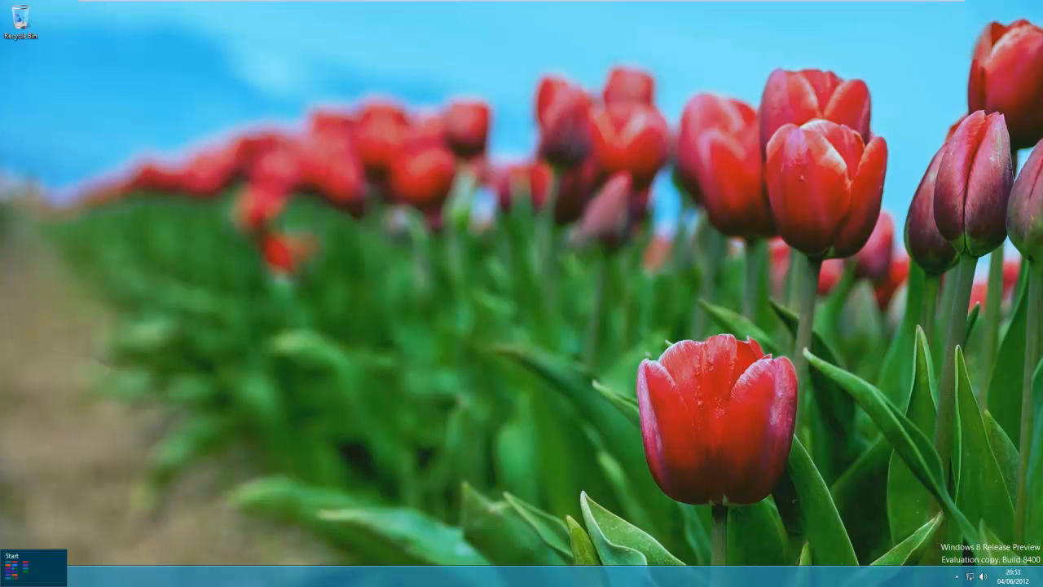
# - Use the bottom-left Start thumbnail to go back to the Start screen
pyautogui.click(16, 568)
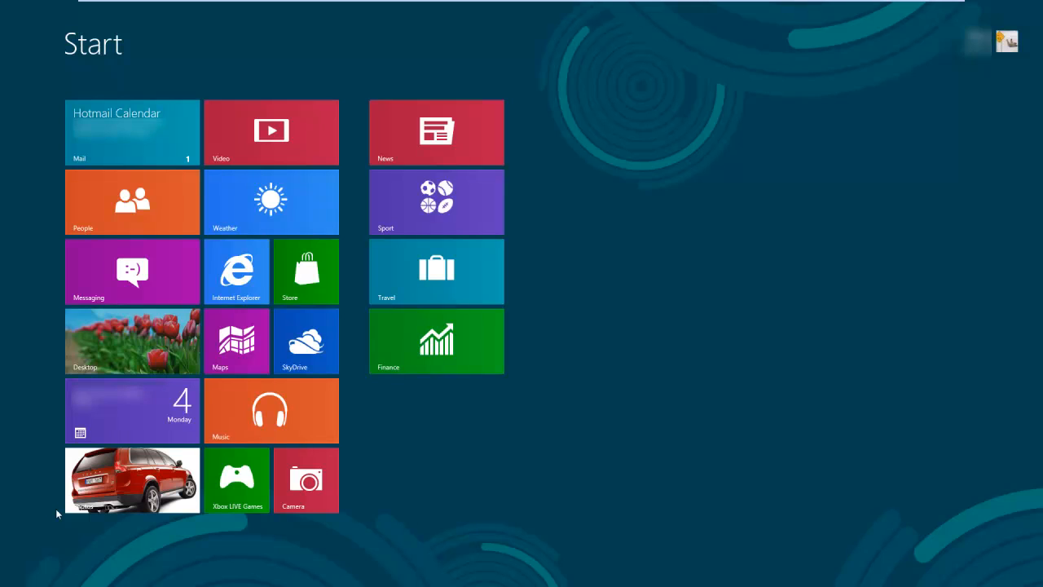
pyautogui.moveTo(158, 236)
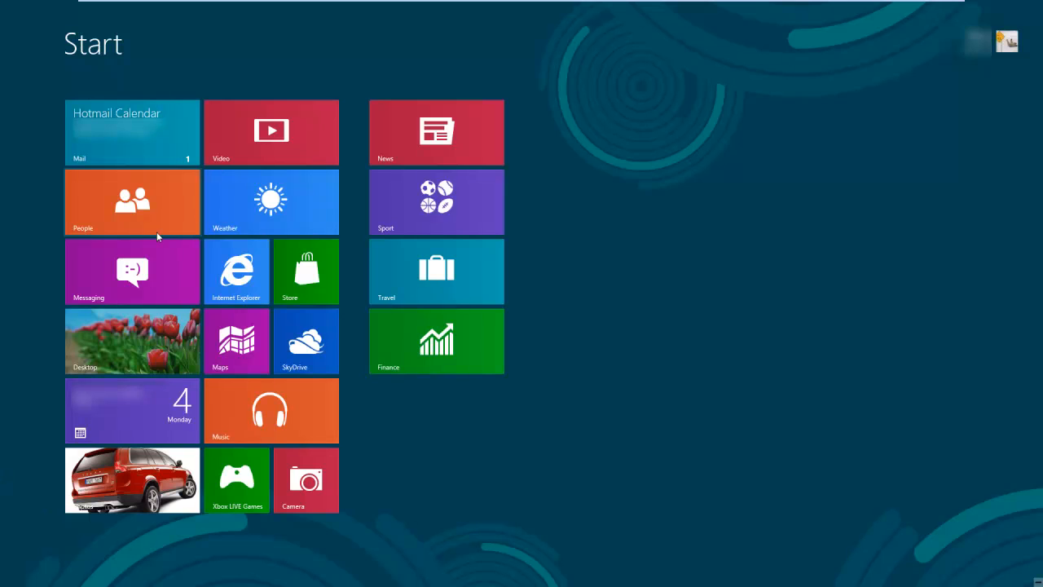
pyautogui.moveTo(568, 76)
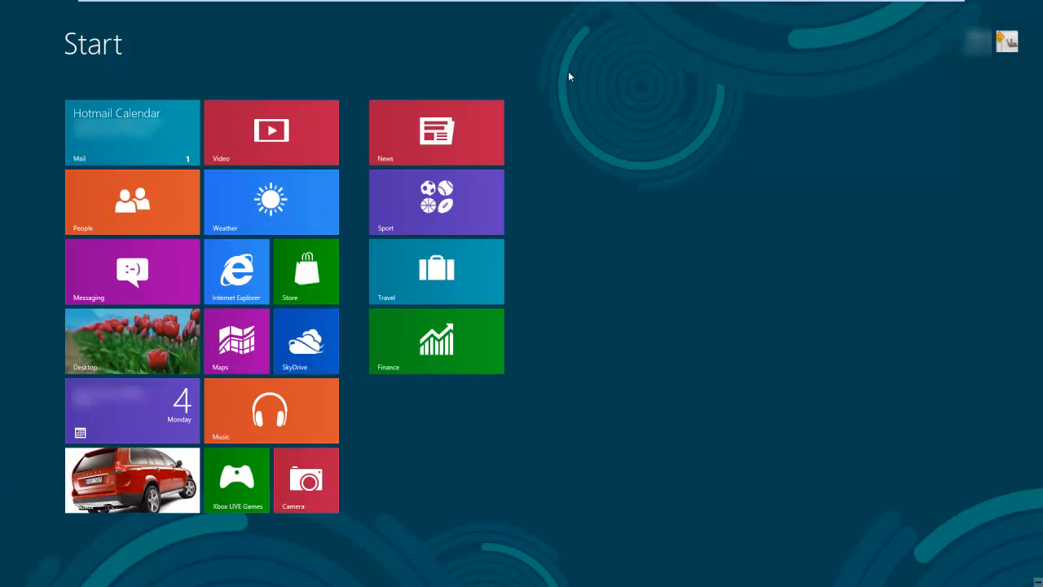
pyautogui.moveTo(84, 153)
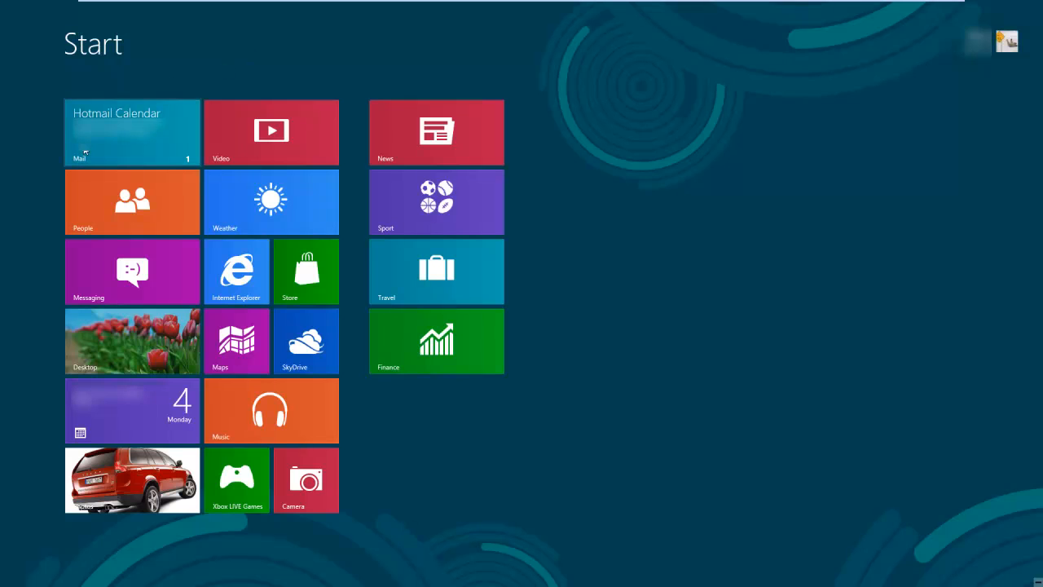
# - Launch Mail from its Start tile to view the Hotmail inbox
pyautogui.click(132, 132)
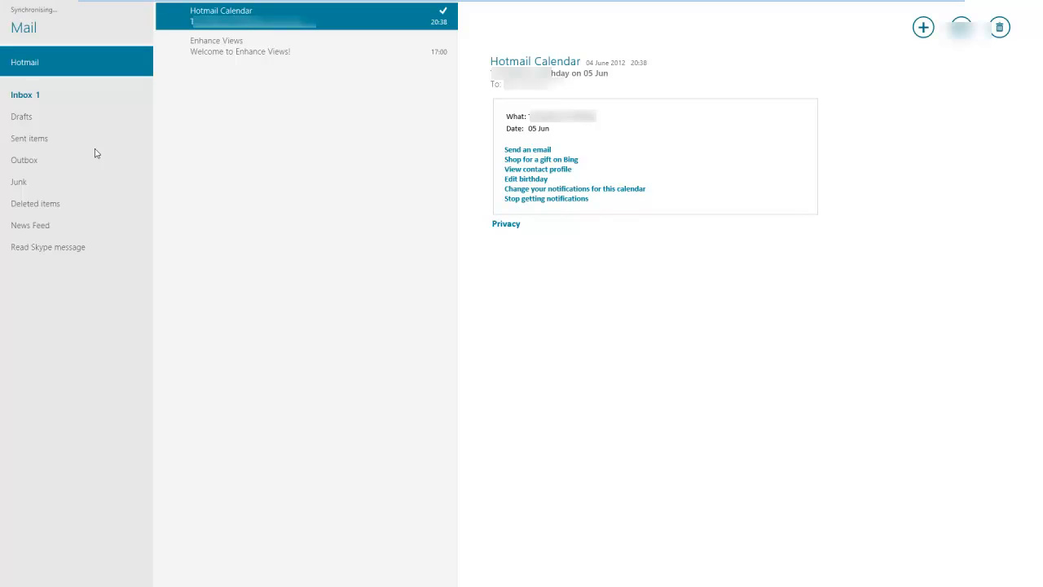
pyautogui.moveTo(457, 155)
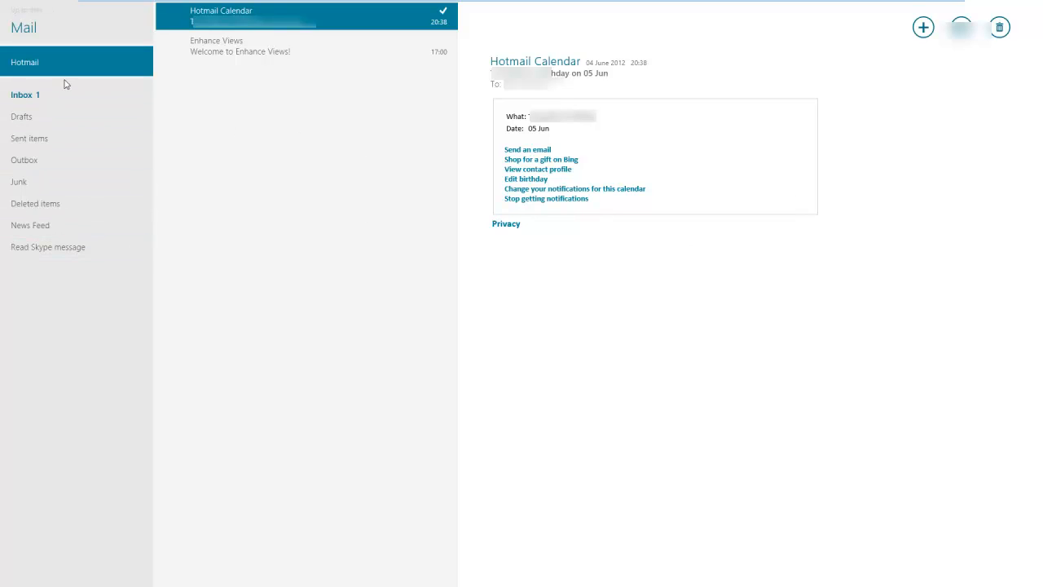
pyautogui.moveTo(274, 116)
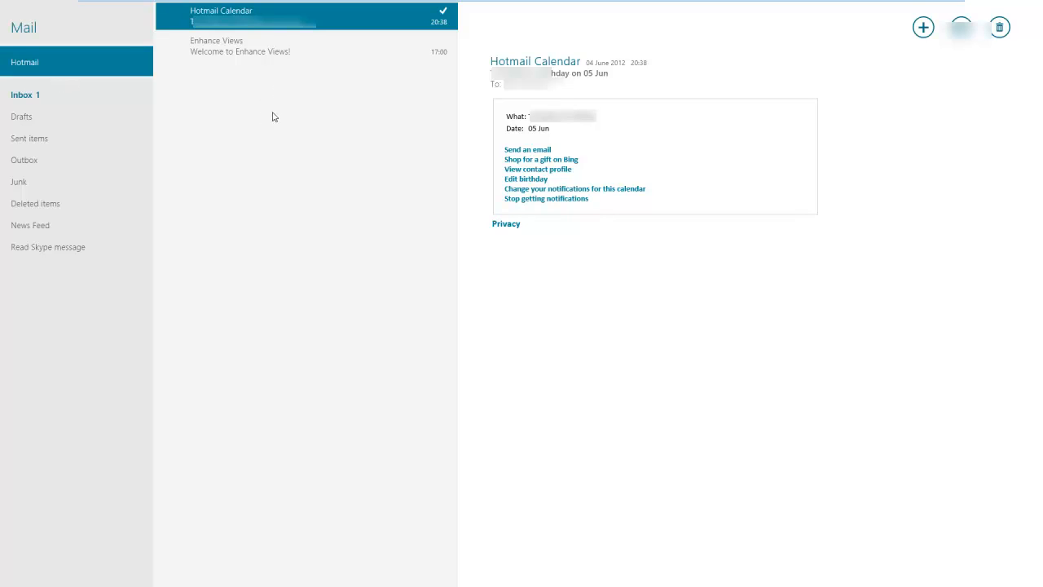
pyautogui.moveTo(280, 112)
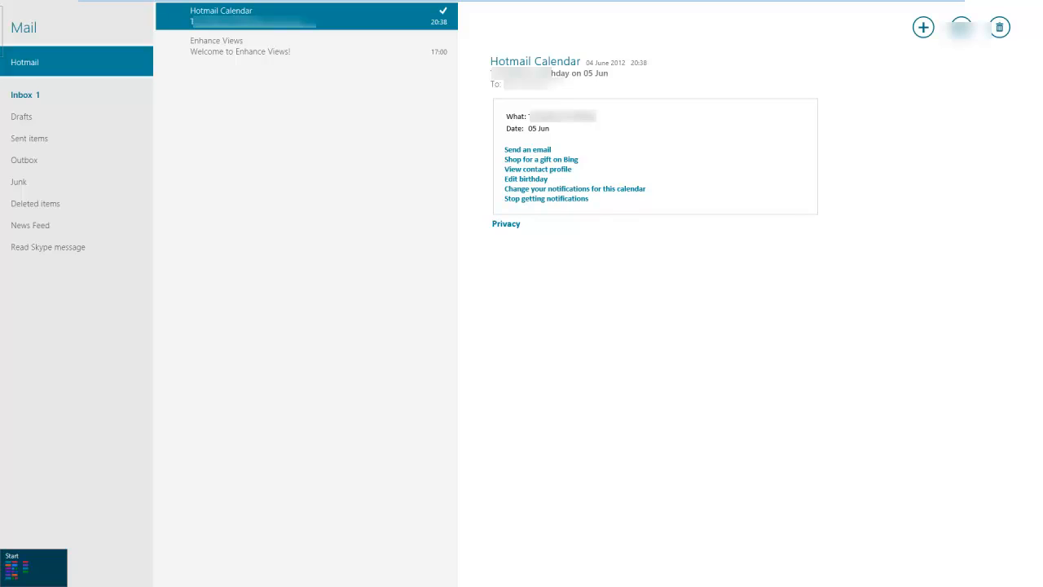
pyautogui.moveTo(282, 270)
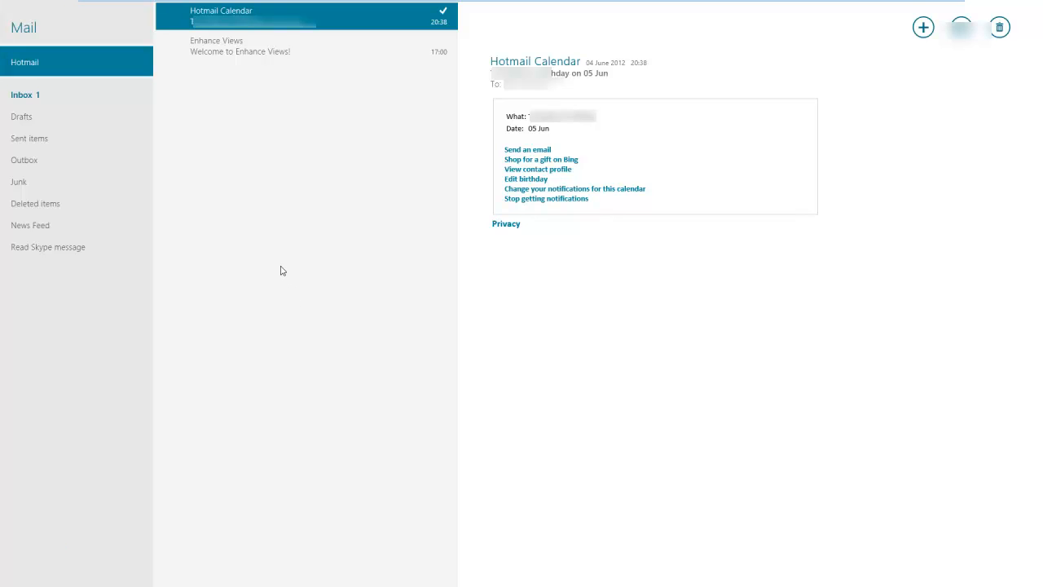
pyautogui.moveTo(278, 271)
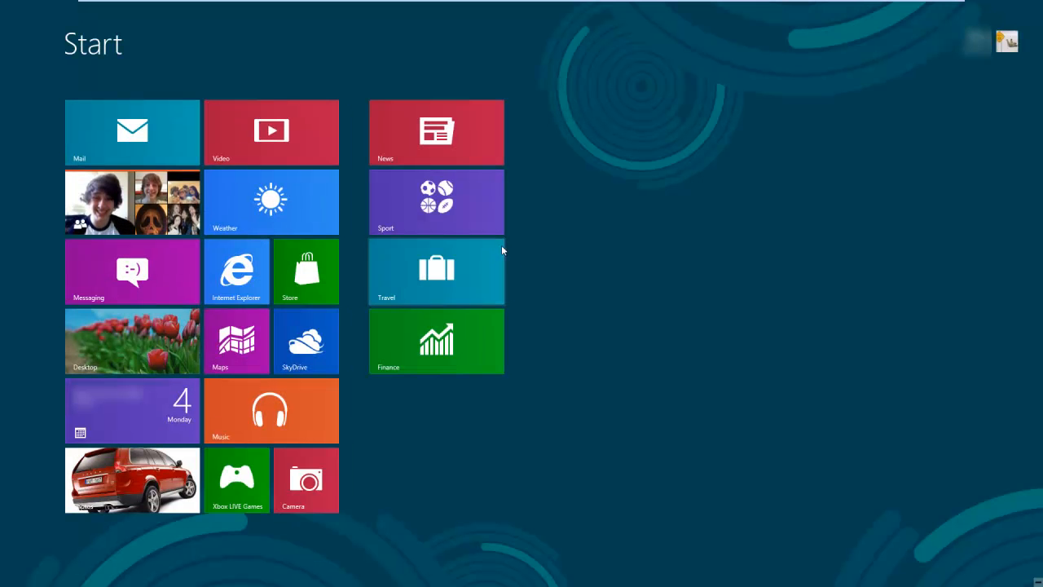
pyautogui.moveTo(600, 295)
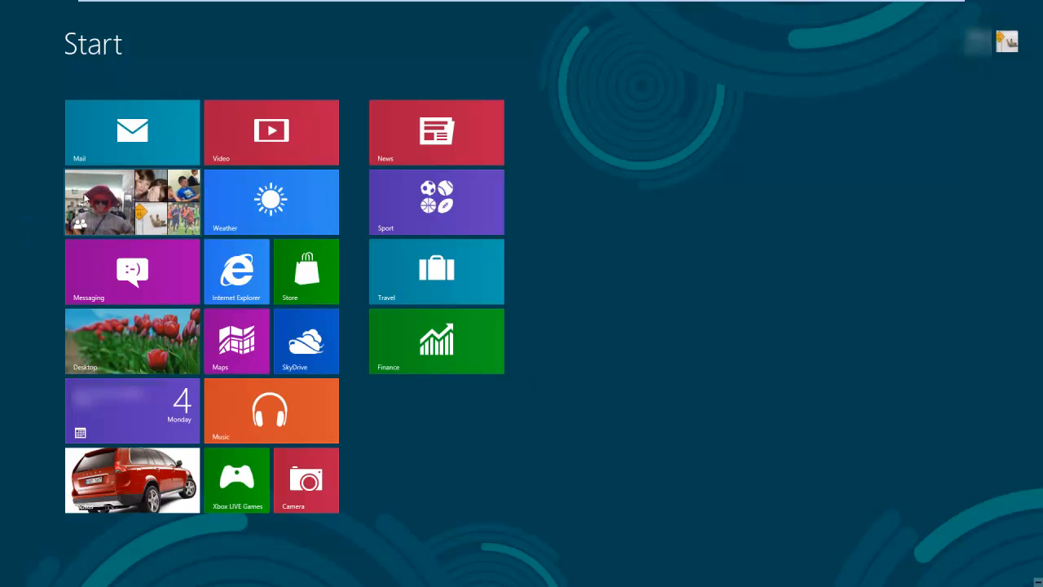
pyautogui.moveTo(96, 203)
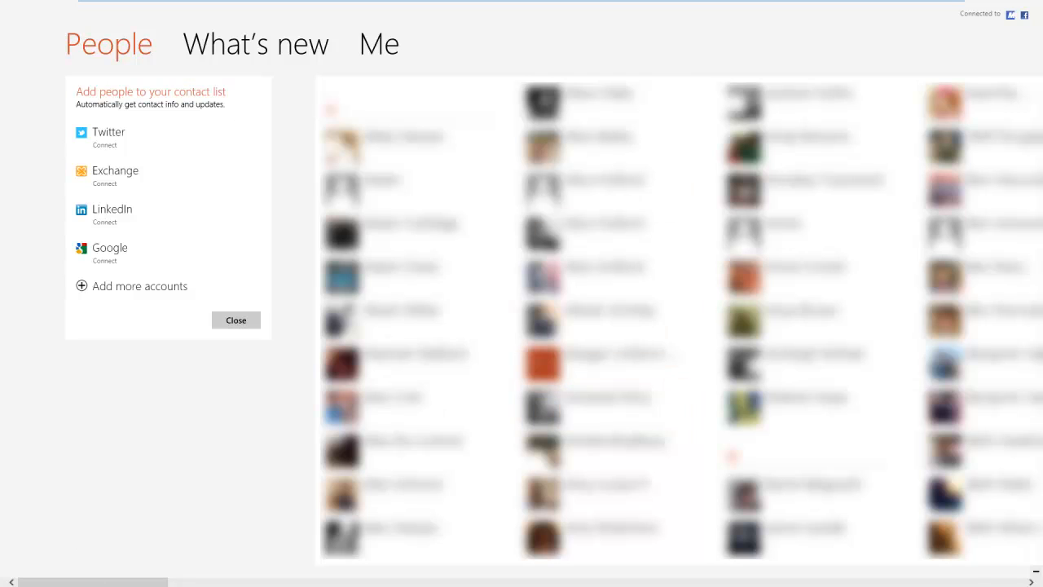
pyautogui.moveTo(2, 318)
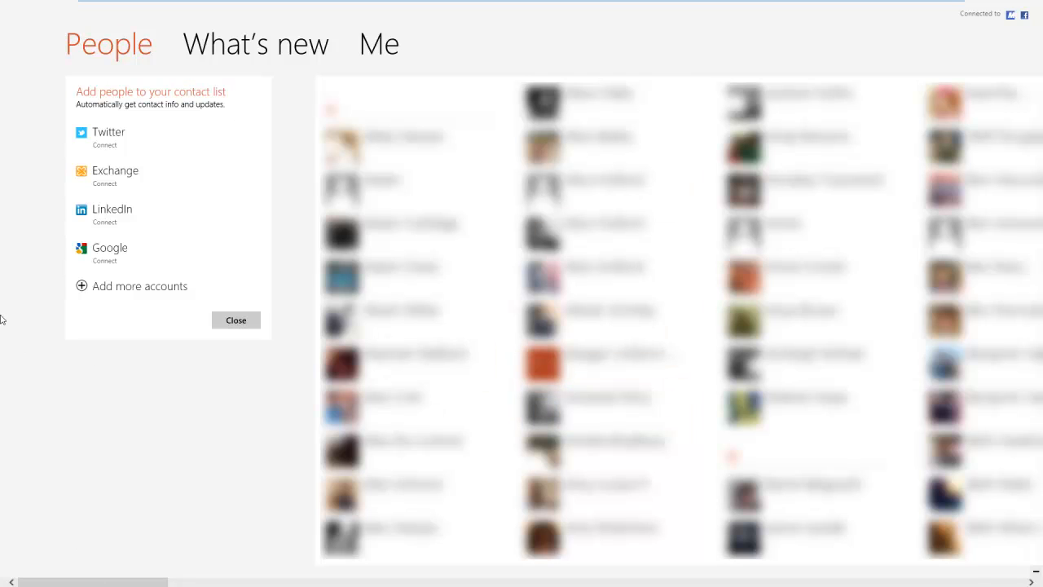
pyautogui.moveTo(8, 543)
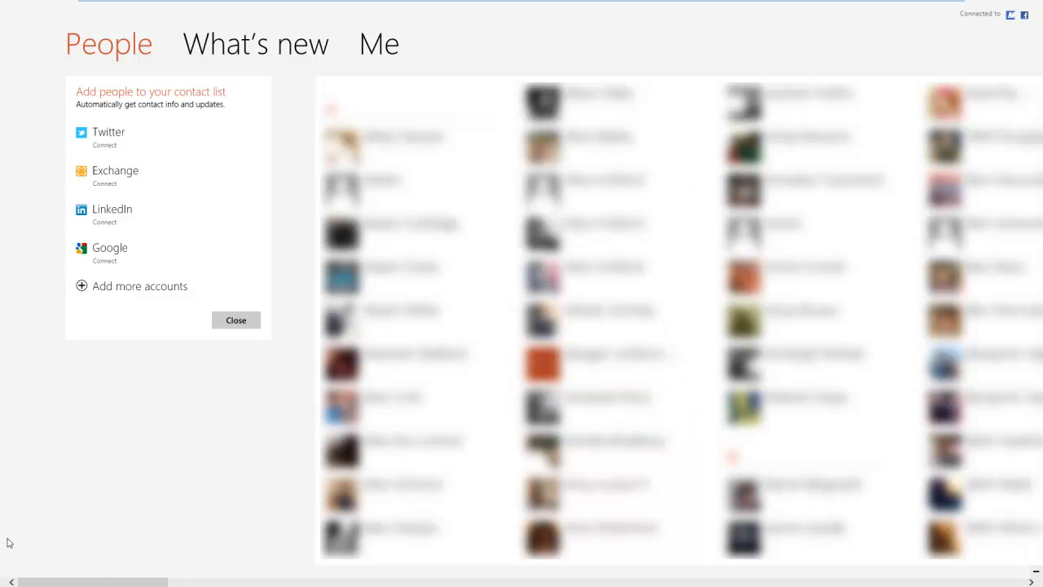
pyautogui.moveTo(13, 238)
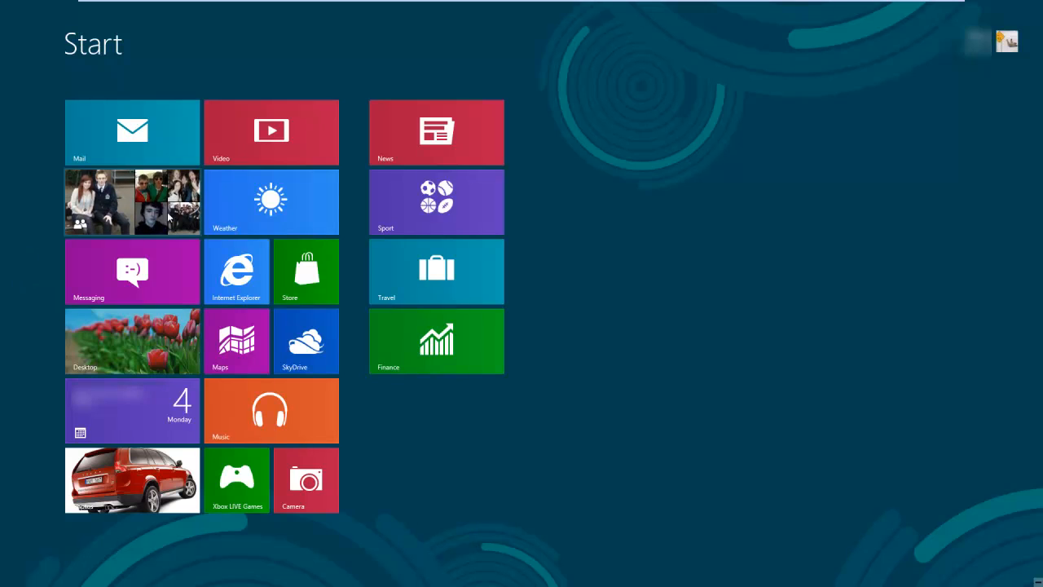
pyautogui.moveTo(43, 256)
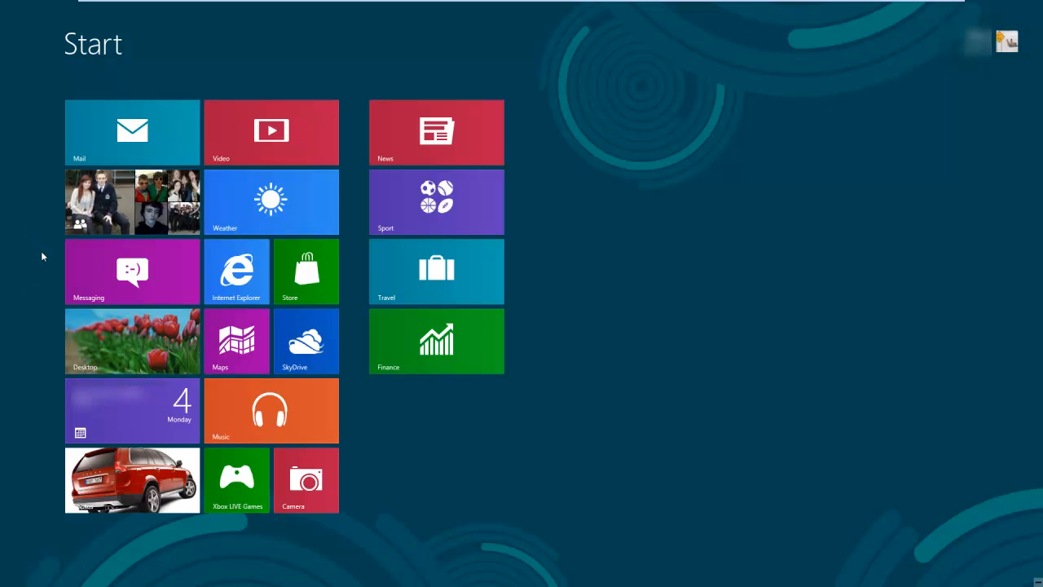
pyautogui.moveTo(77, 263)
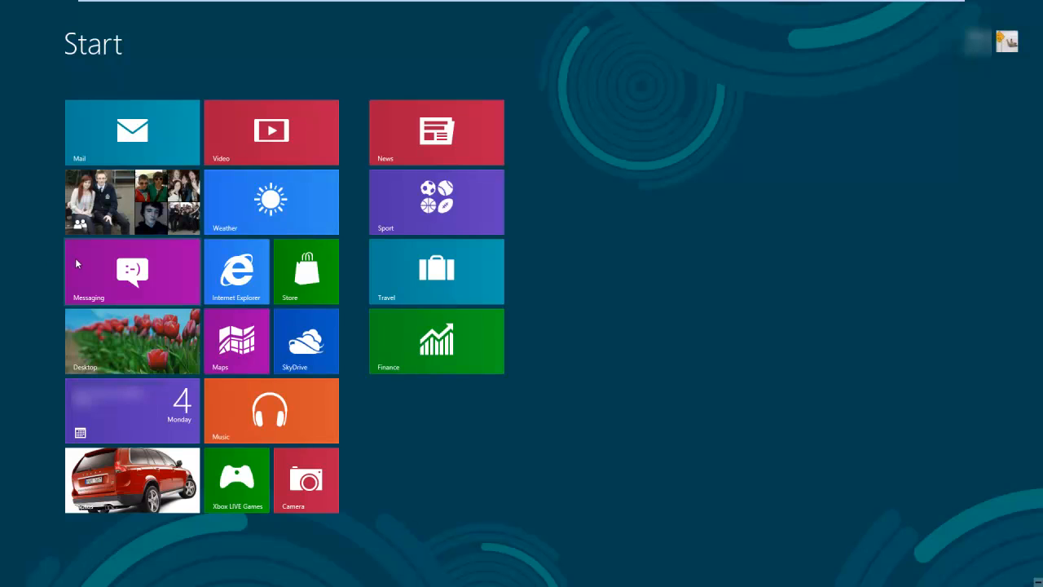
pyautogui.moveTo(84, 270)
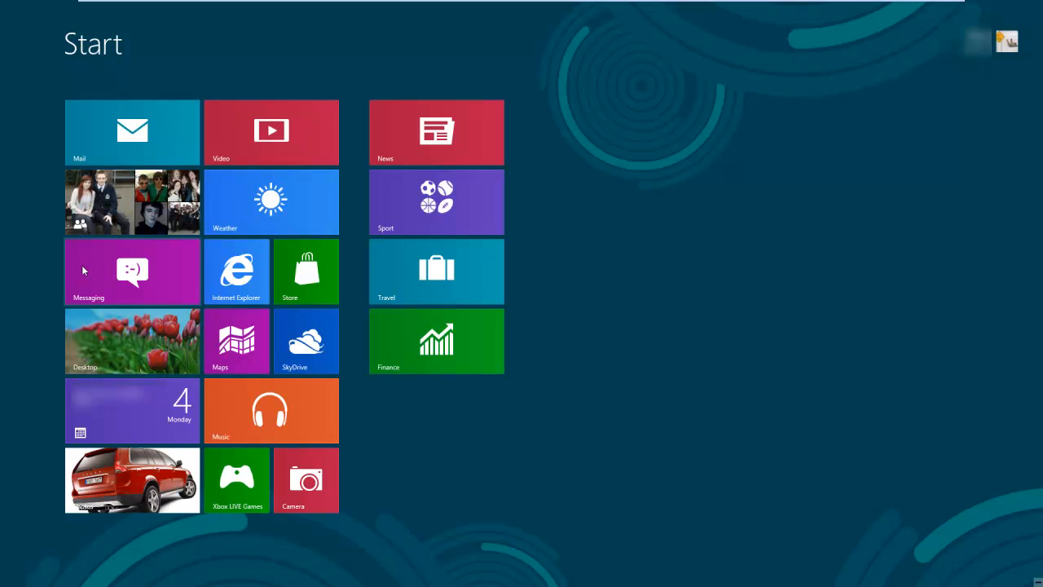
# - Open the Messaging tile to see the Windows Messaging Team thread
pyautogui.click(132, 270)
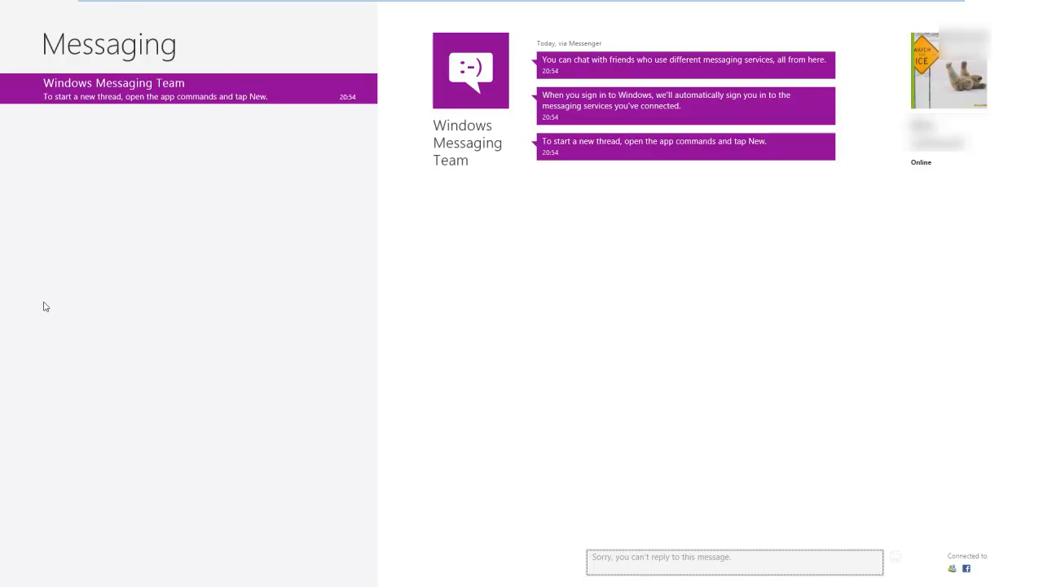
pyautogui.moveTo(685, 505)
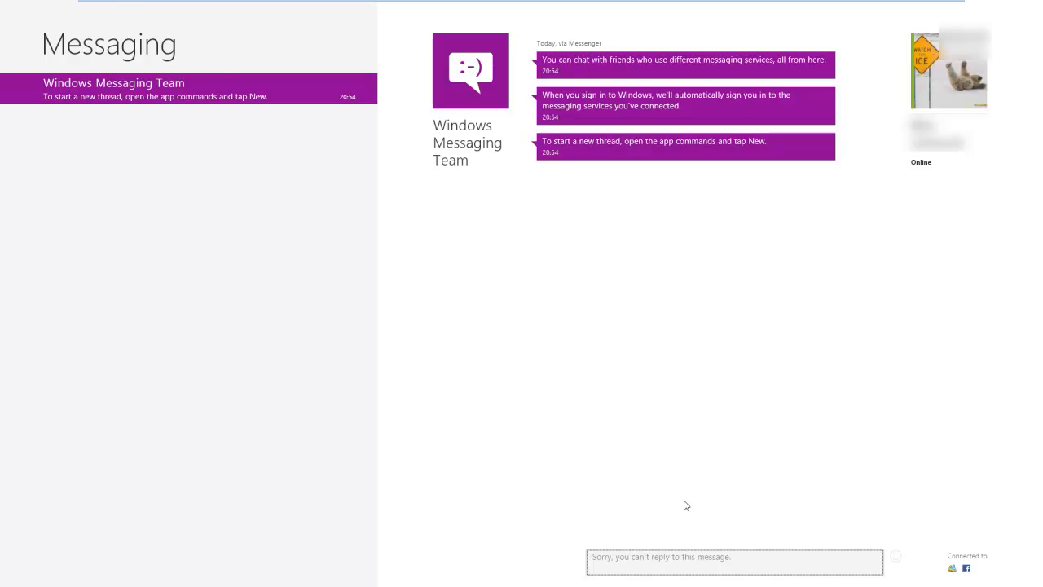
pyautogui.moveTo(957, 570)
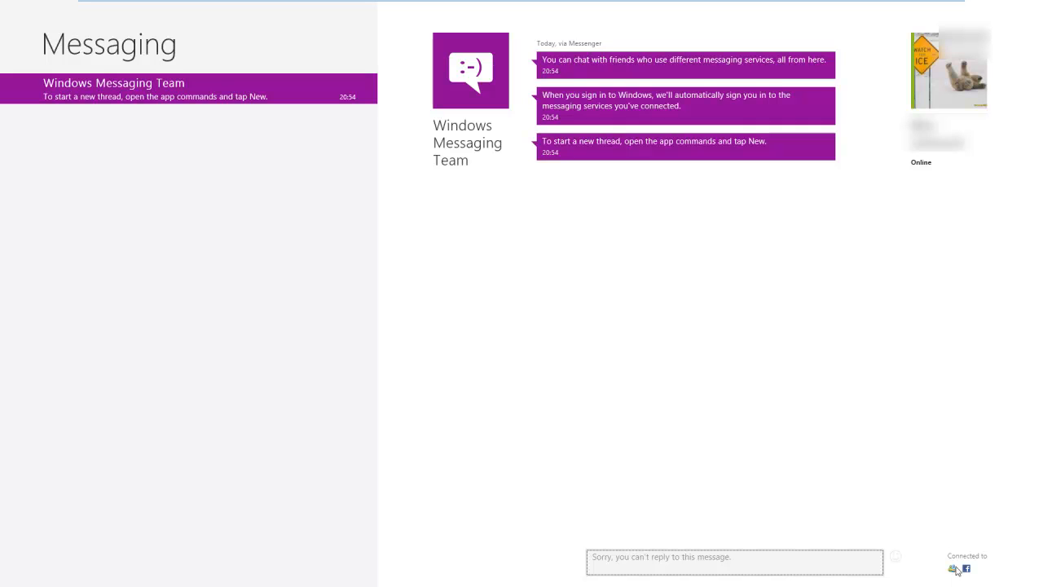
pyautogui.moveTo(938, 568)
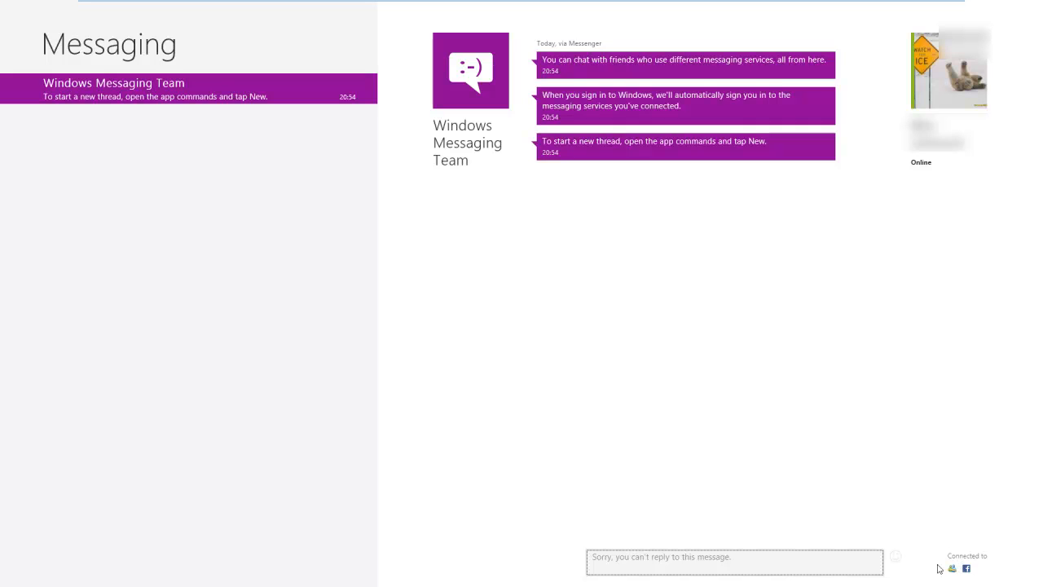
pyautogui.moveTo(962, 579)
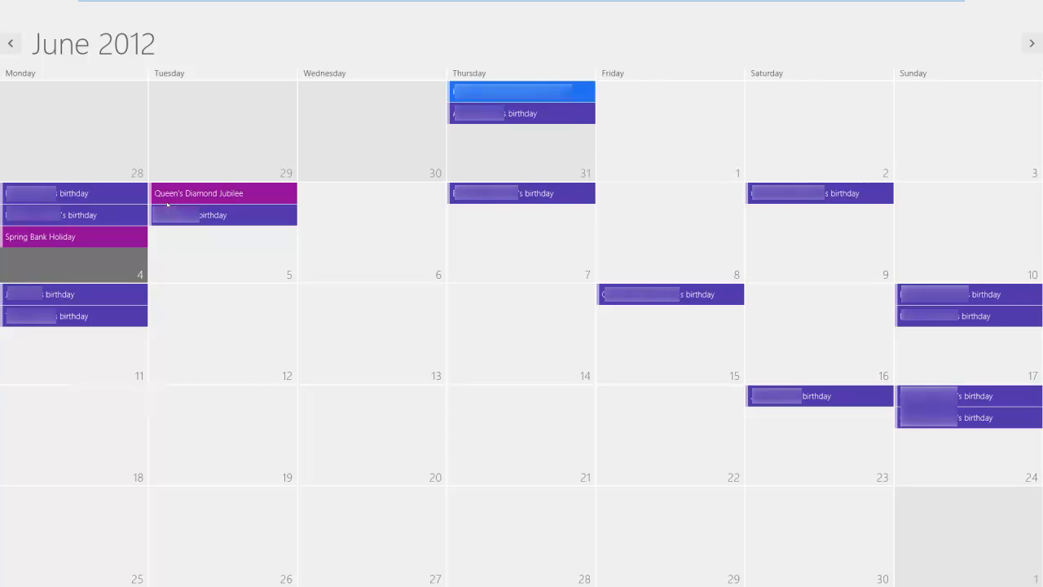
pyautogui.moveTo(339, 285)
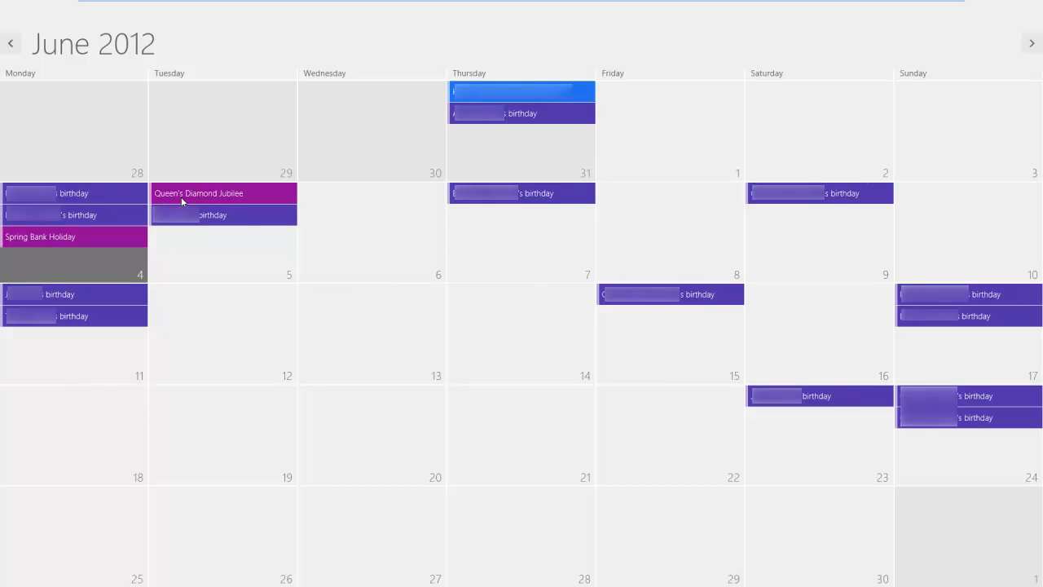
pyautogui.moveTo(208, 236)
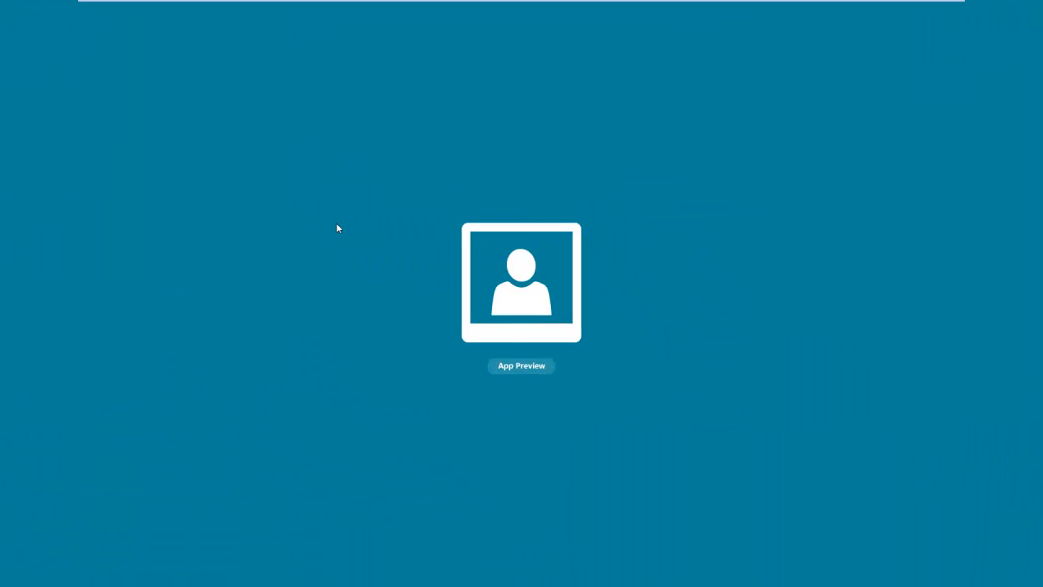
# - Leave the app's loading splash screen and go back to Start
pyautogui.click(522, 283)
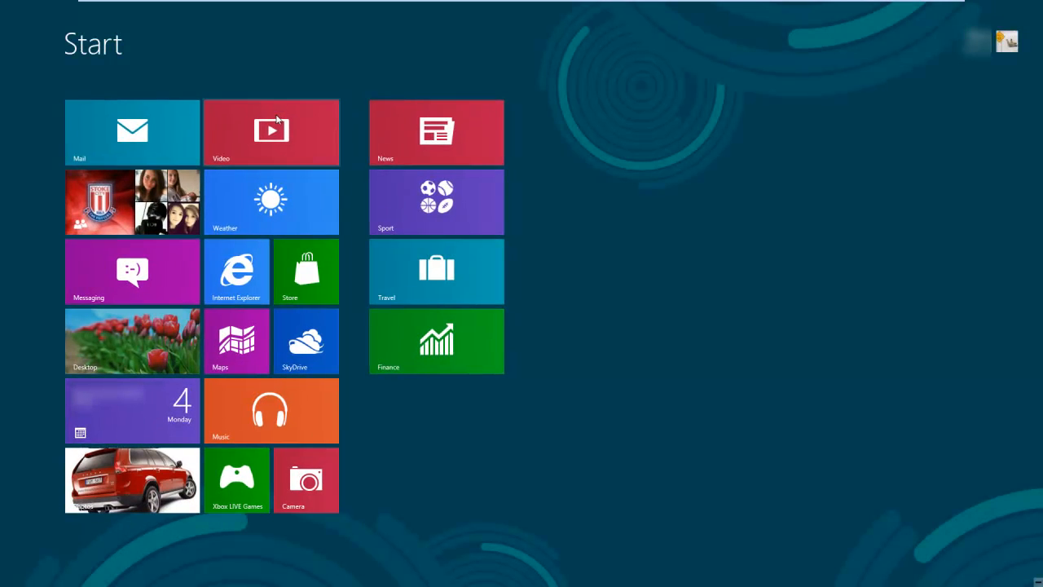
pyautogui.moveTo(291, 170)
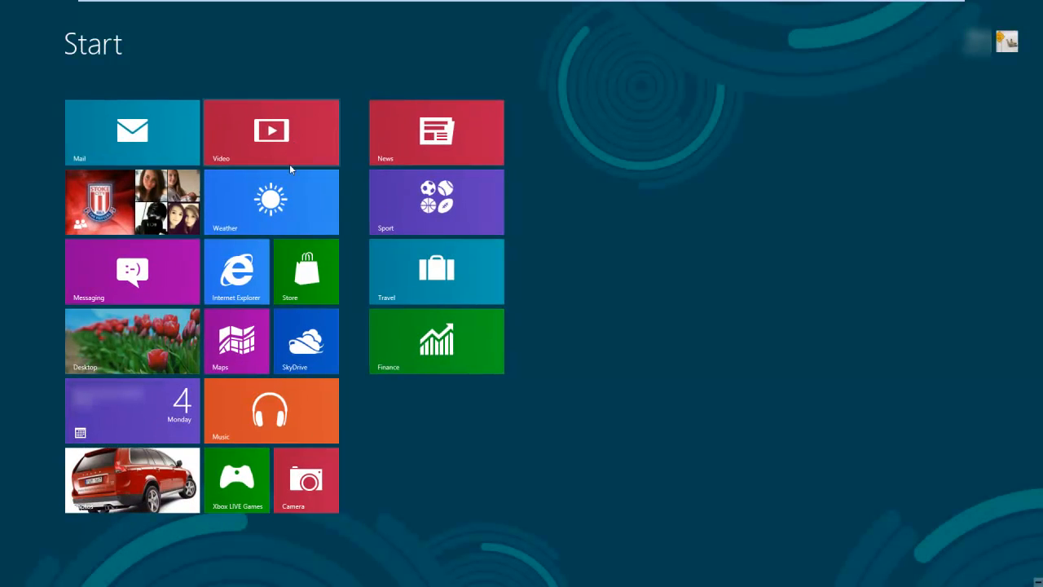
# - Open the Weather tile to view current conditions and the hourly forecast
pyautogui.click(271, 201)
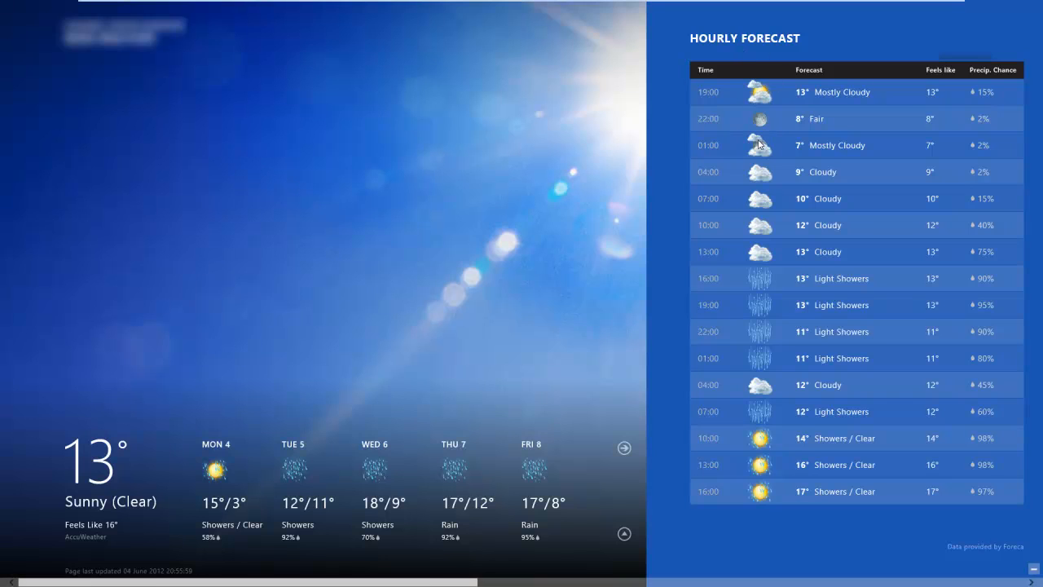
pyautogui.moveTo(384, 578)
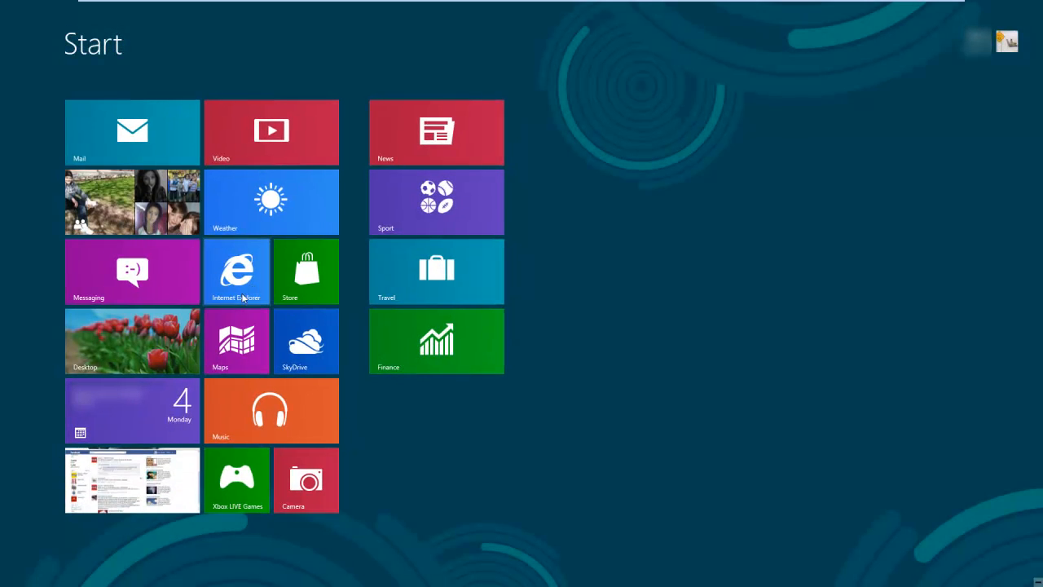
# - Open Internet Explorer on Bing with frequent sites, then return to Start
pyautogui.click(237, 271)
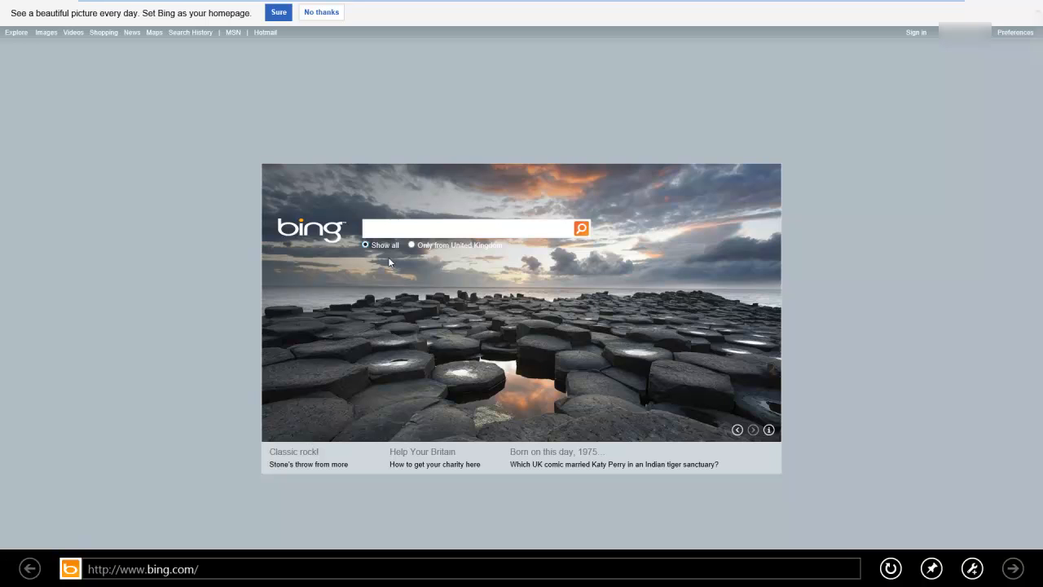
pyautogui.moveTo(766, 331)
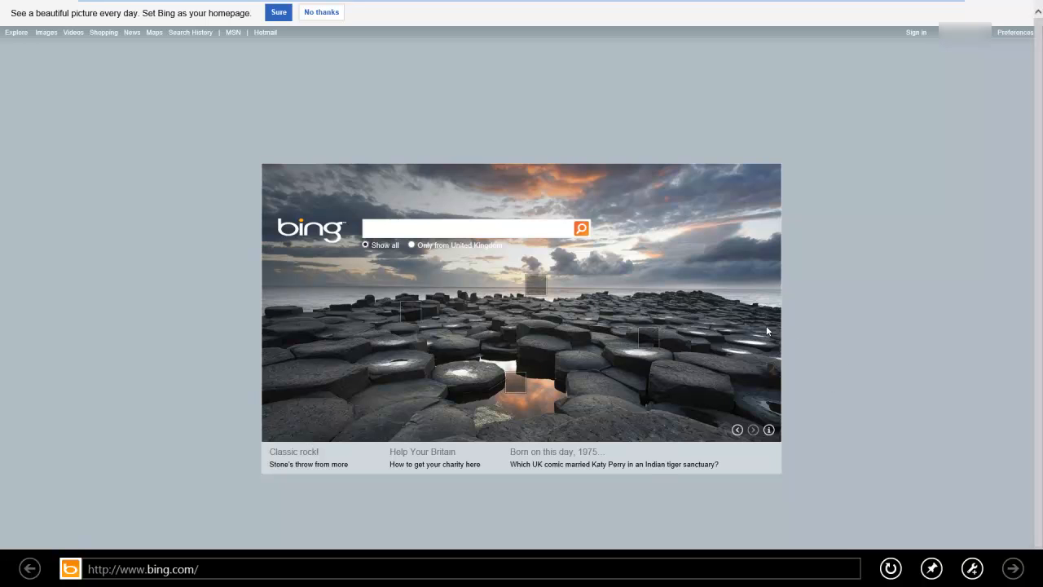
pyautogui.moveTo(247, 523)
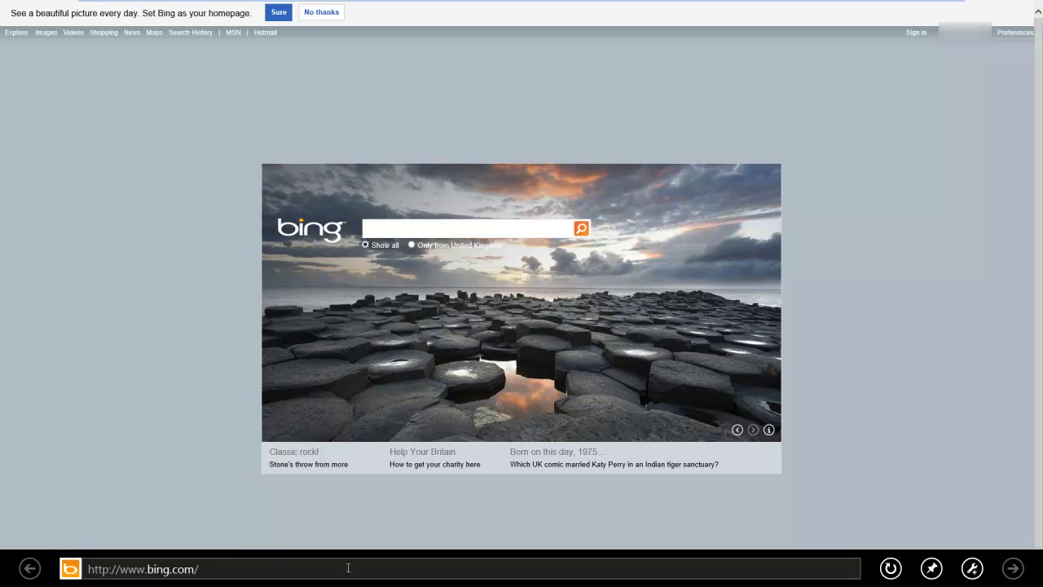
pyautogui.moveTo(237, 568)
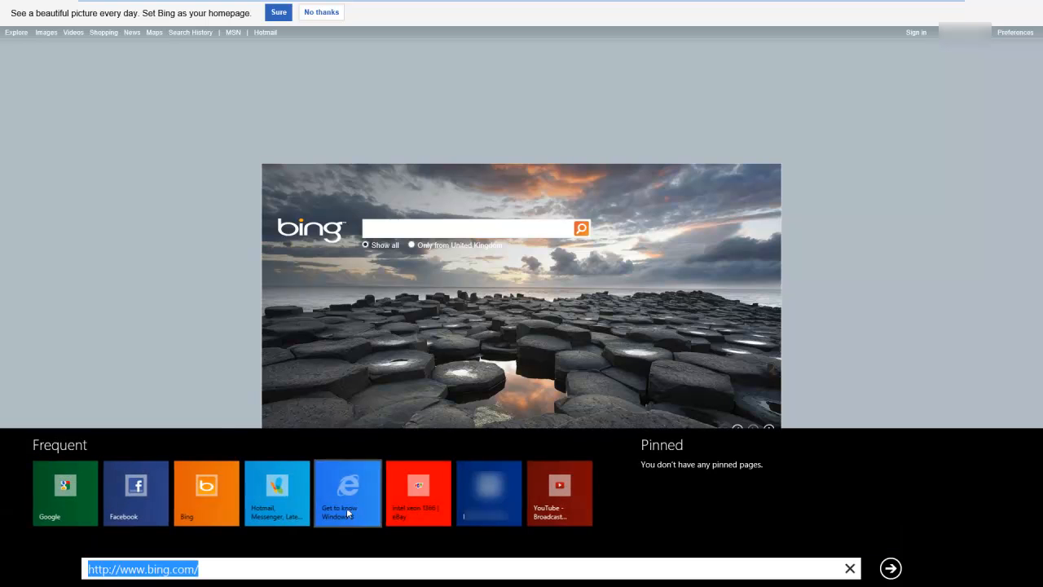
pyautogui.moveTo(75, 356)
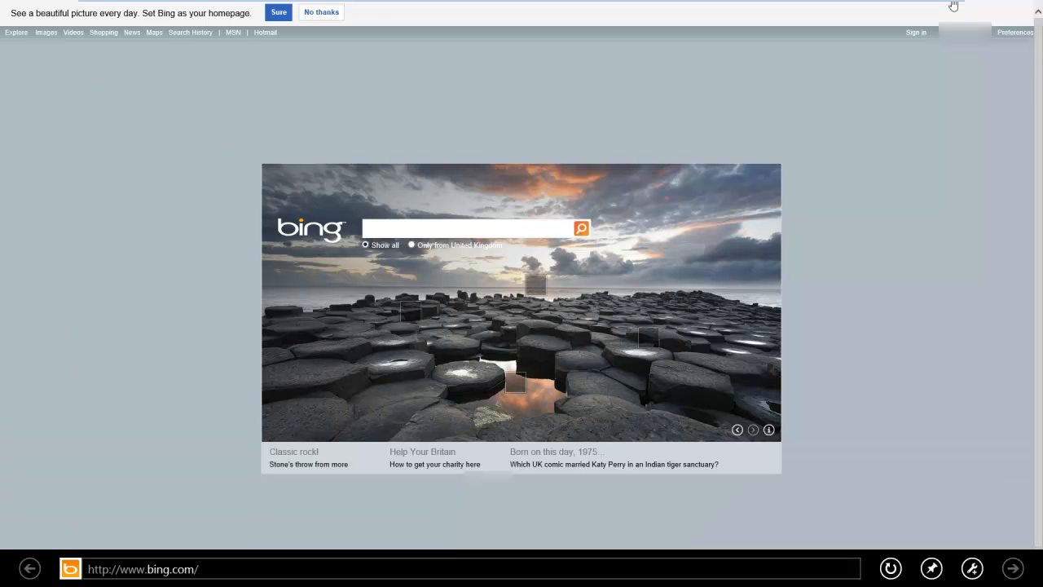
pyautogui.click(464, 227)
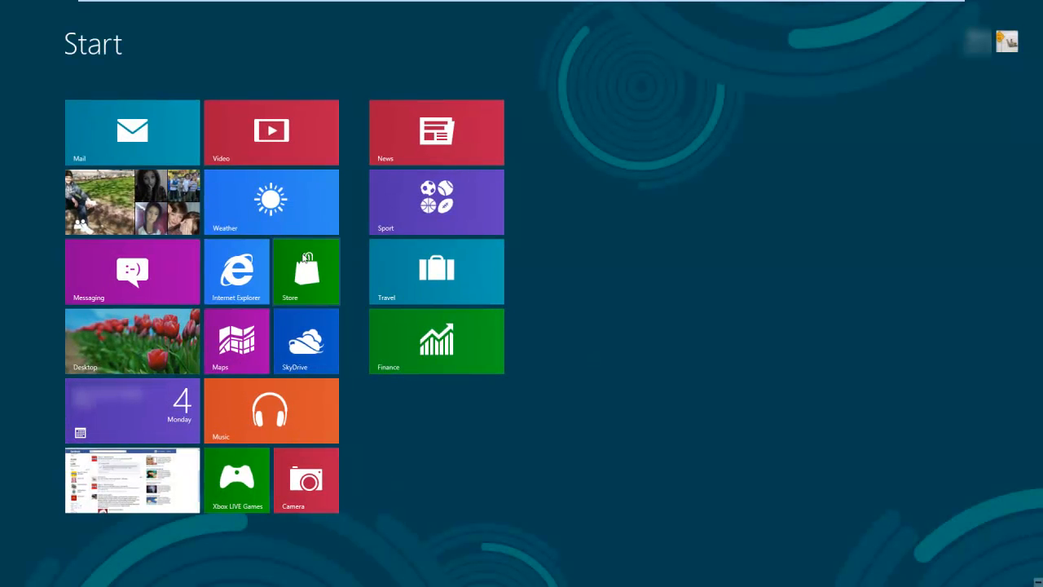
# - Open the Store and scroll right through its spotlight and app categories
pyautogui.click(306, 271)
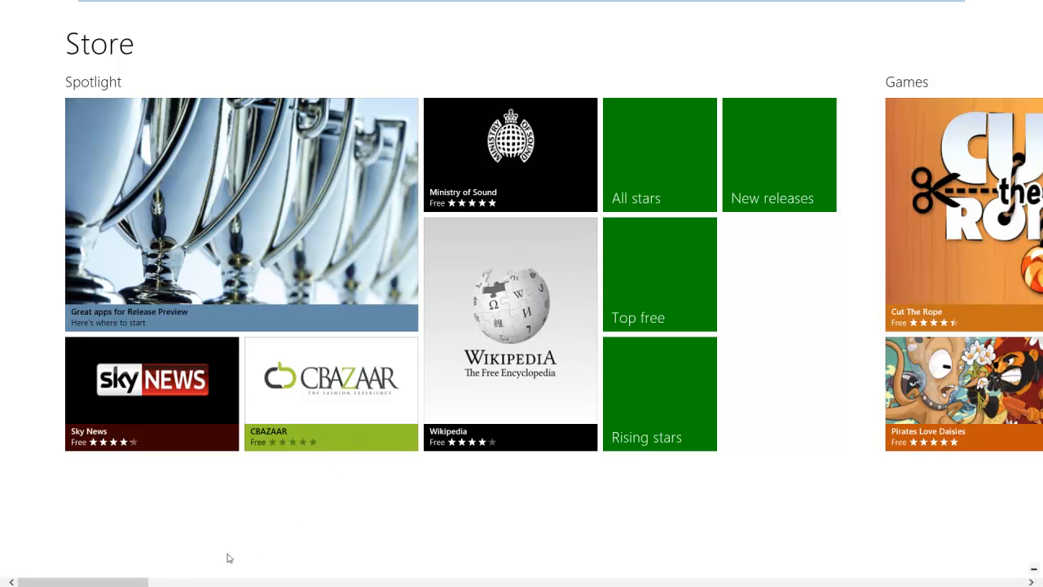
pyautogui.hscroll(3)
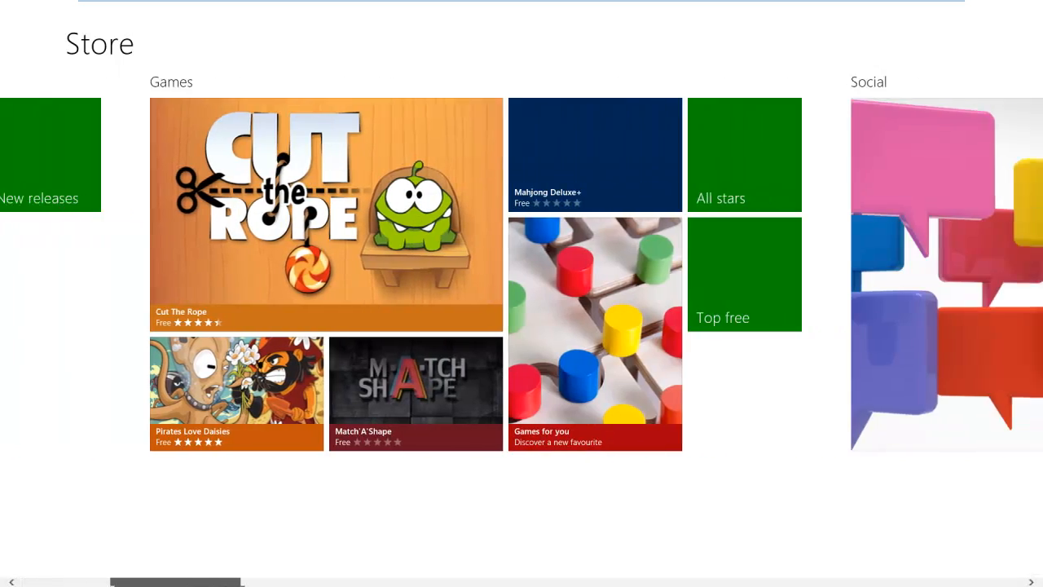
pyautogui.hscroll(3)
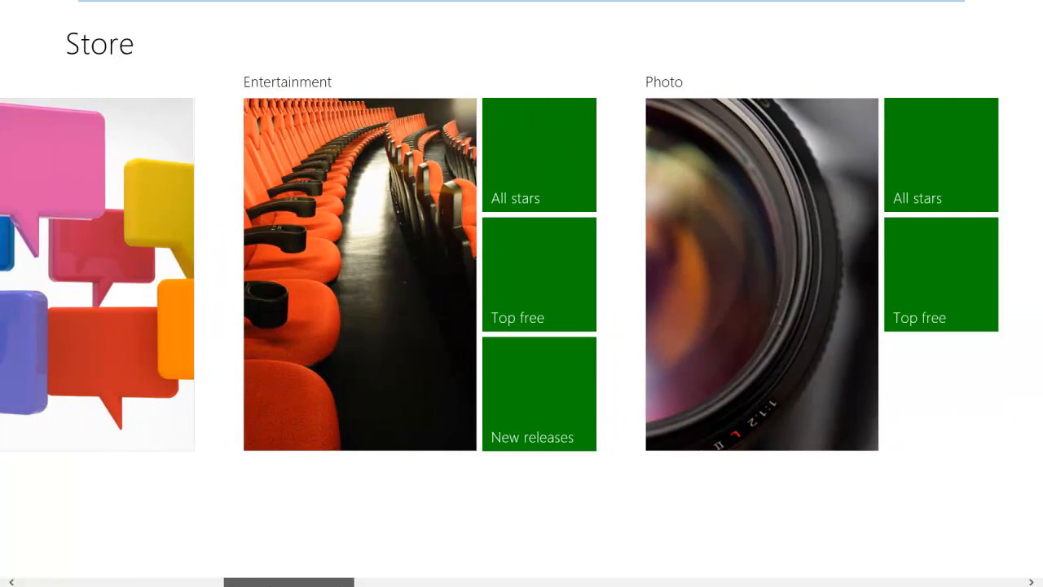
pyautogui.hscroll(3)
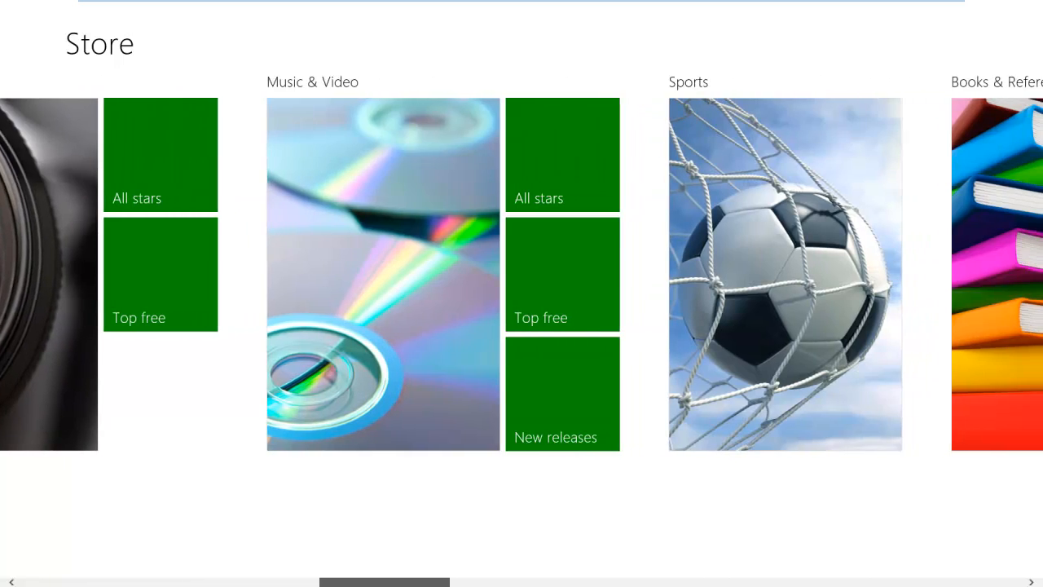
pyautogui.hscroll(3)
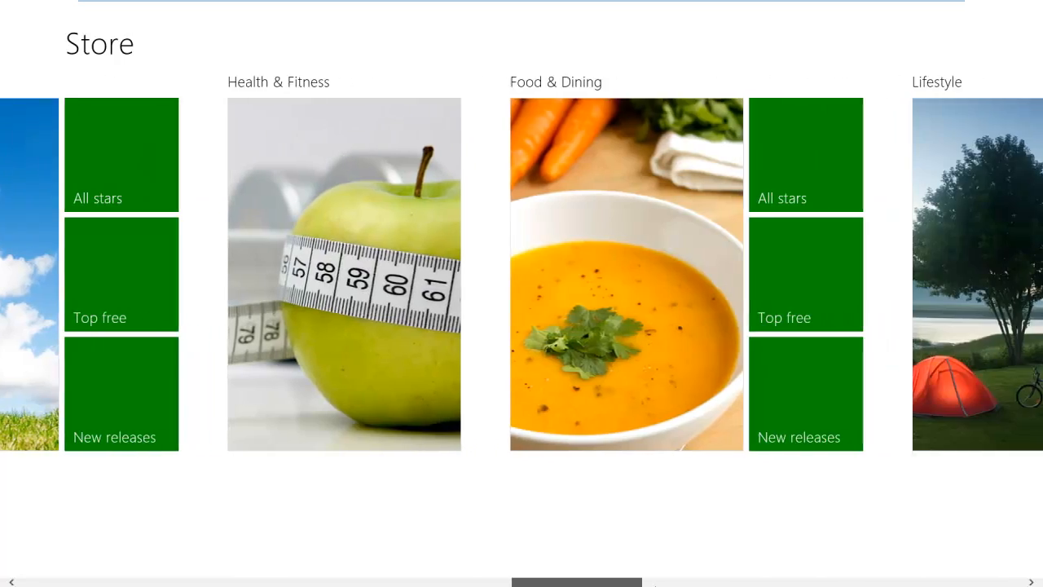
pyautogui.hscroll(3)
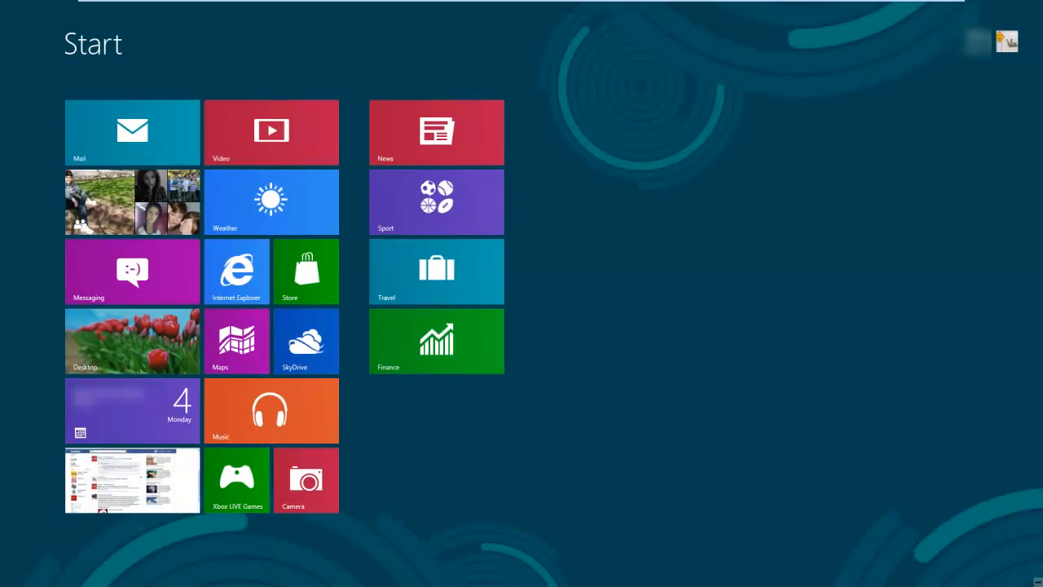
pyautogui.moveTo(252, 368)
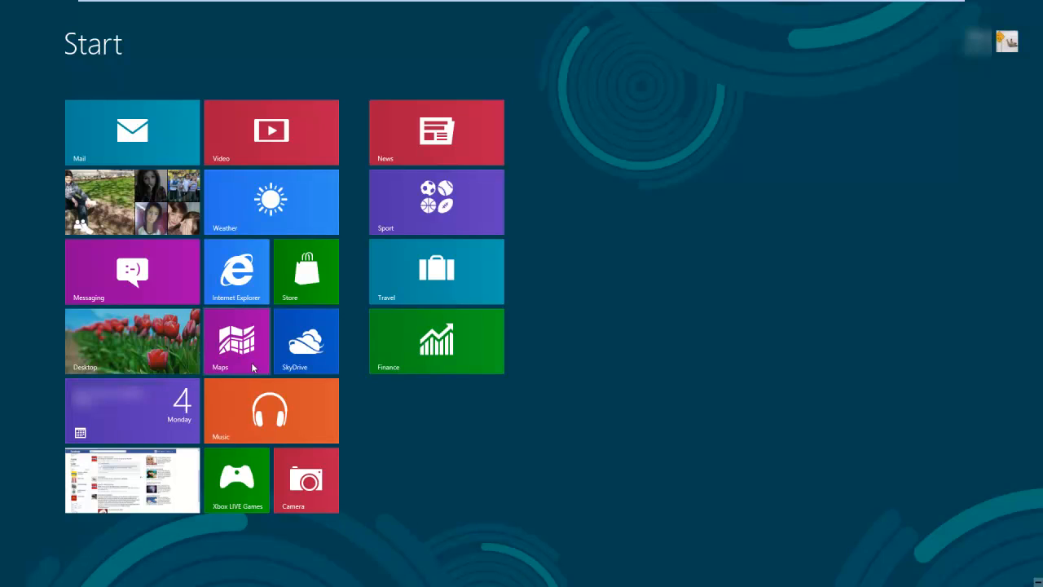
pyautogui.moveTo(296, 362)
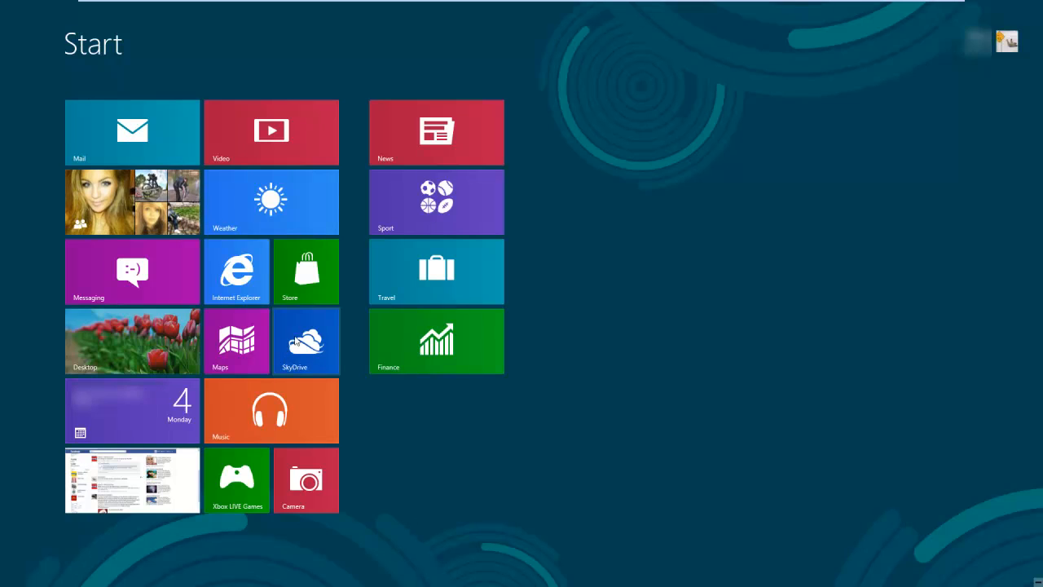
pyautogui.moveTo(291, 411)
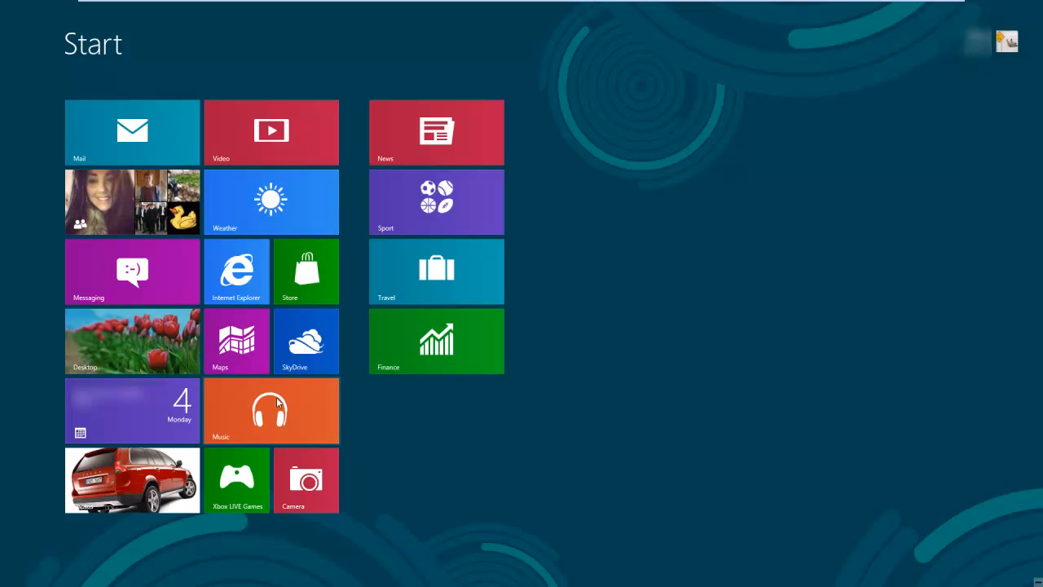
pyautogui.moveTo(215, 474)
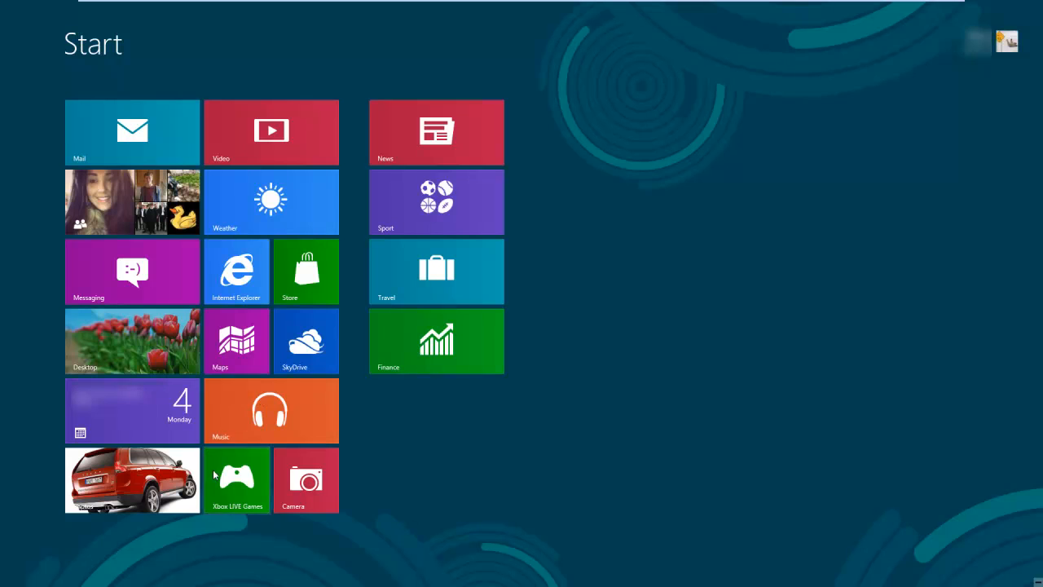
pyautogui.moveTo(238, 477)
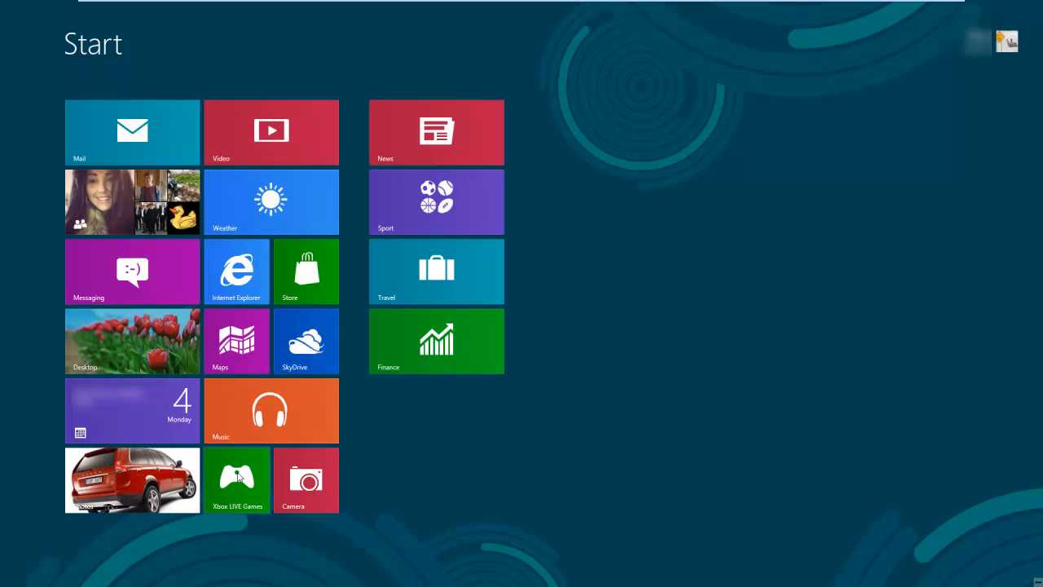
# - Launch Xbox LIVE Games and scroll right to the Windows and Xbox game marketplaces
pyautogui.click(237, 480)
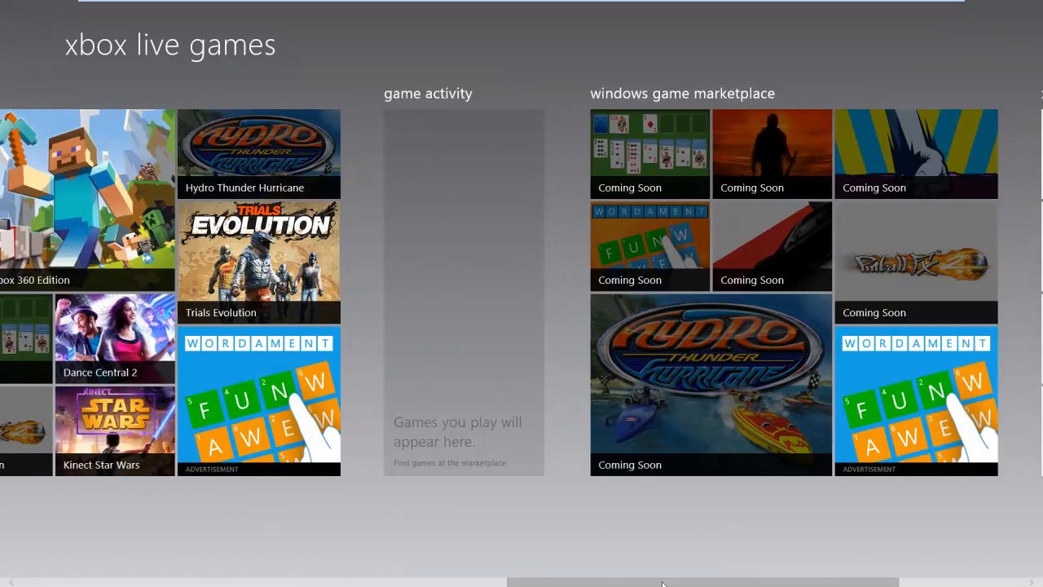
pyautogui.hscroll(3)
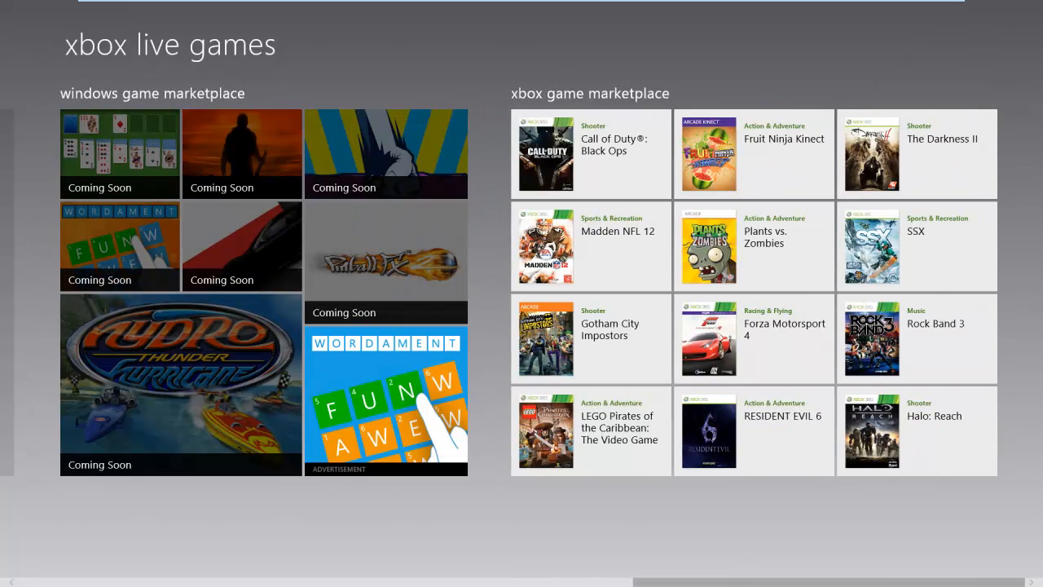
pyautogui.moveTo(622, 324)
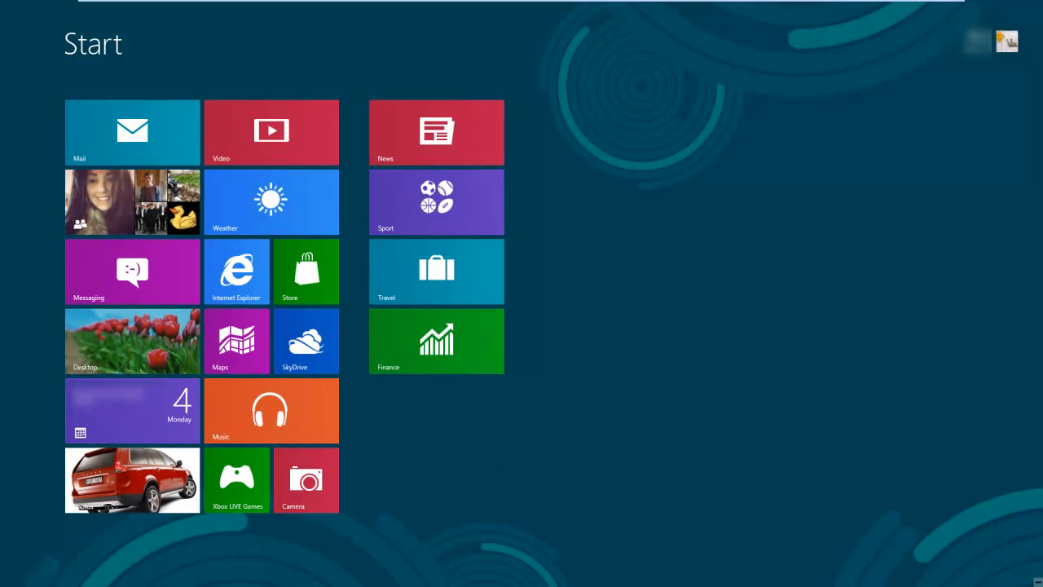
# - Launch News and scroll through the headline, world, business and sports sections
pyautogui.click(436, 132)
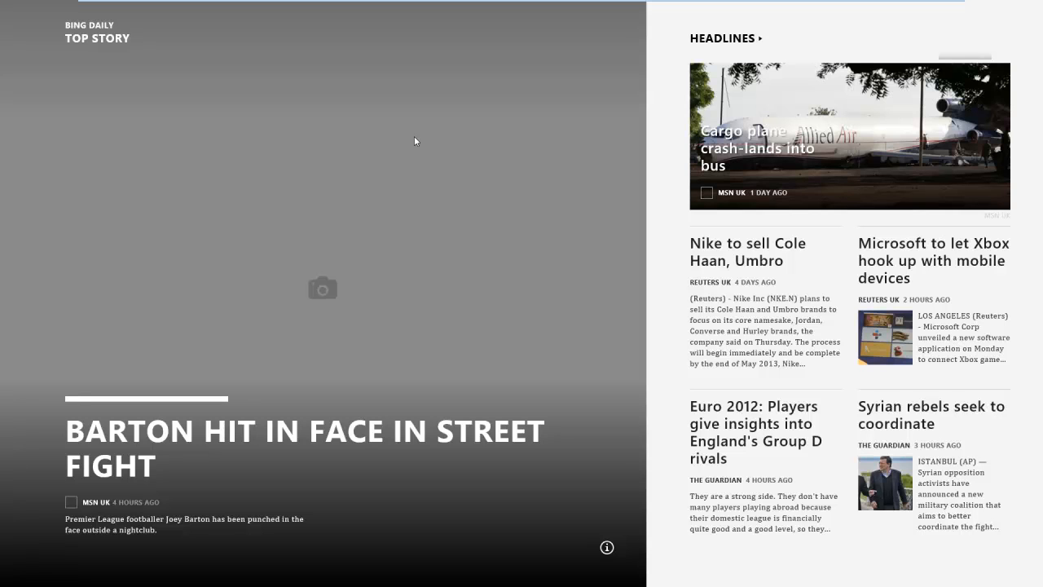
pyautogui.moveTo(387, 374)
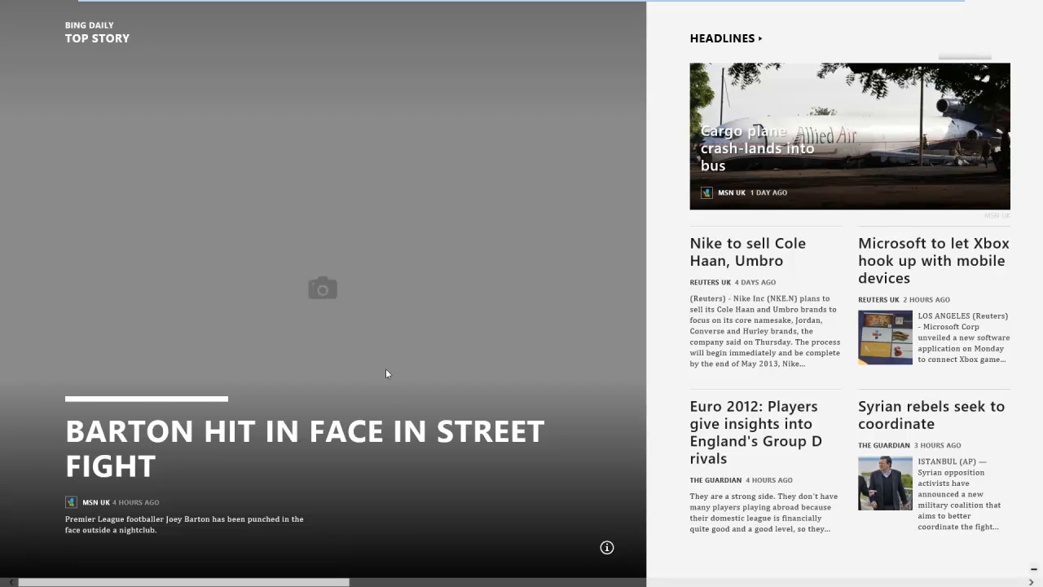
pyautogui.moveTo(236, 549)
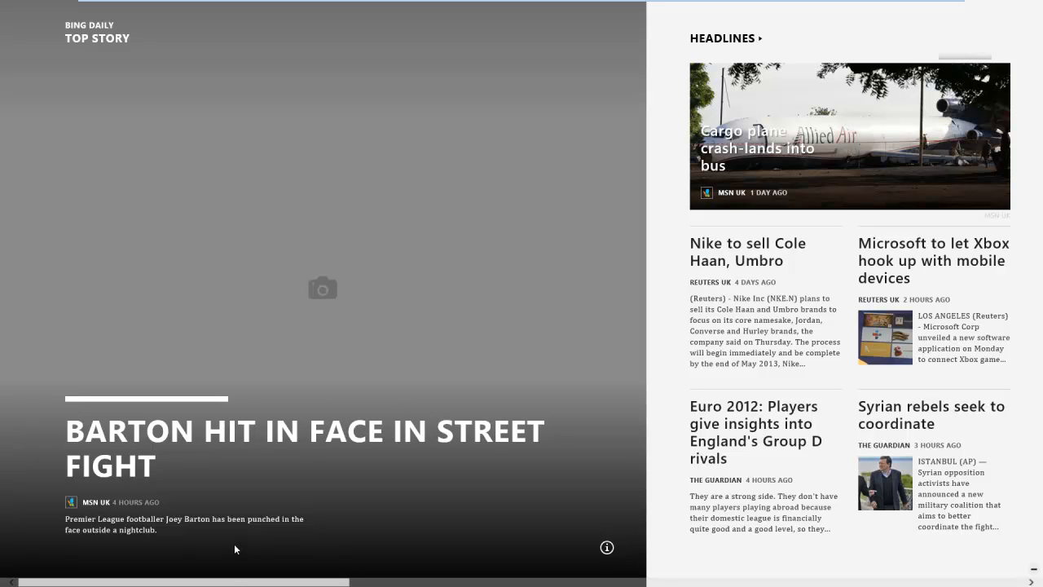
pyautogui.hscroll(3)
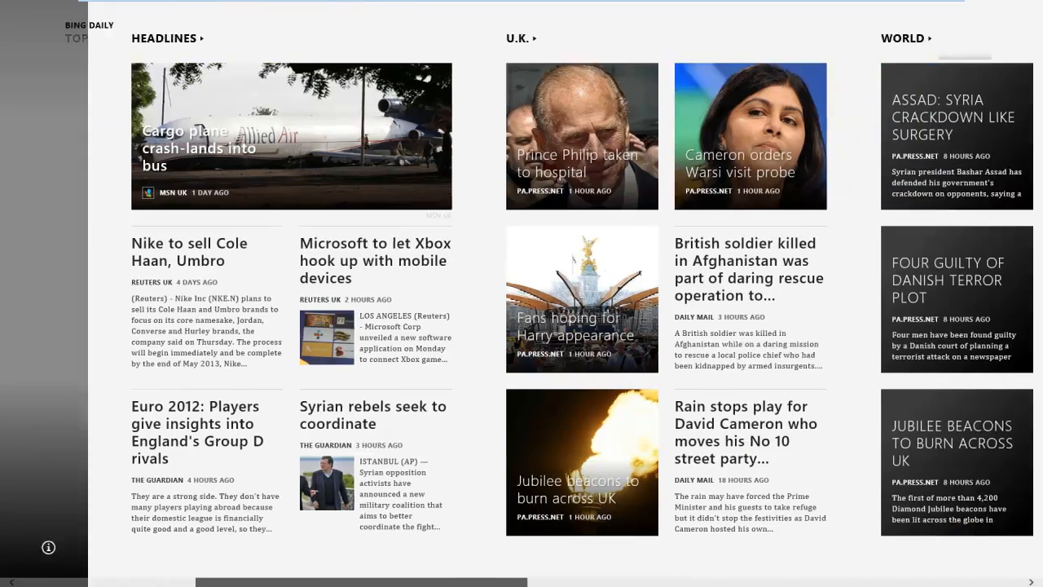
pyautogui.hscroll(3)
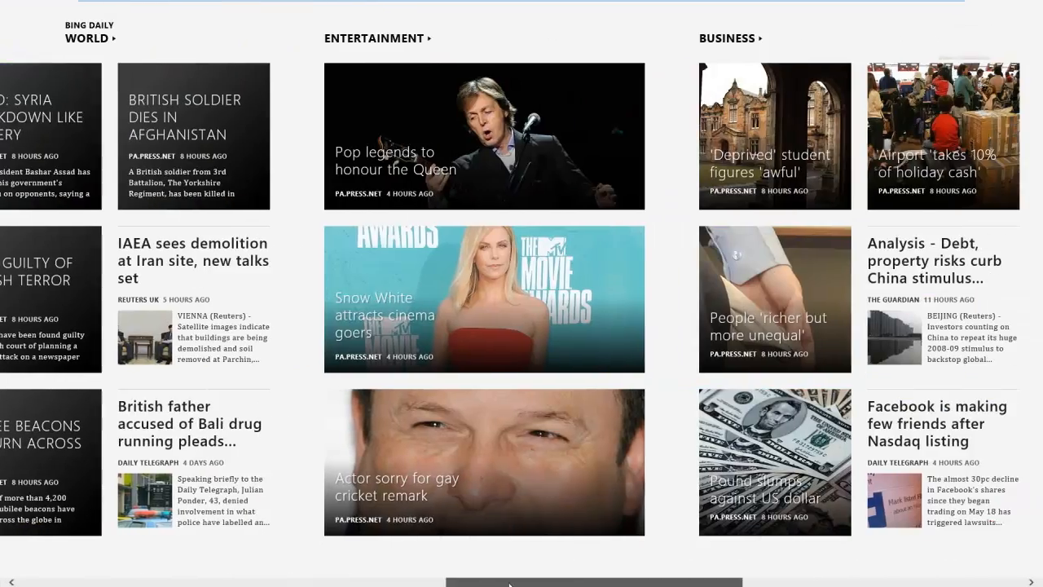
pyautogui.hscroll(3)
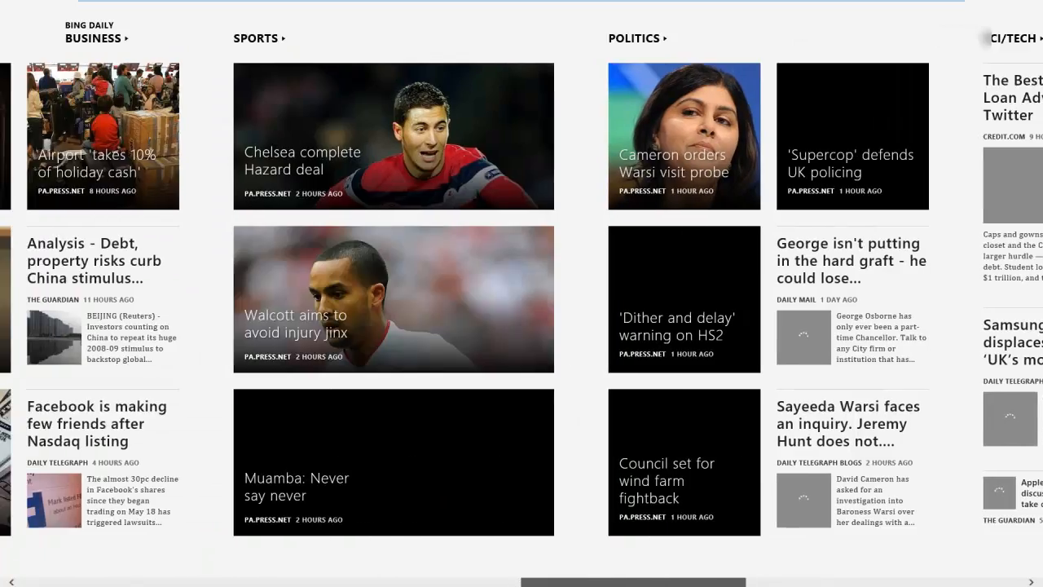
pyautogui.hscroll(-3)
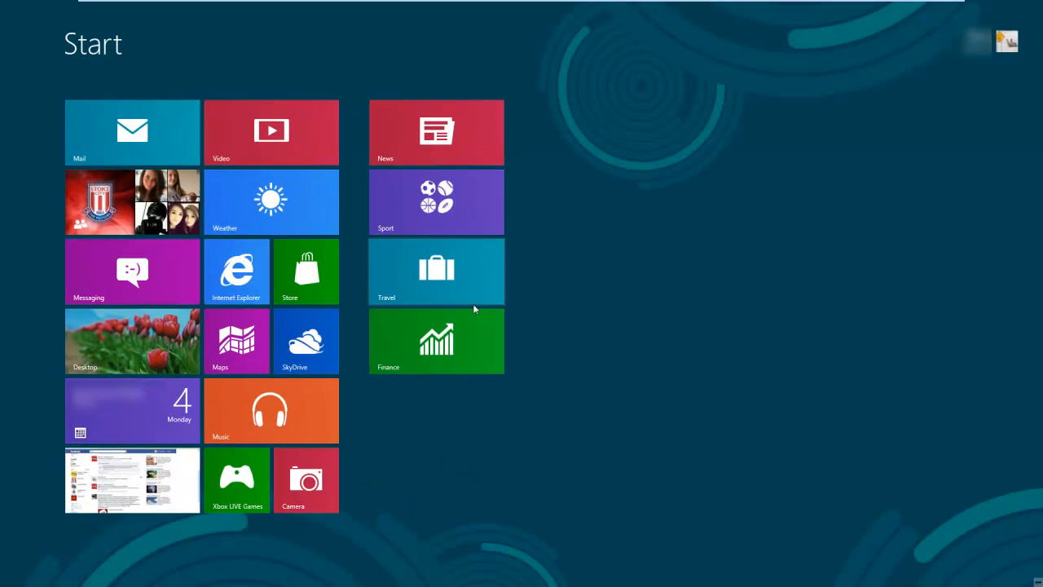
# - Launch Travel and browse Tokyo's attractions, hotels and restaurants
pyautogui.click(436, 202)
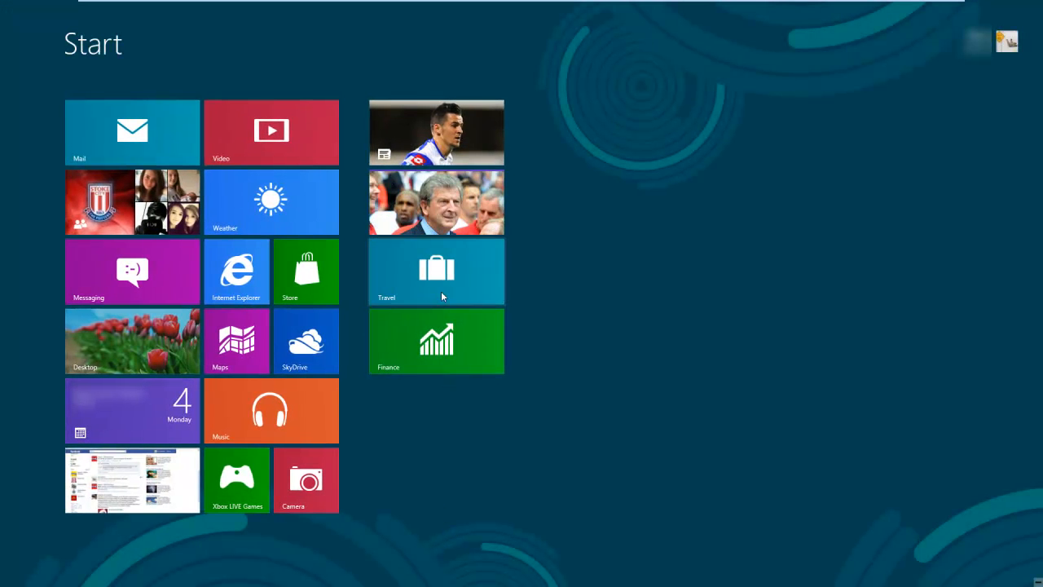
pyautogui.click(436, 271)
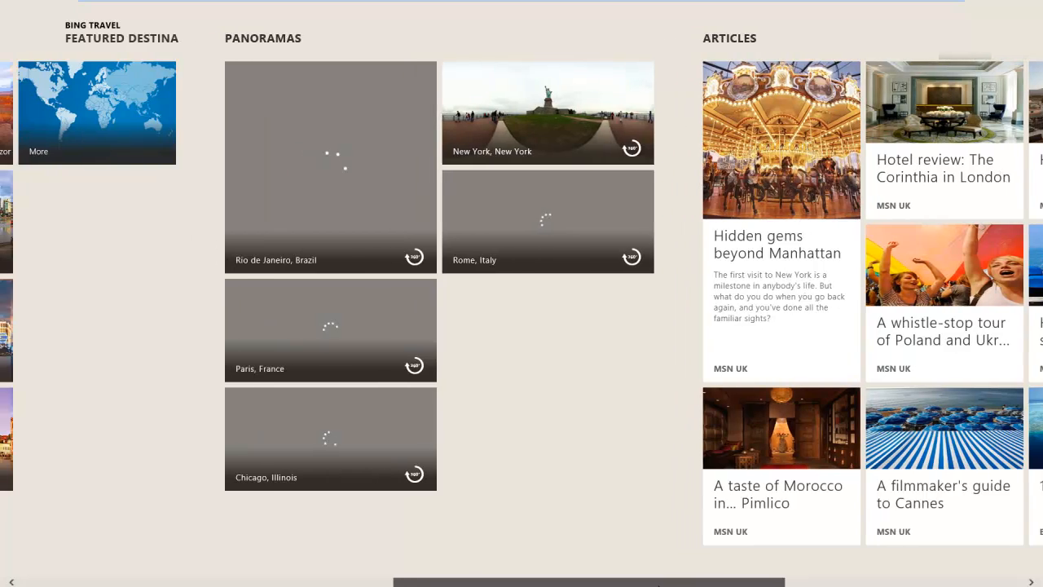
pyautogui.hscroll(-3)
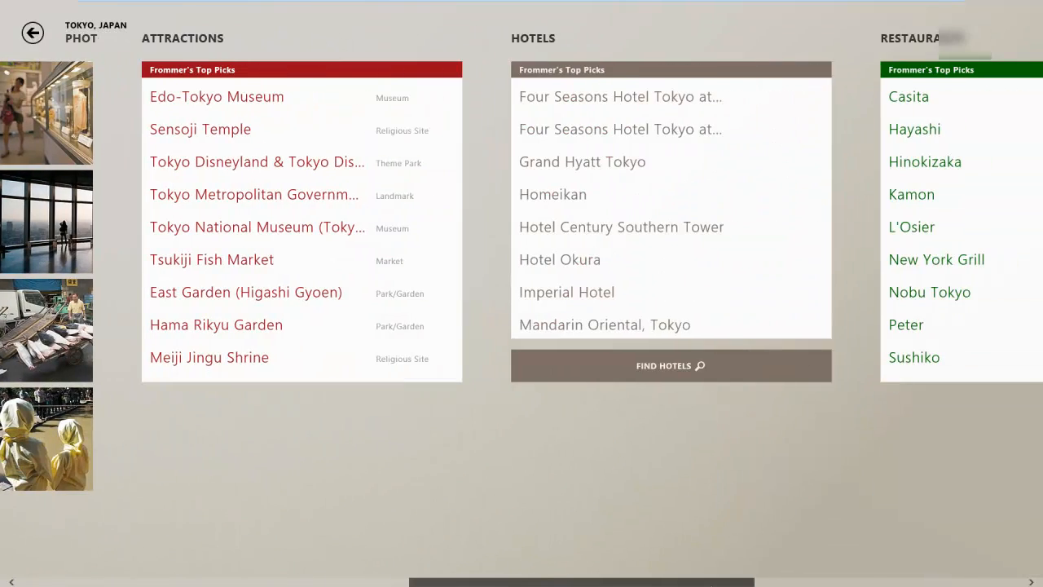
pyautogui.hscroll(3)
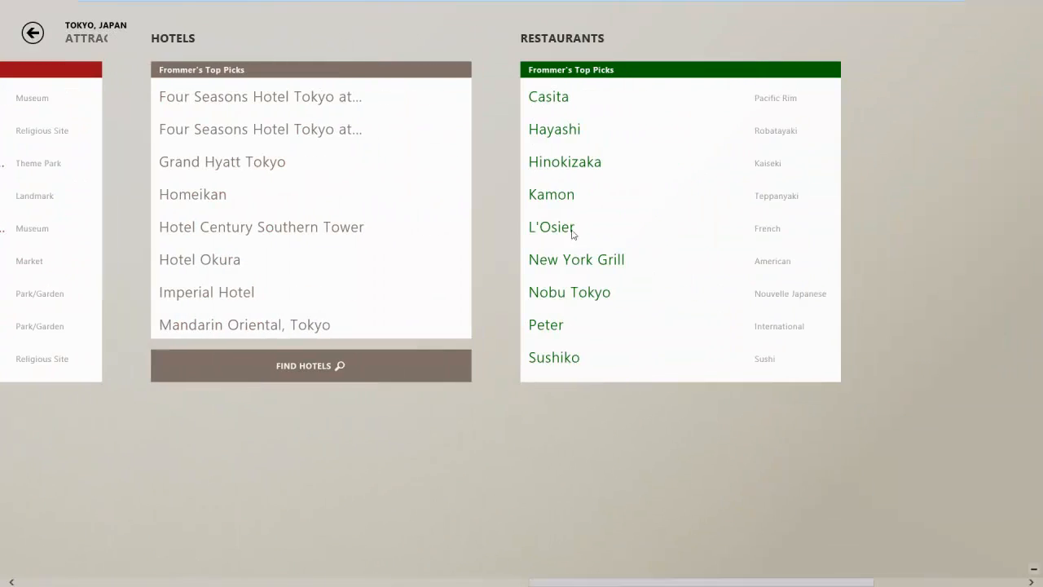
pyautogui.click(33, 33)
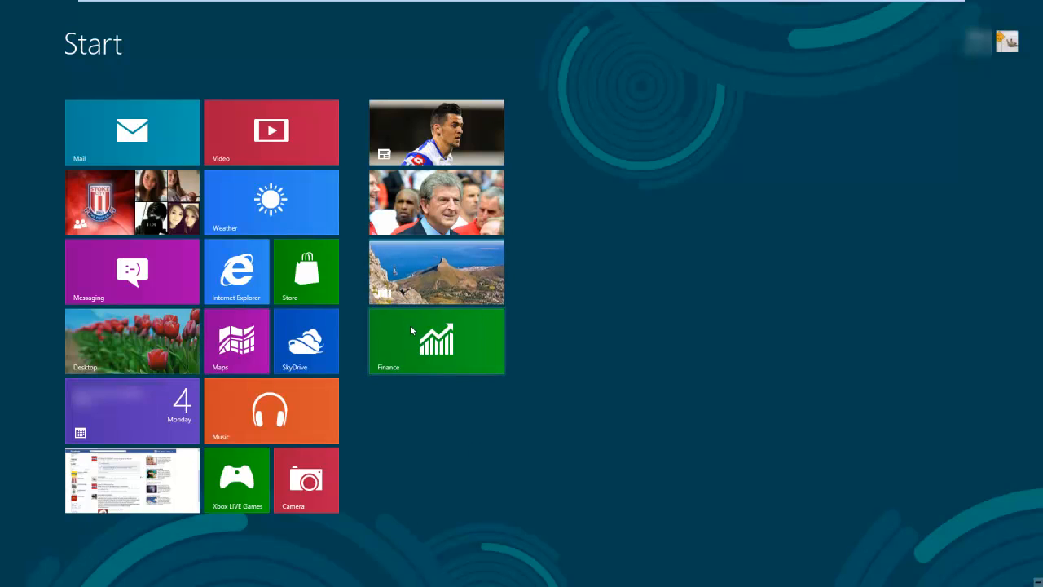
# - Launch Bing Finance to see the FTSE 100 daily chart and finance news
pyautogui.click(436, 341)
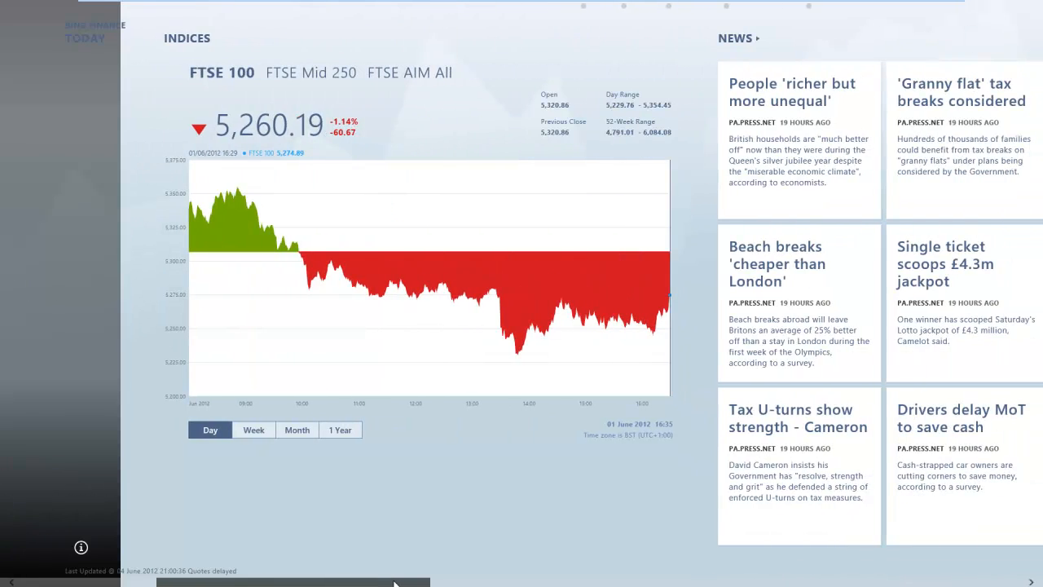
pyautogui.moveTo(405, 285)
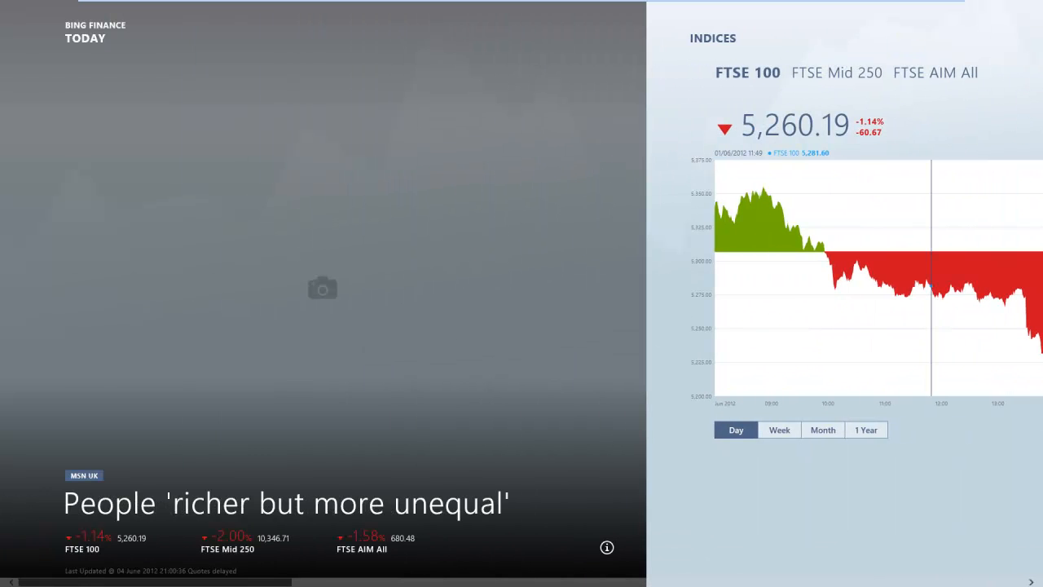
pyautogui.moveTo(278, 350)
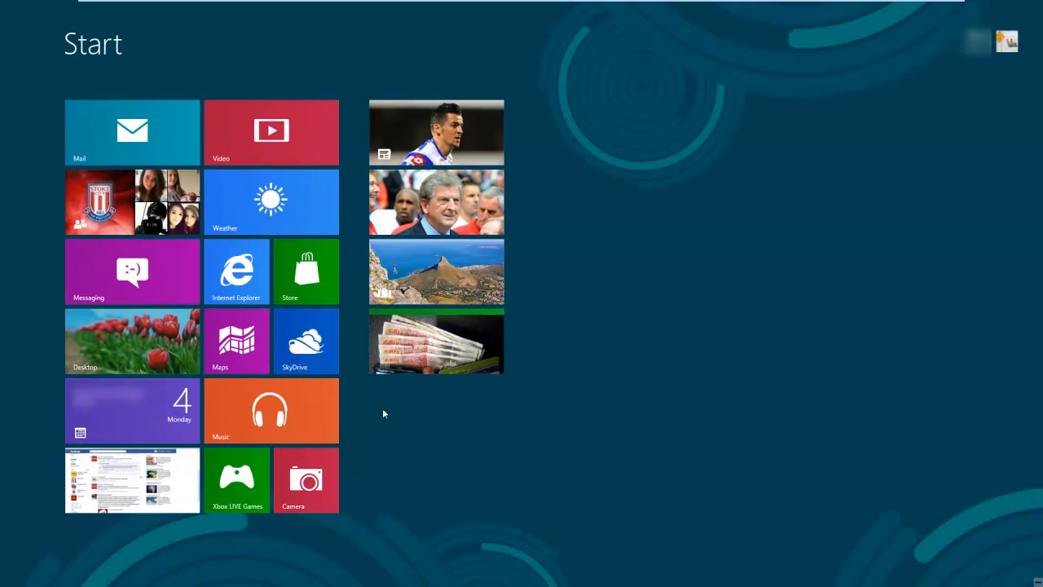
pyautogui.moveTo(665, 253)
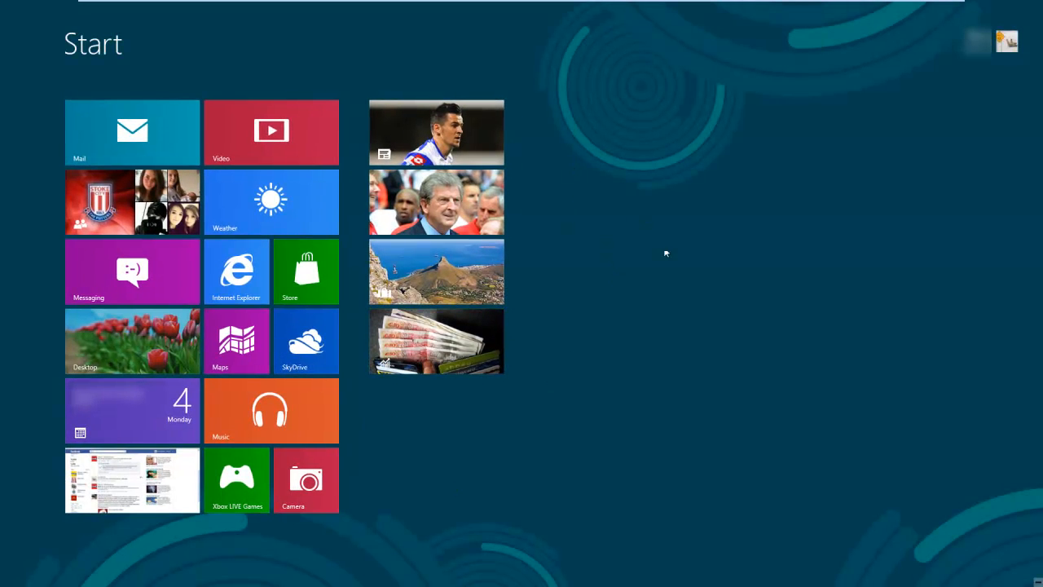
pyautogui.moveTo(555, 220)
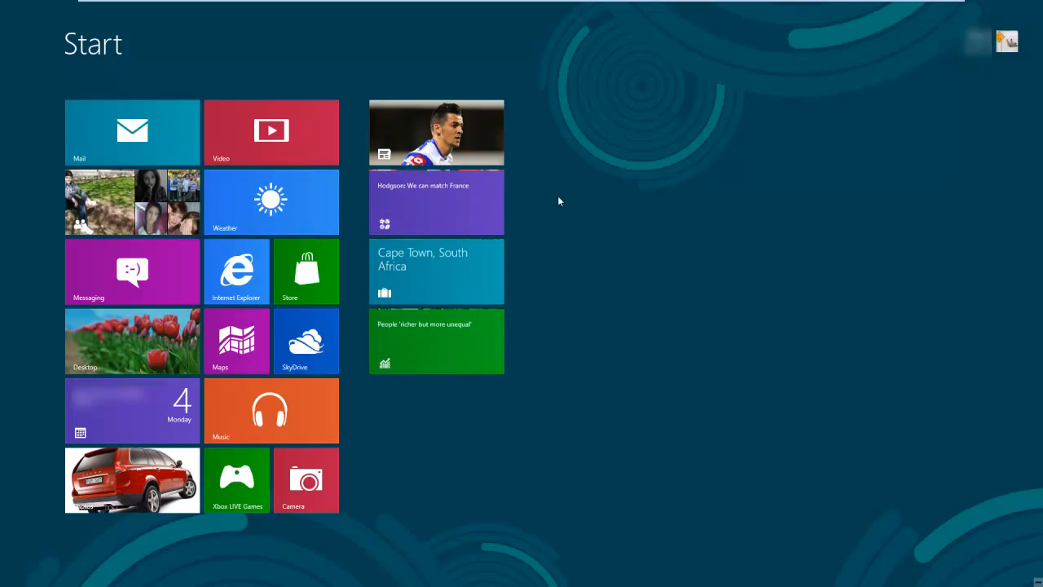
pyautogui.moveTo(745, 345)
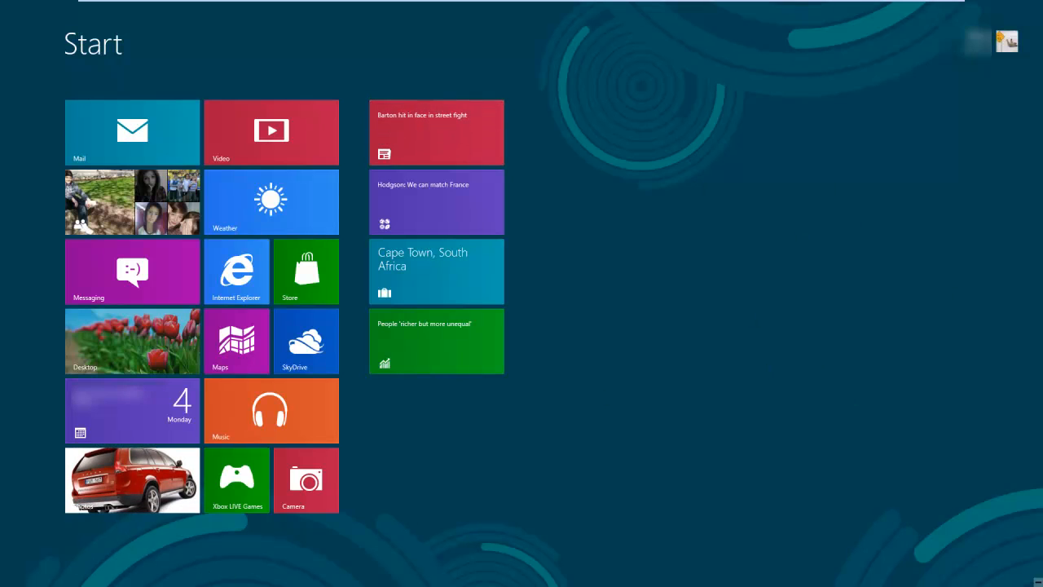
pyautogui.moveTo(794, 487)
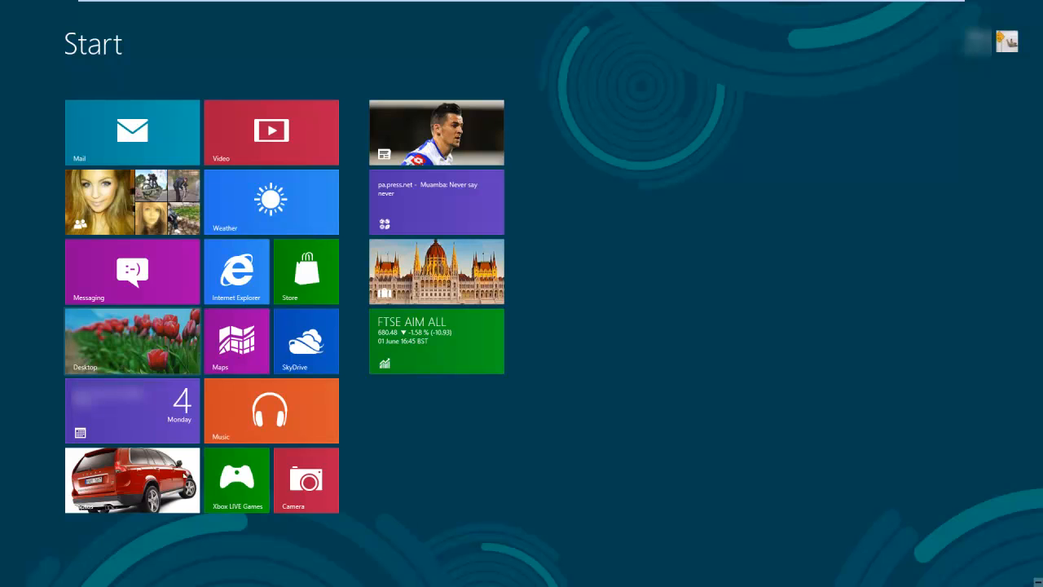
# - Show the Settings charm over the desktop, then briefly open and close Control Panel
pyautogui.click(132, 341)
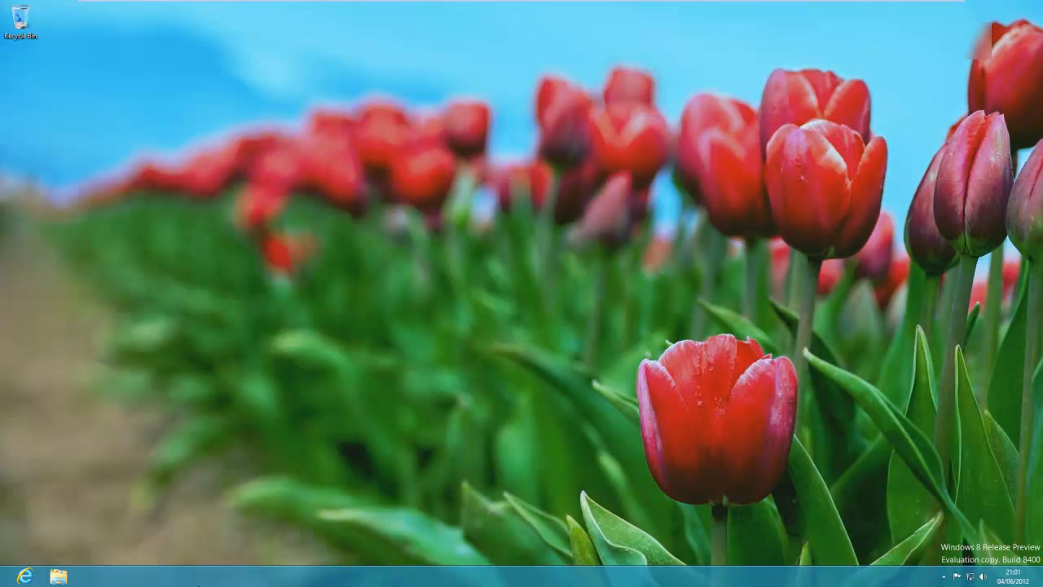
pyautogui.moveTo(1024, 525)
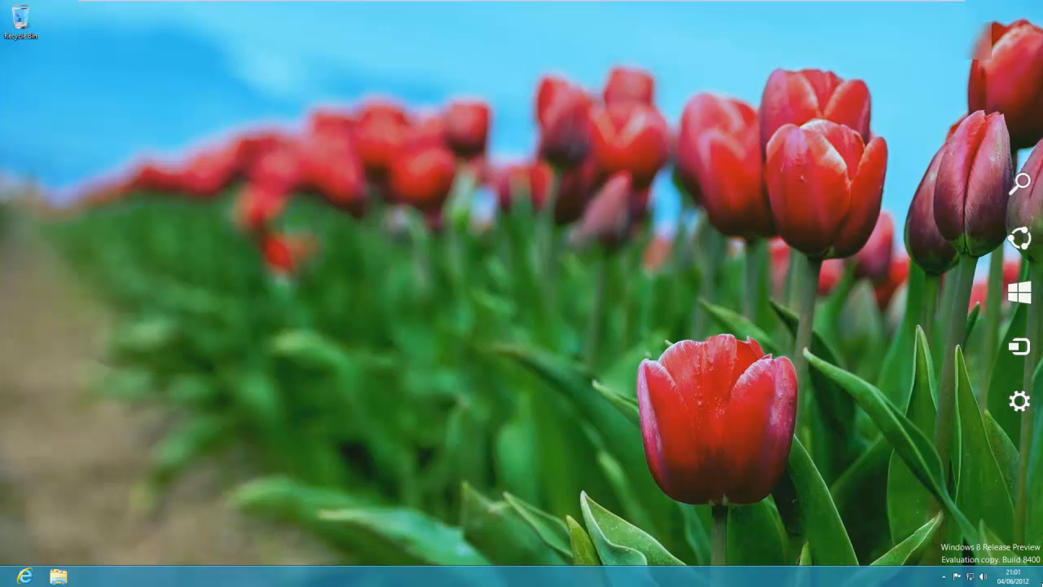
pyautogui.moveTo(1042, 294)
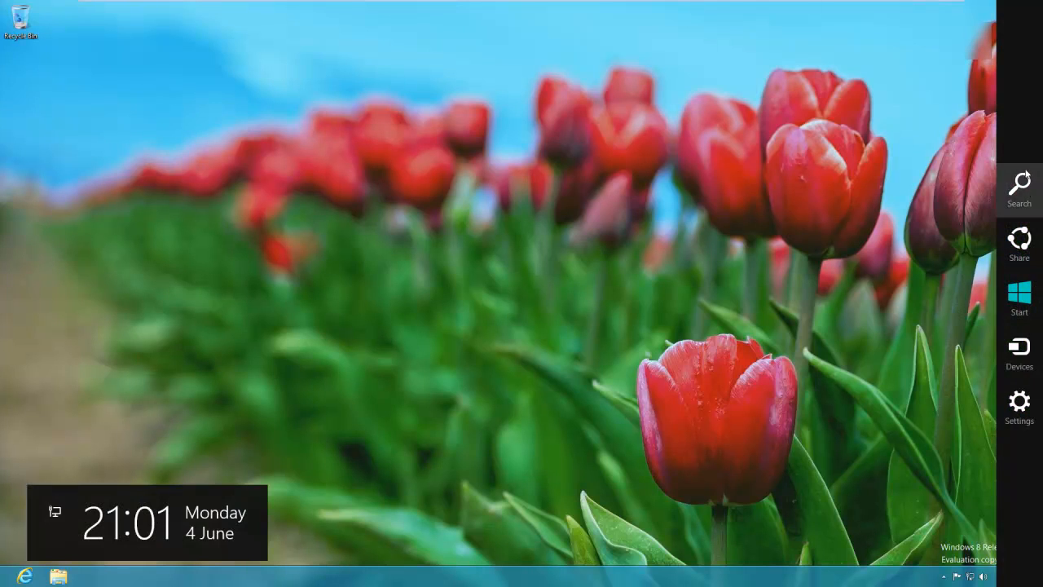
pyautogui.moveTo(1019, 245)
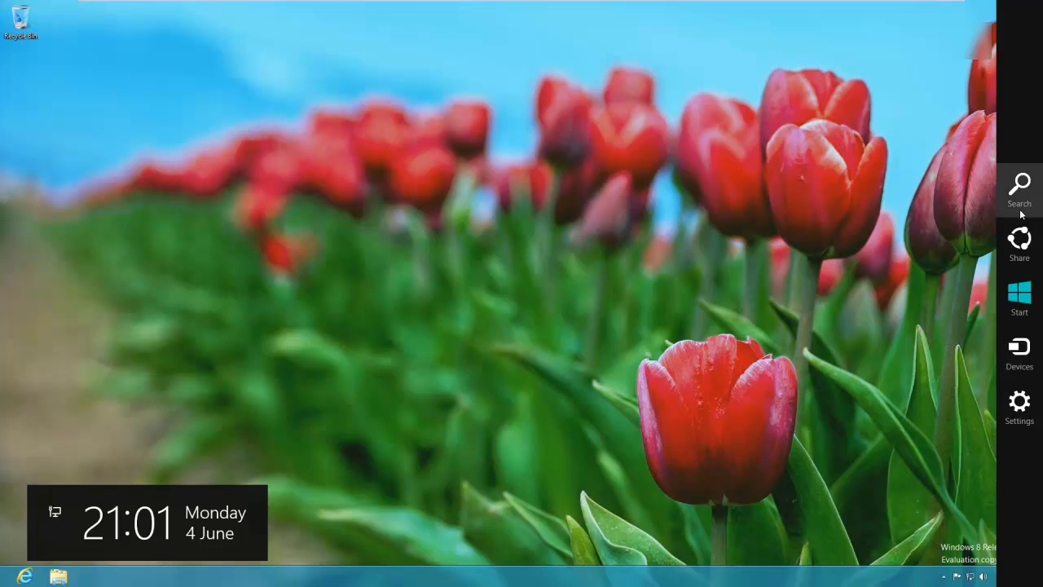
pyautogui.moveTo(1005, 148)
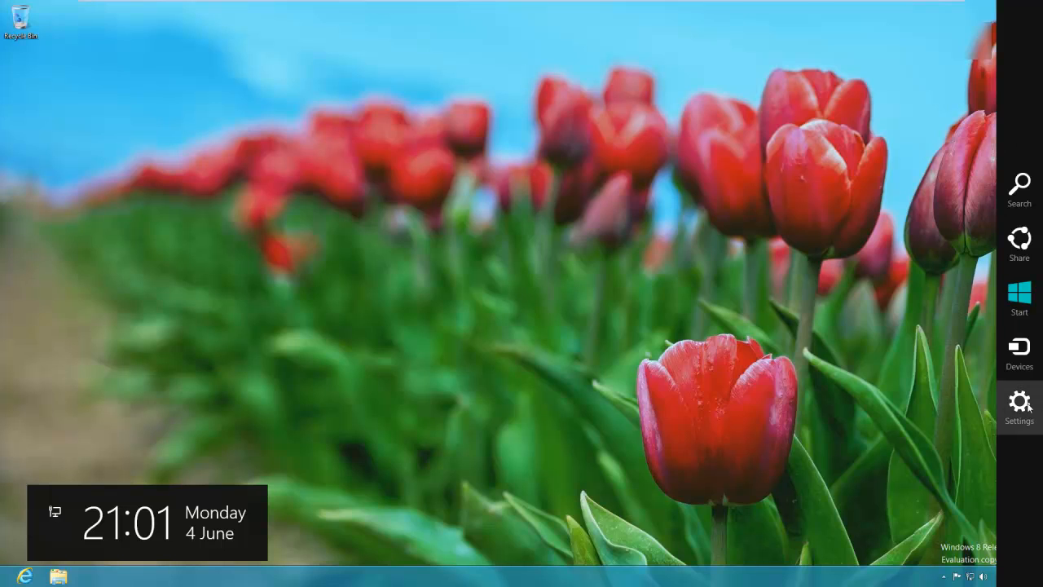
pyautogui.click(1018, 406)
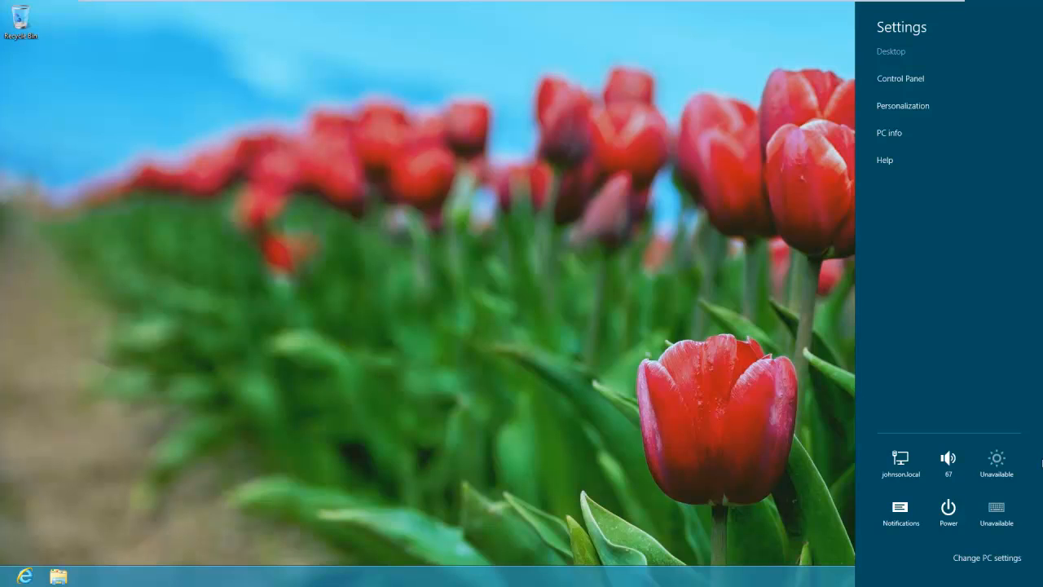
pyautogui.moveTo(961, 221)
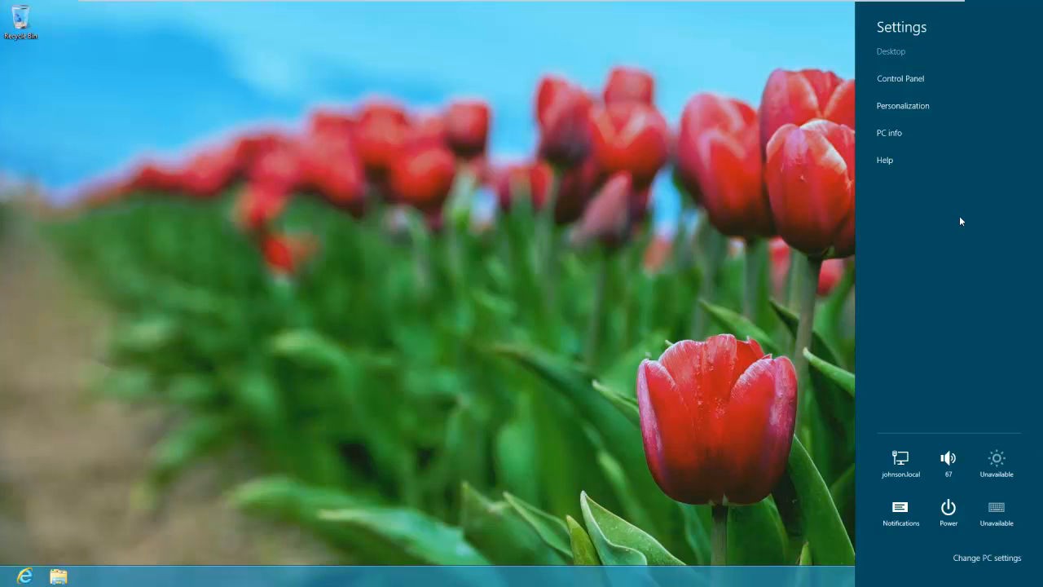
pyautogui.moveTo(900, 78)
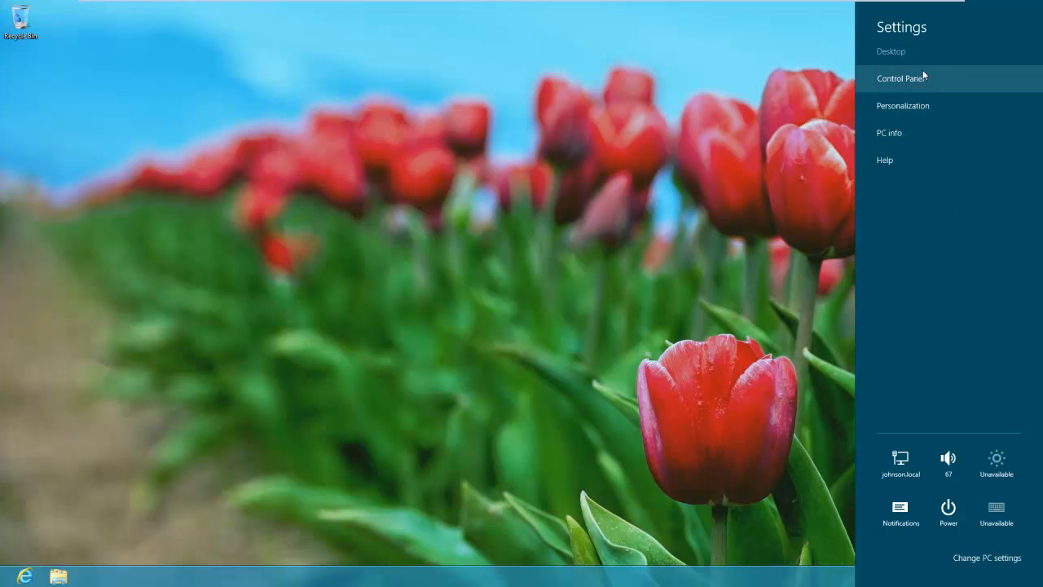
pyautogui.click(900, 78)
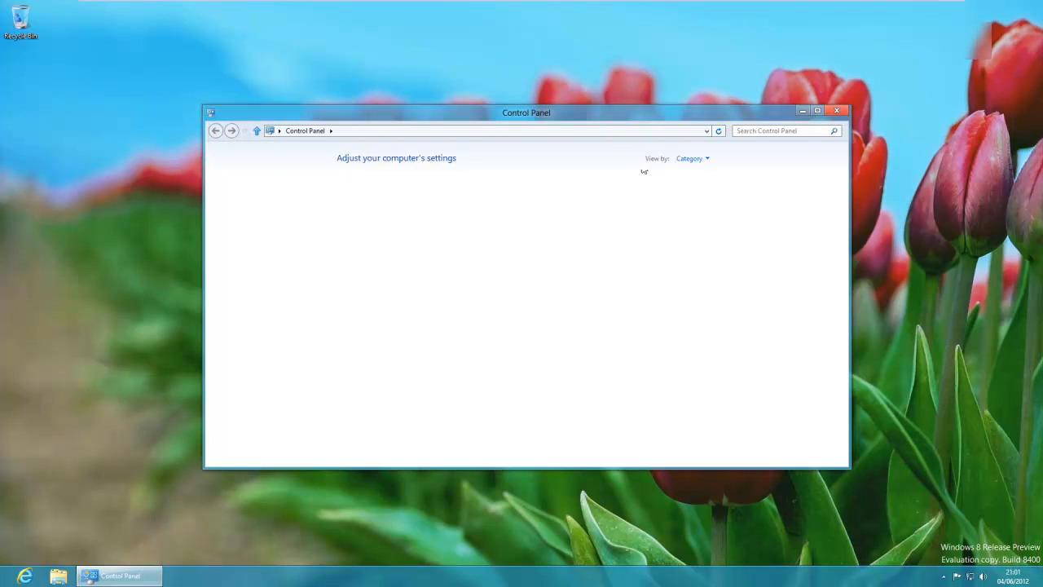
pyautogui.click(837, 110)
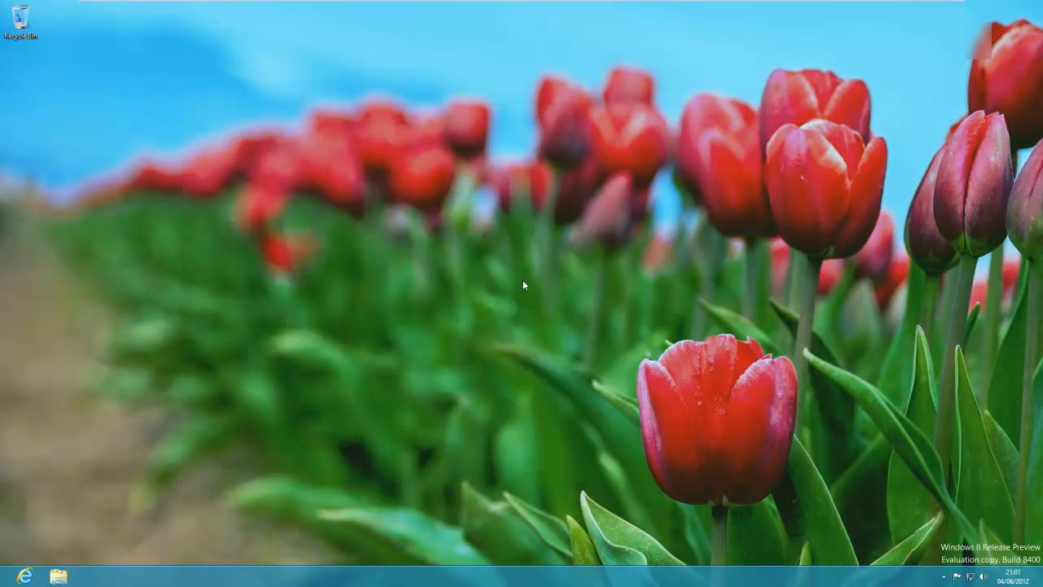
pyautogui.moveTo(374, 421)
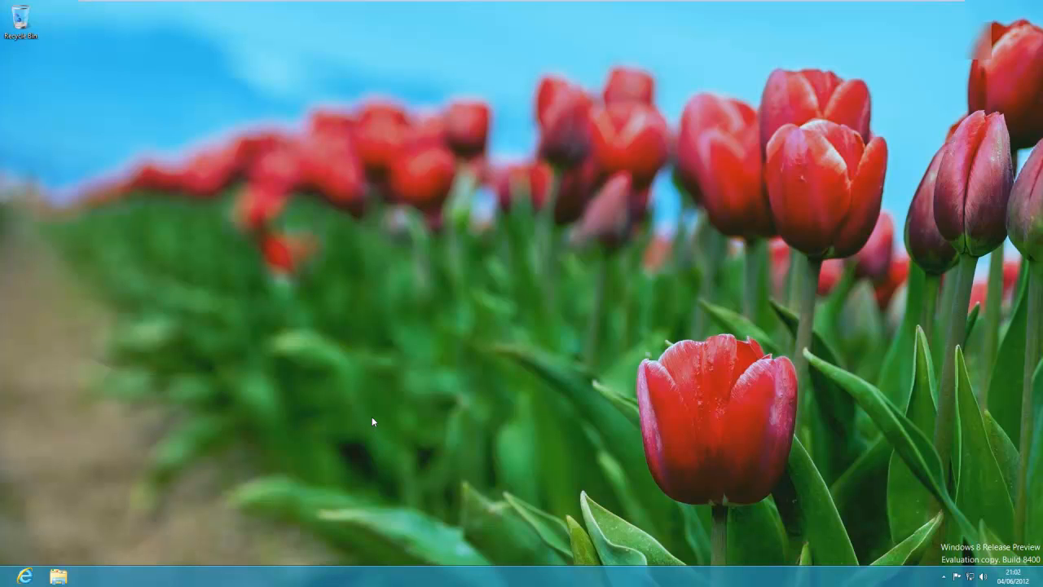
pyautogui.moveTo(365, 423)
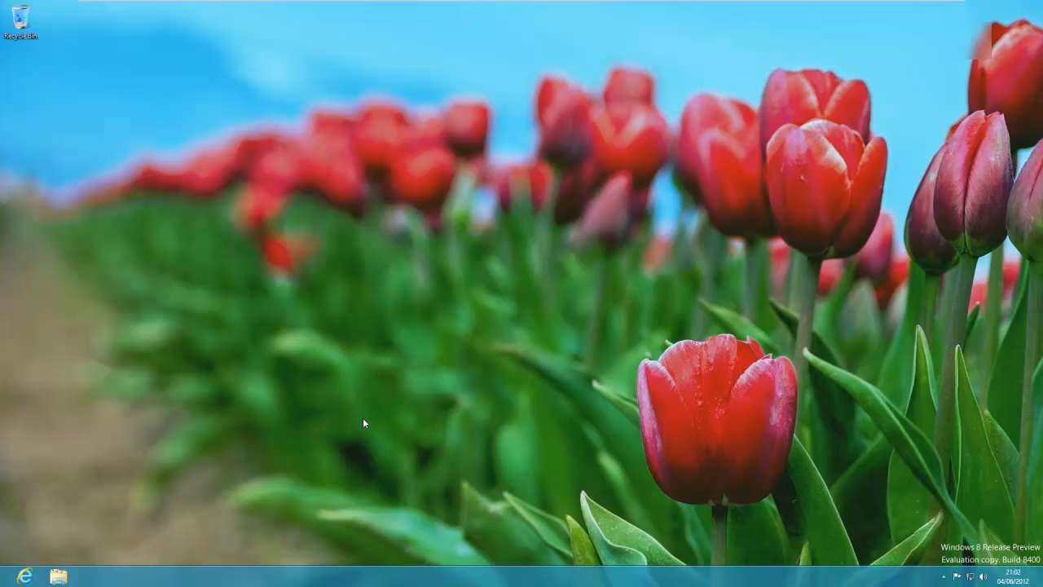
pyautogui.moveTo(355, 410)
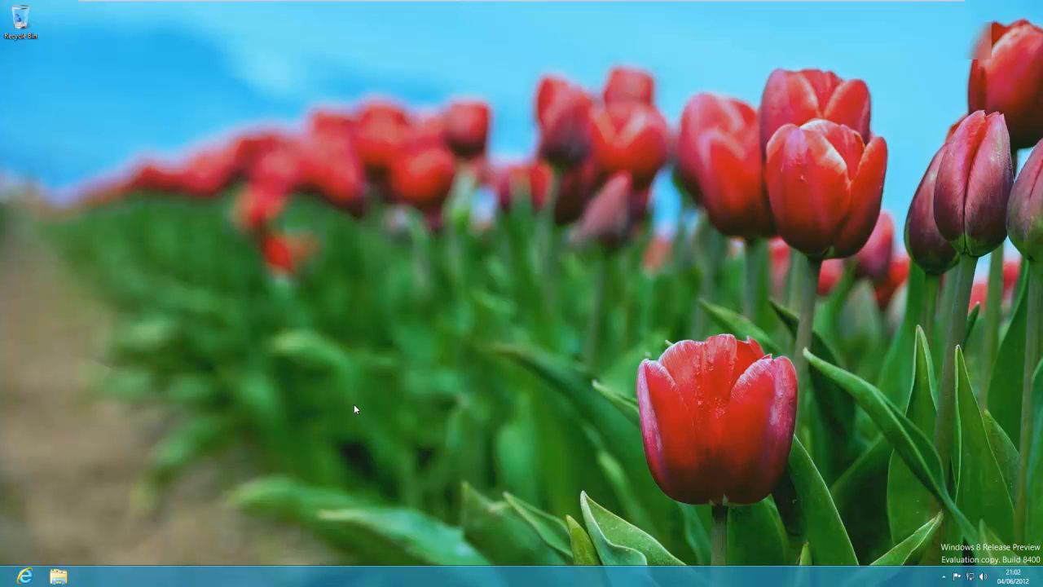
pyautogui.moveTo(255, 479)
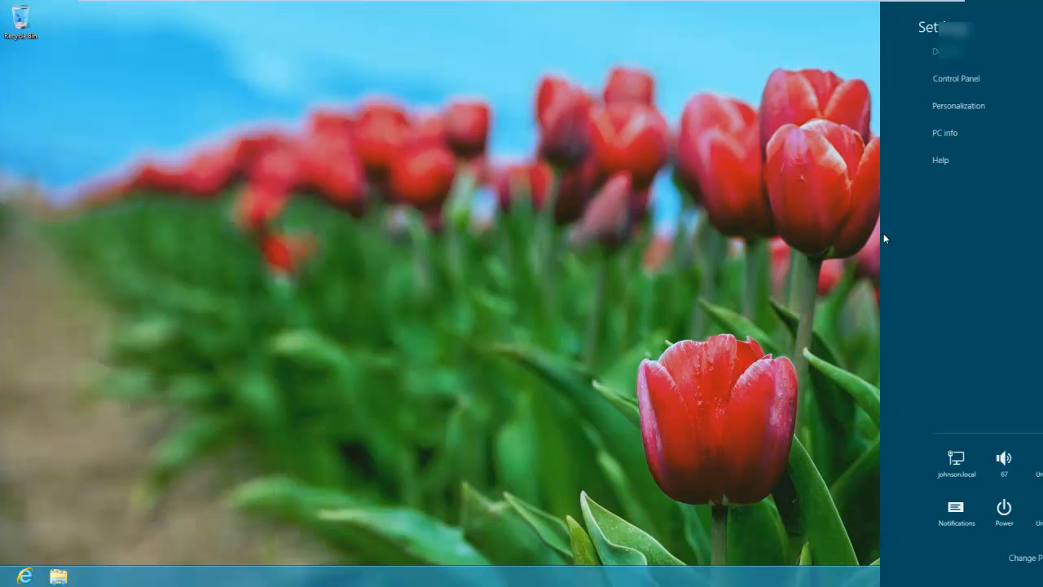
# - Browse Control Panel's Network and Internet, Large icons view and Mouse Properties, then close them
pyautogui.click(956, 78)
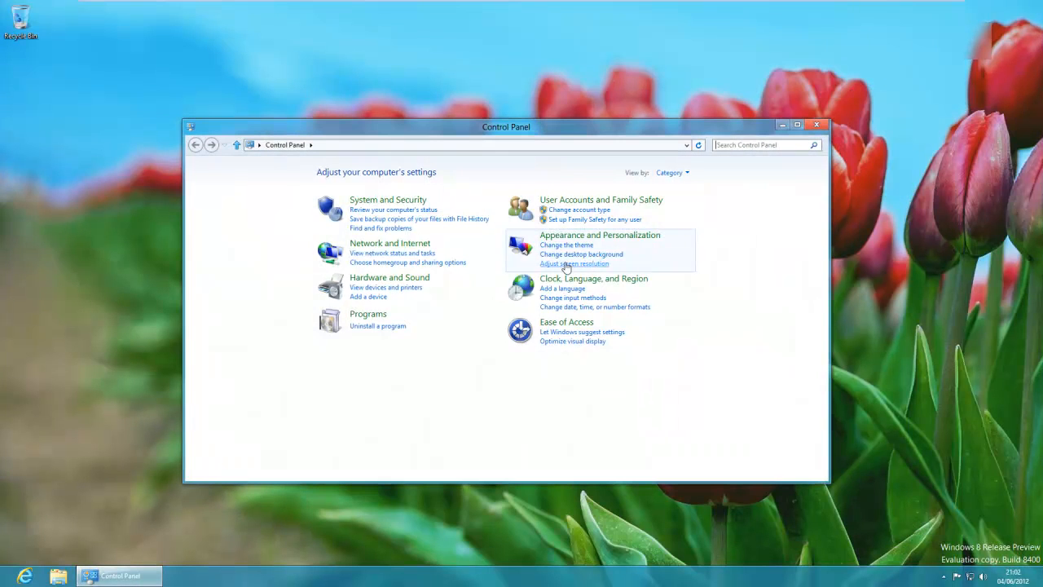
pyautogui.click(390, 243)
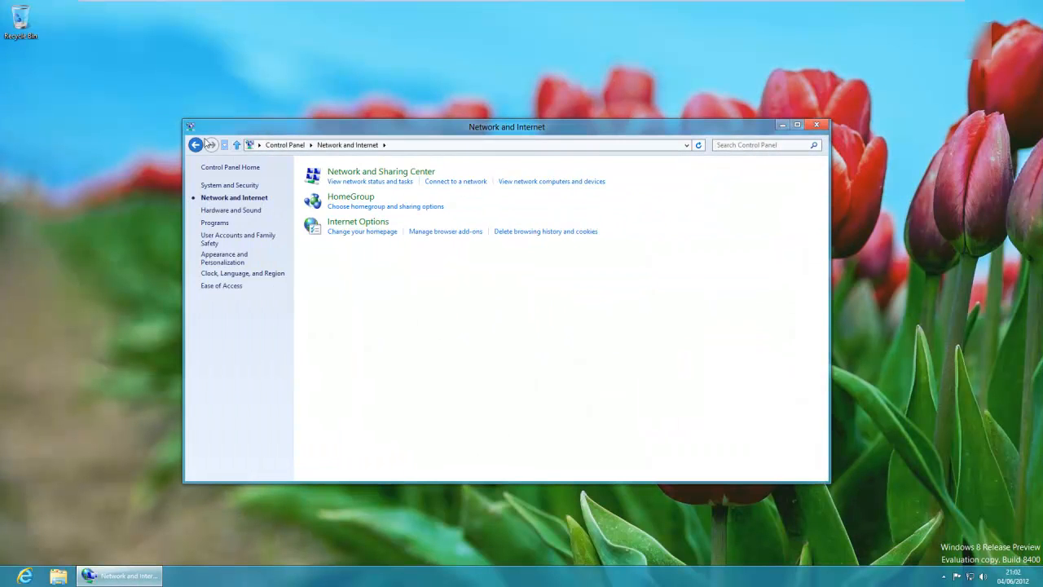
pyautogui.click(196, 145)
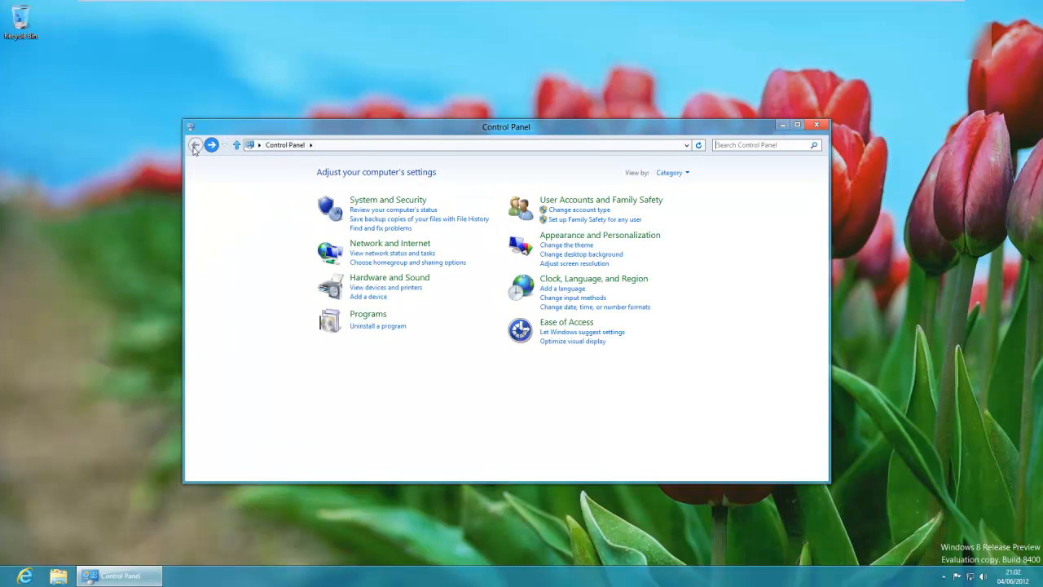
pyautogui.moveTo(213, 156)
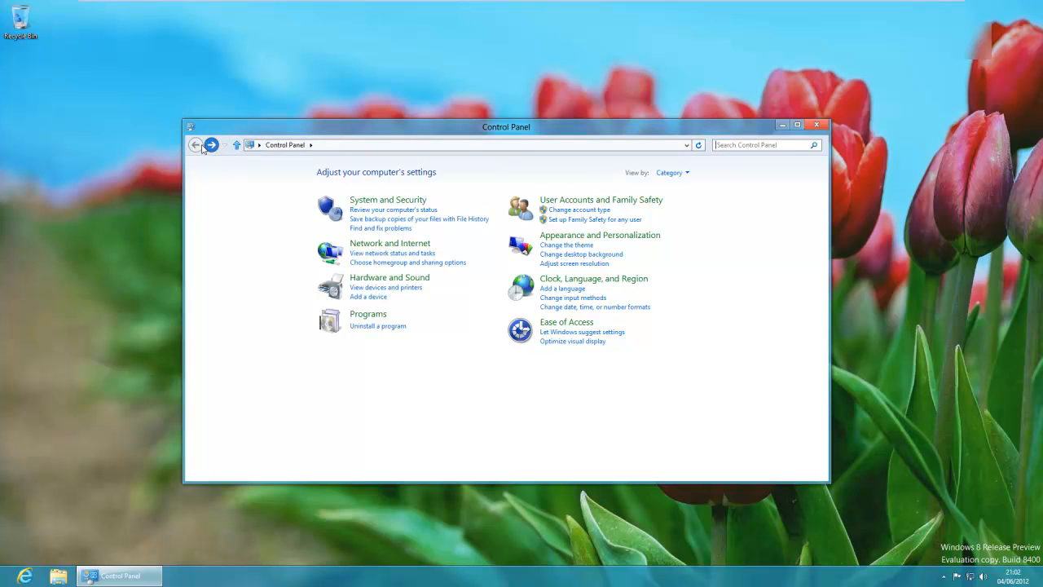
pyautogui.moveTo(636, 204)
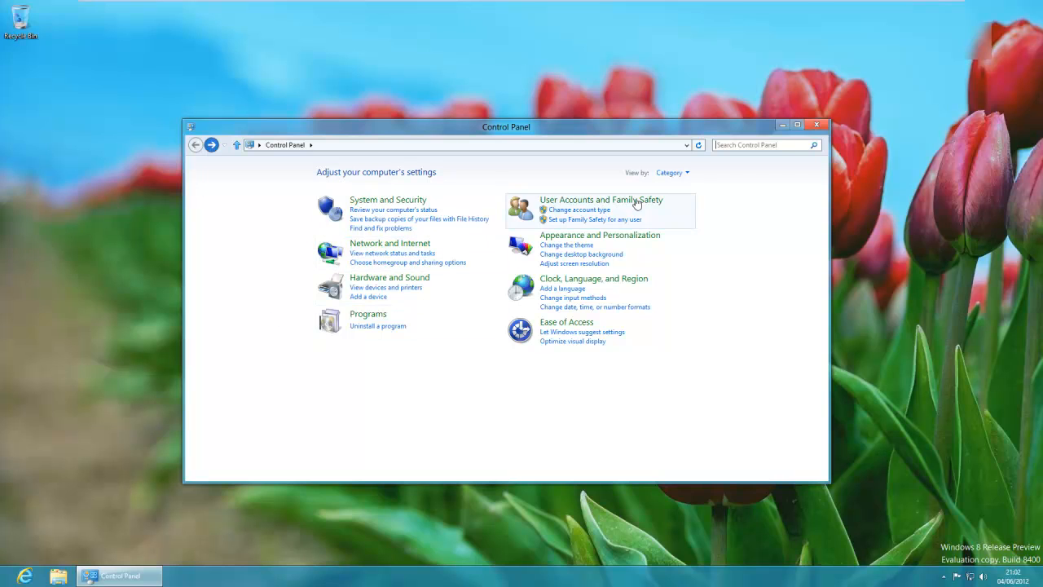
pyautogui.click(671, 172)
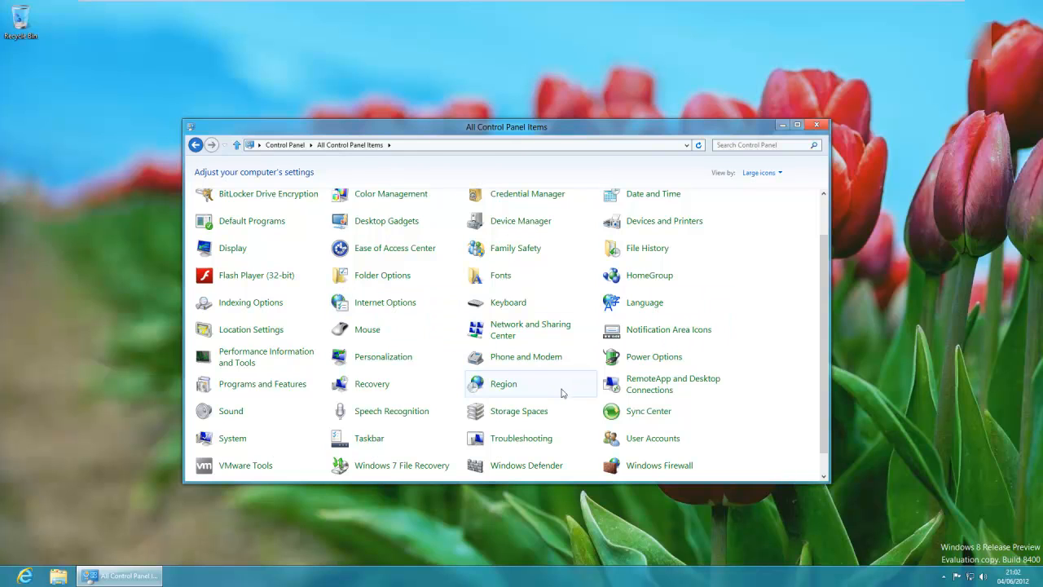
pyautogui.moveTo(372, 384)
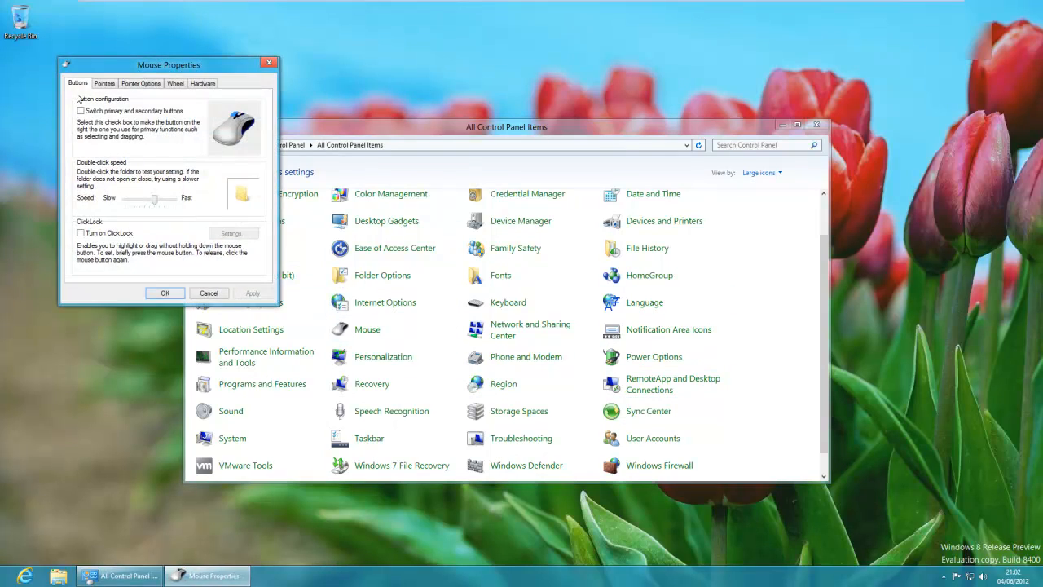
pyautogui.click(103, 82)
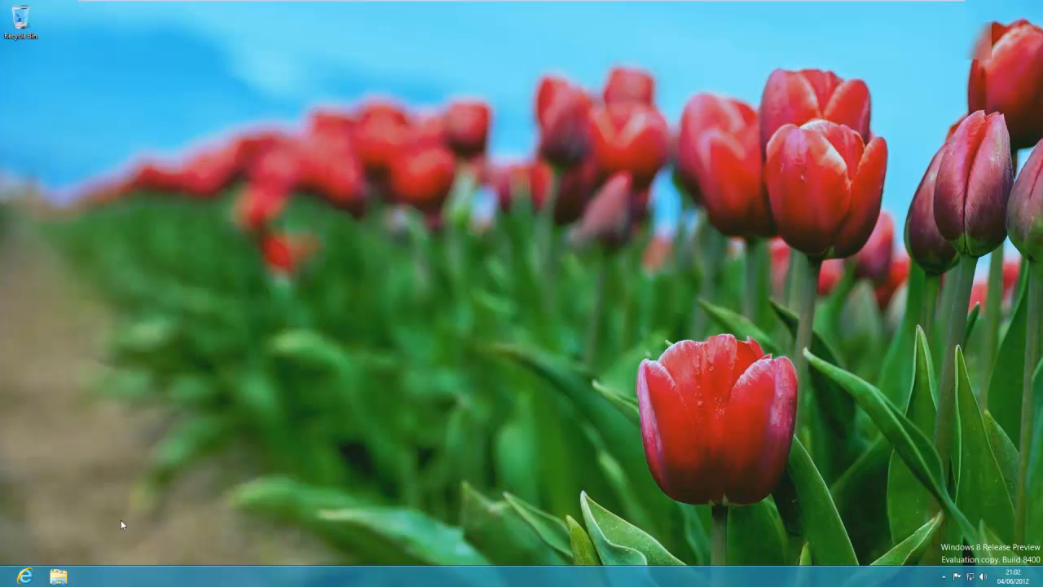
pyautogui.moveTo(8, 570)
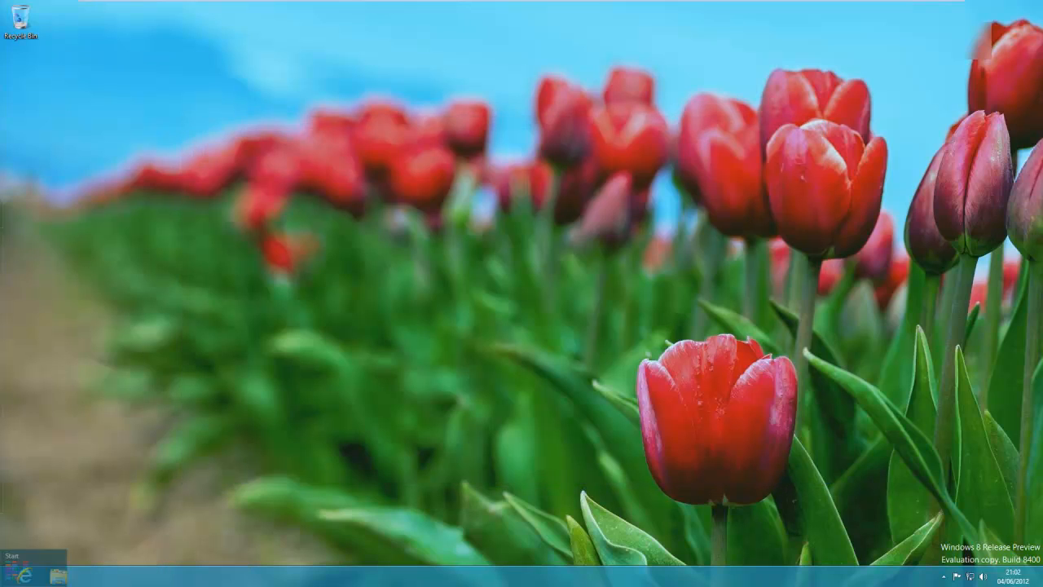
# - From the Start screen, choose Shut down under Power in the Settings charm
pyautogui.click(16, 565)
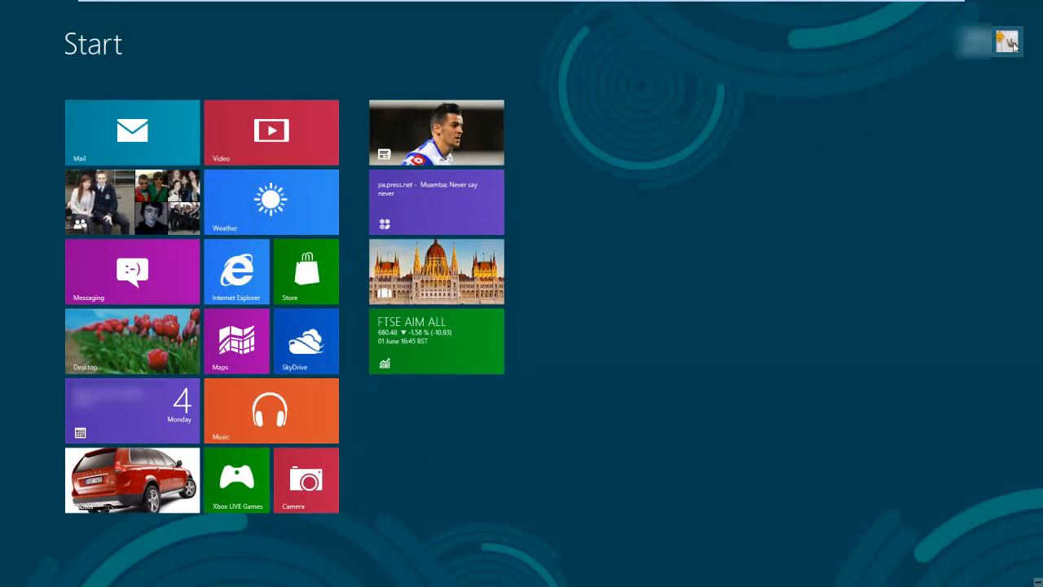
pyautogui.moveTo(652, 364)
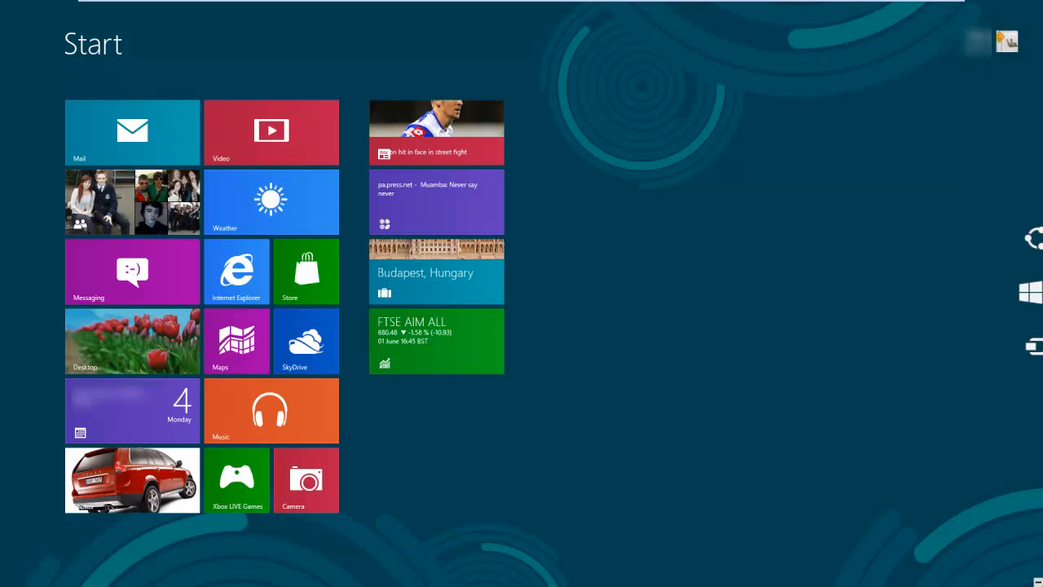
pyautogui.click(1031, 289)
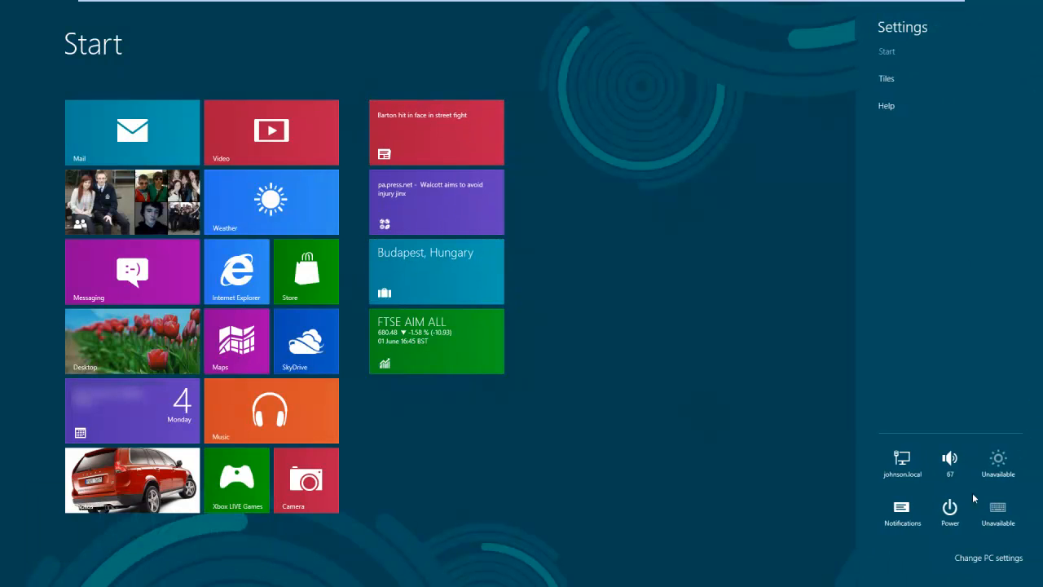
pyautogui.click(949, 505)
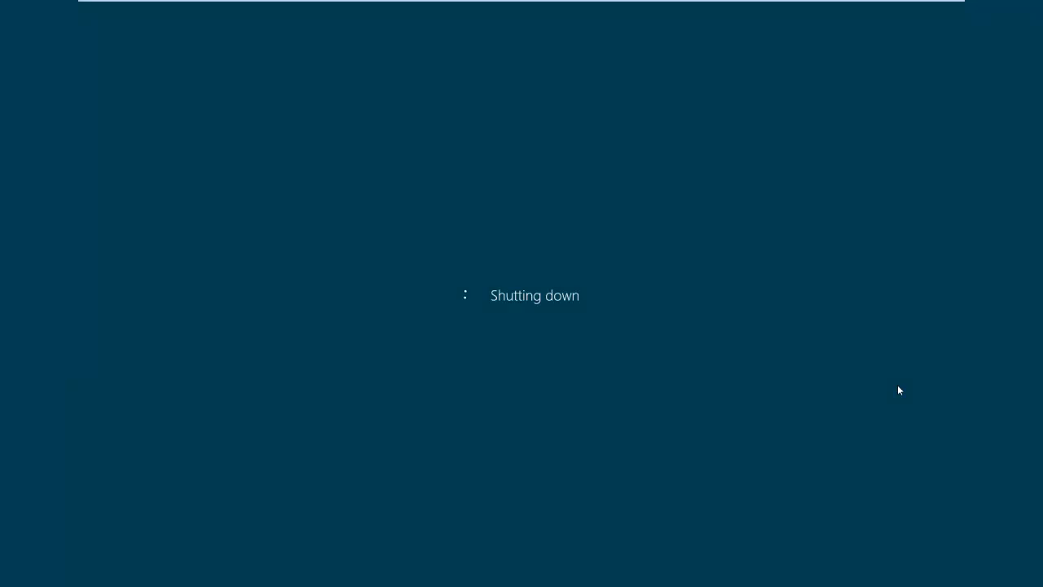